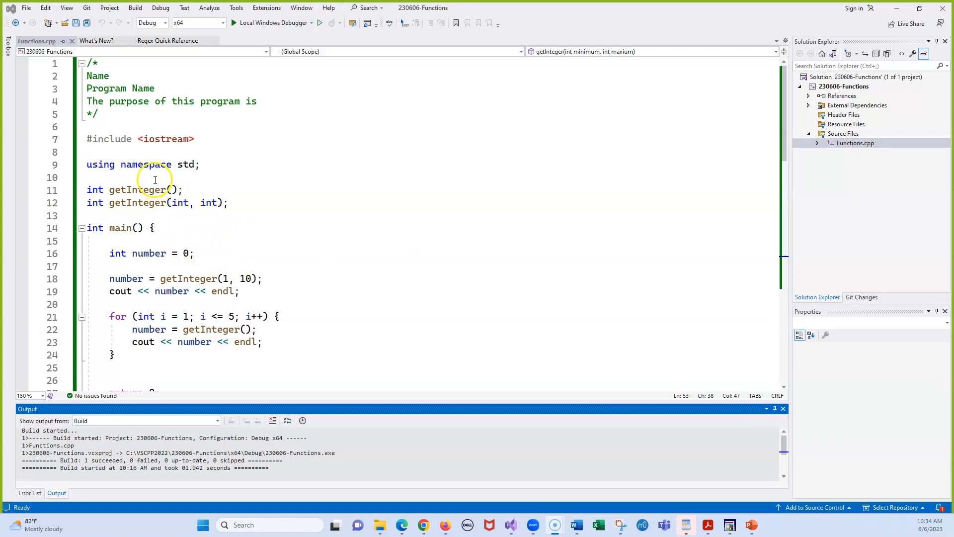
{"action": "mouse_move", "coordinate": [399, 216]}
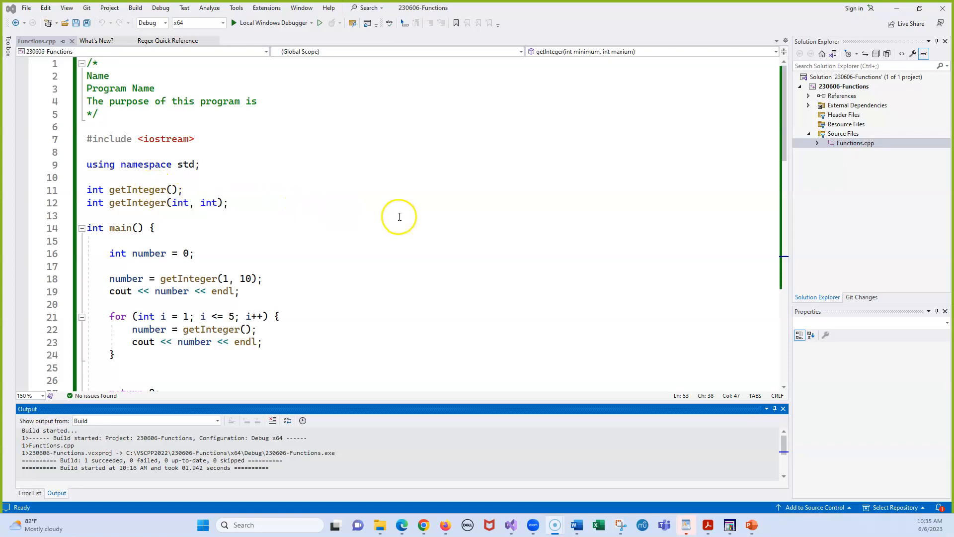
{"action": "mouse_move", "coordinate": [270, 256]}
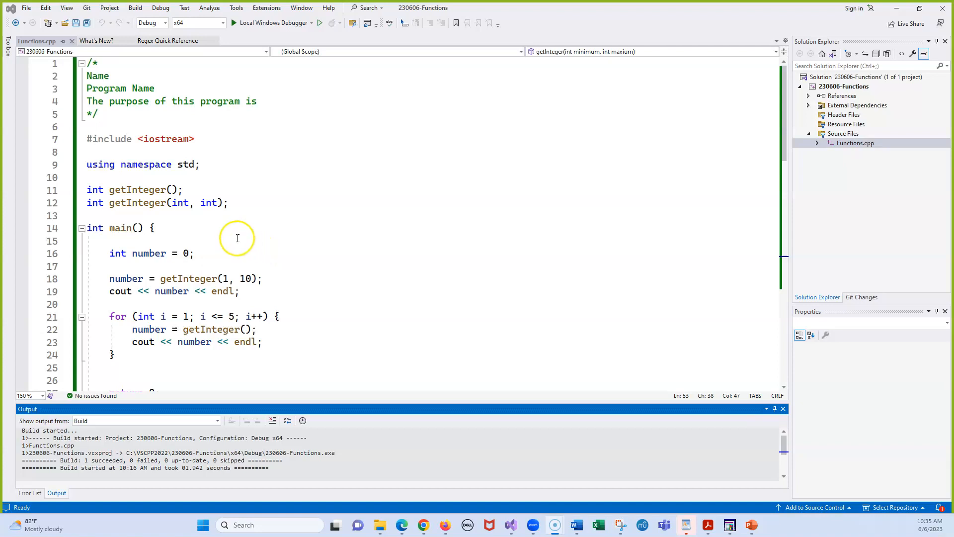
Scroll down to main and comment out the number = getInteger(1, 10); line.
{"action": "scroll", "scroll_direction": "down", "scroll_amount": 3}
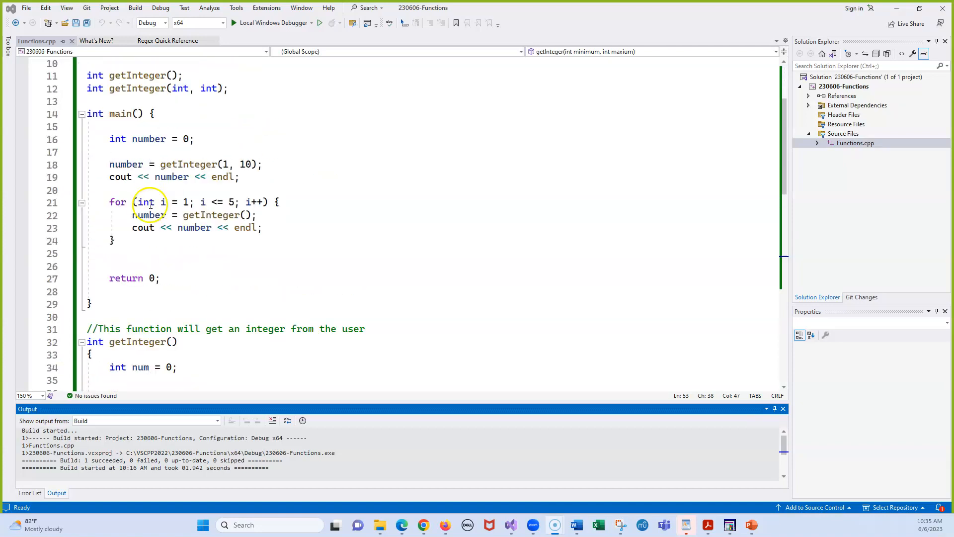
{"action": "mouse_move", "coordinate": [209, 215]}
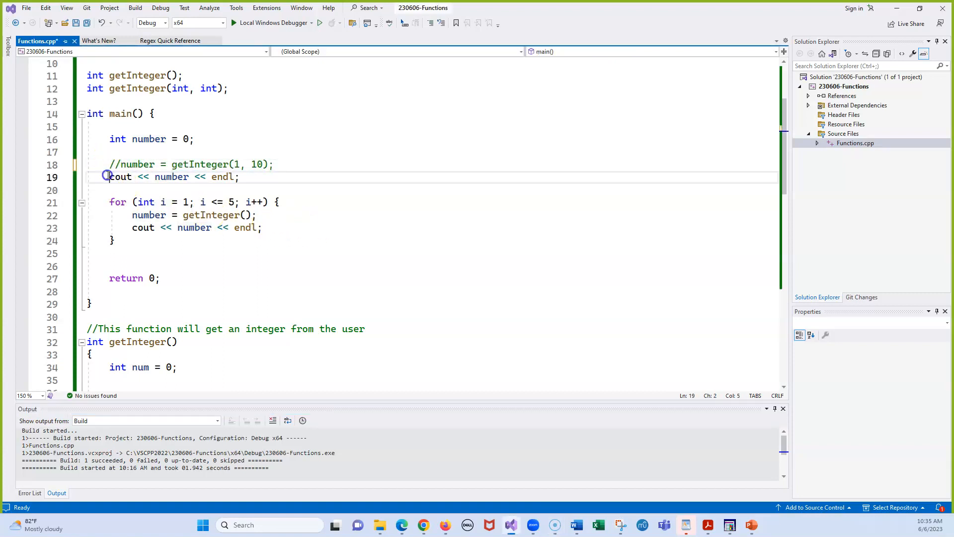
Comment out cout << number << endl; with // and run the program without debugging.
{"action": "type", "text": "//"}
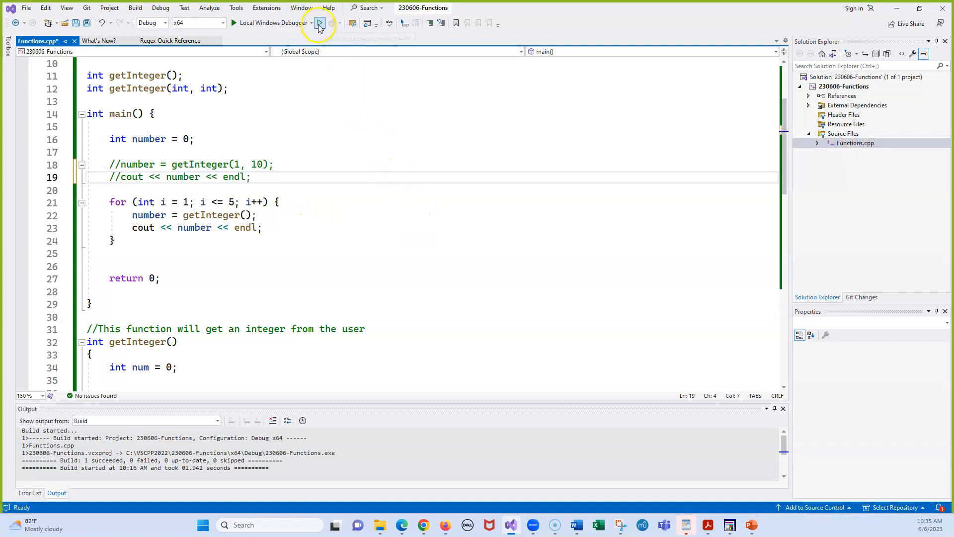
{"action": "left_click", "coordinate": [320, 24]}
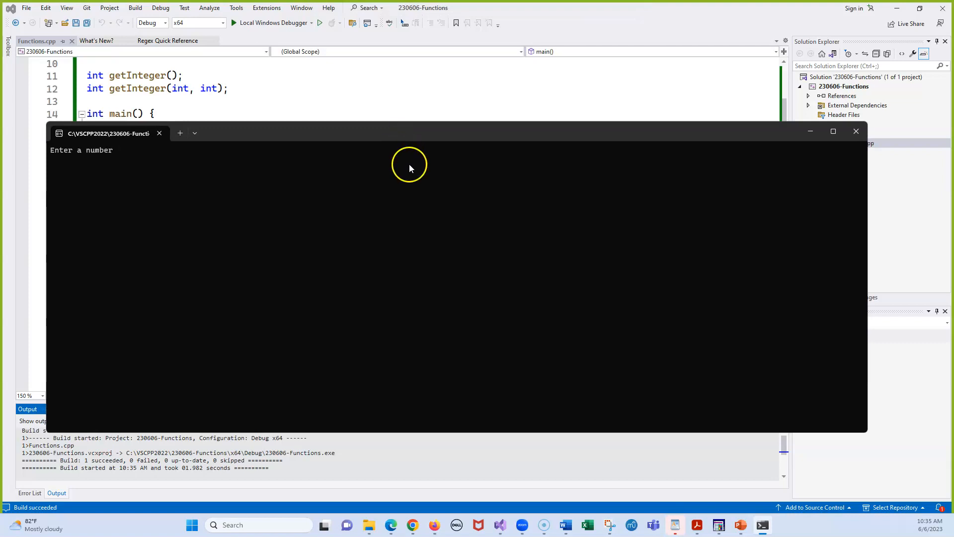
Answer the console prompts with 10 and 12 to confirm each value is echoed back.
{"action": "type", "text": "10"}
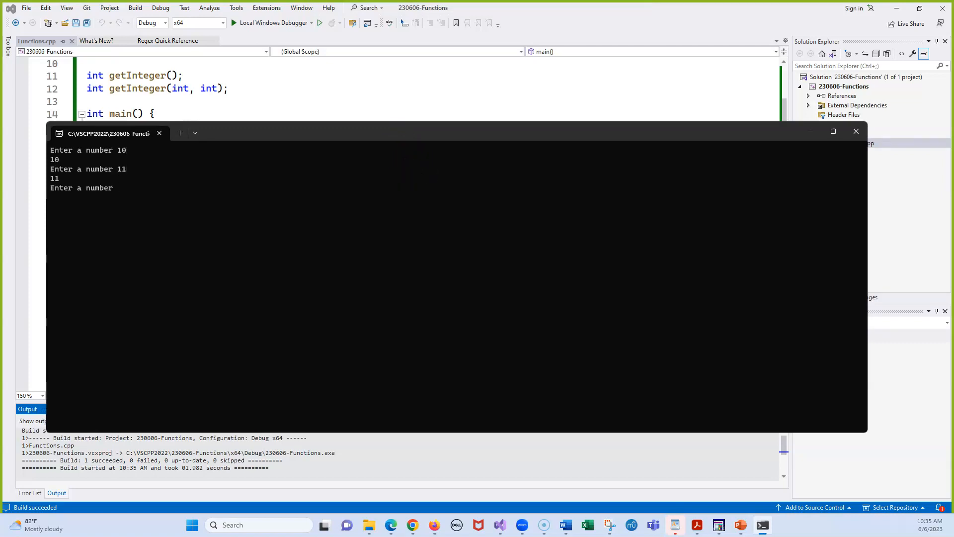
{"action": "type", "text": "12"}
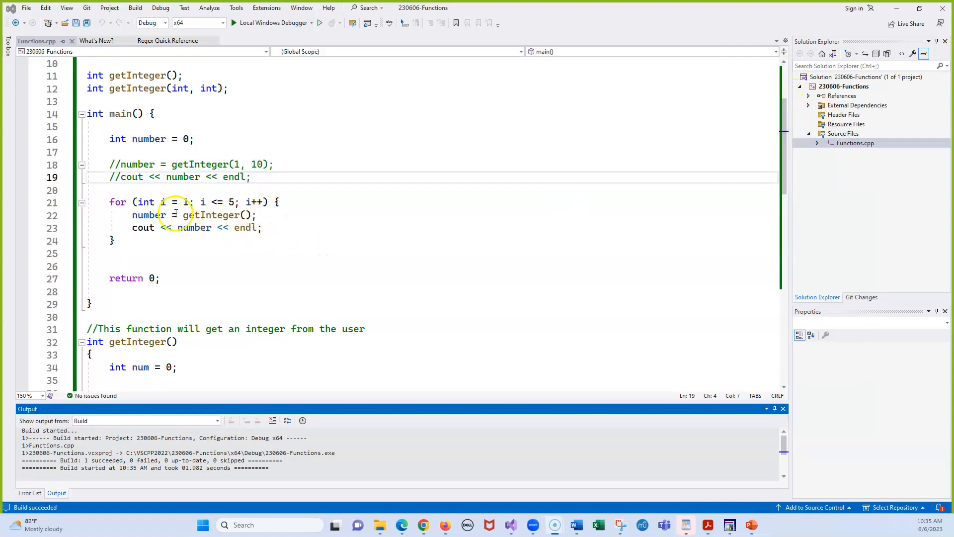
{"action": "mouse_move", "coordinate": [249, 227]}
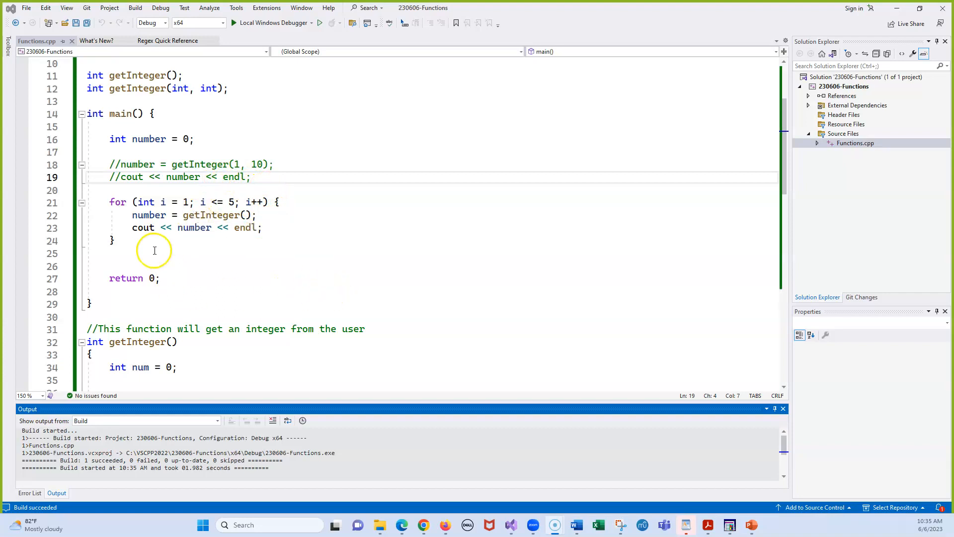
{"action": "mouse_move", "coordinate": [209, 215]}
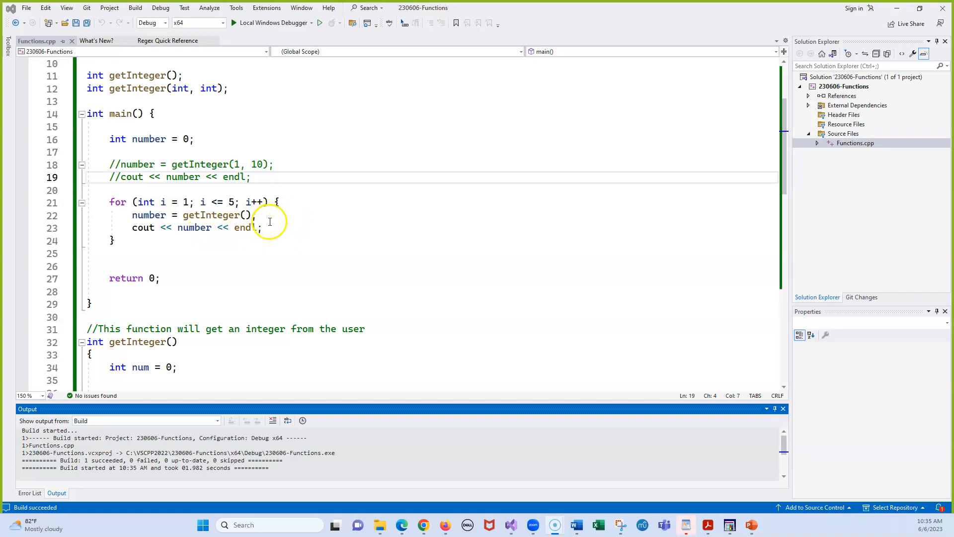
{"action": "scroll", "scroll_direction": "up", "scroll_amount": 3}
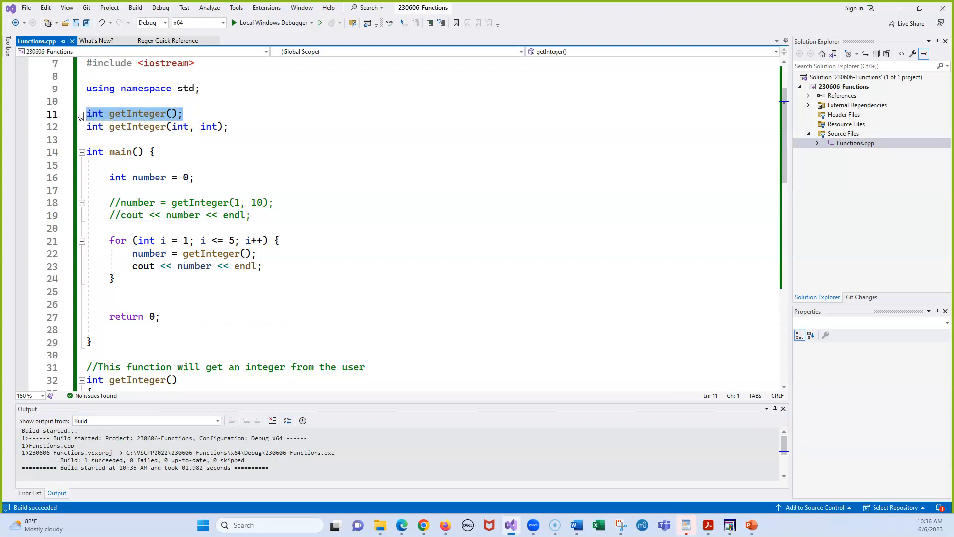
Add the declaration int getInteger(string); on a new line after the first prototype.
{"action": "key", "text": "Enter"}
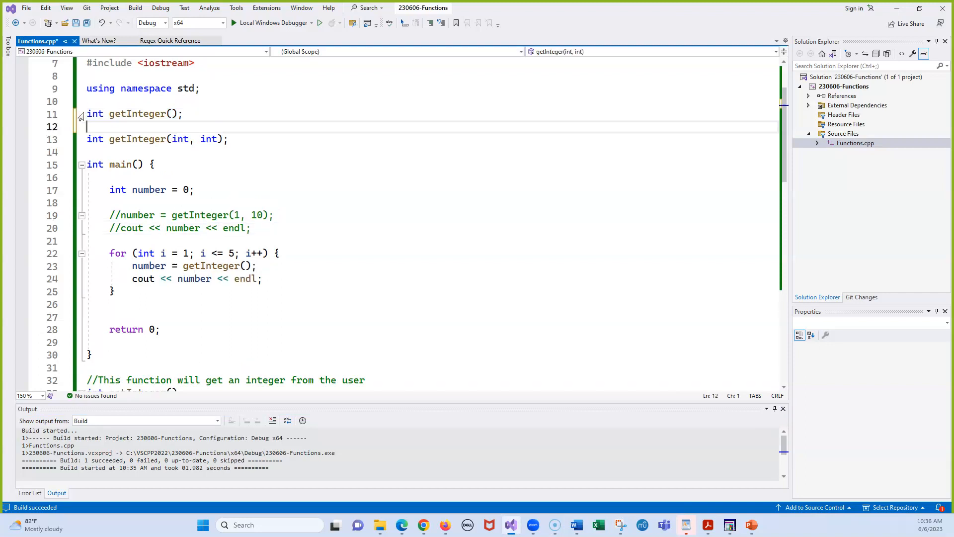
{"action": "type", "text": "int getInteger();"}
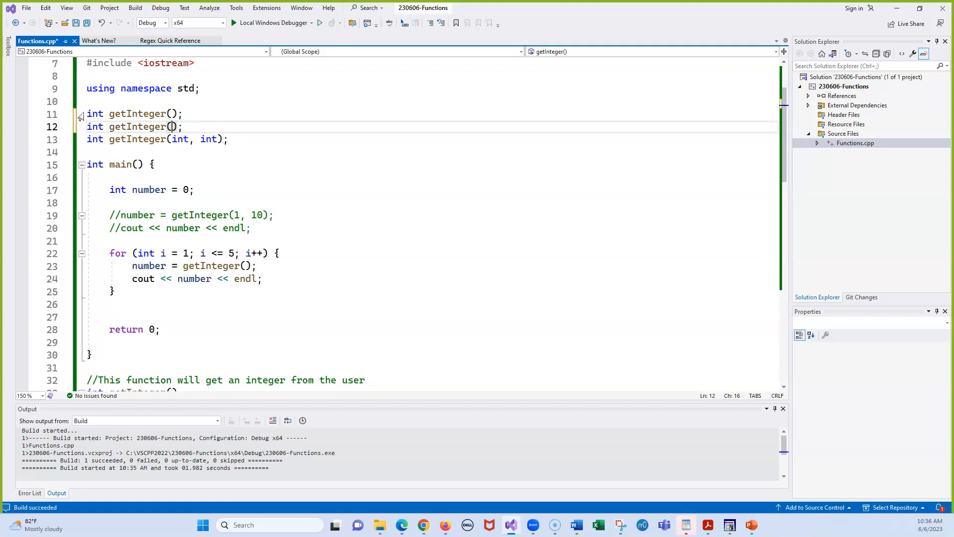
{"action": "type", "text": "strin"}
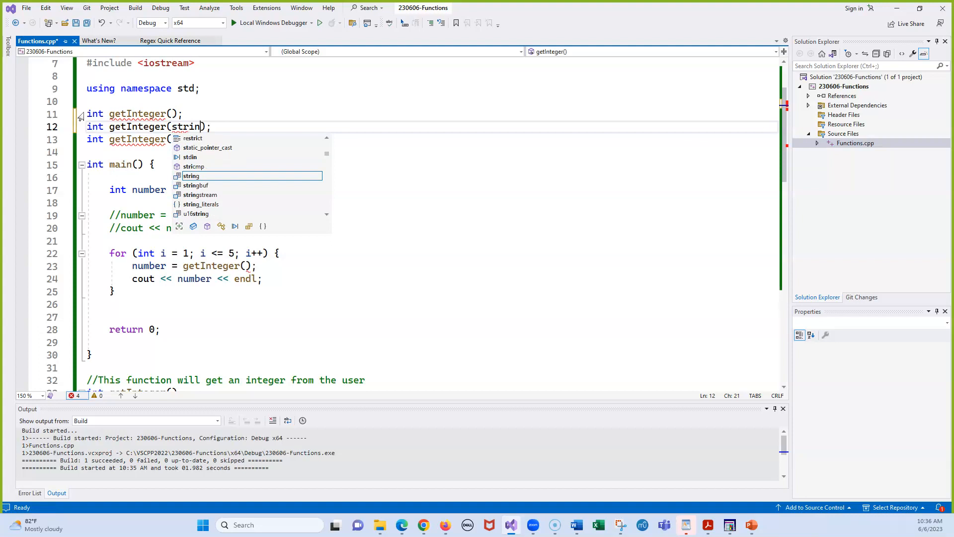
{"action": "type", "text": "g"}
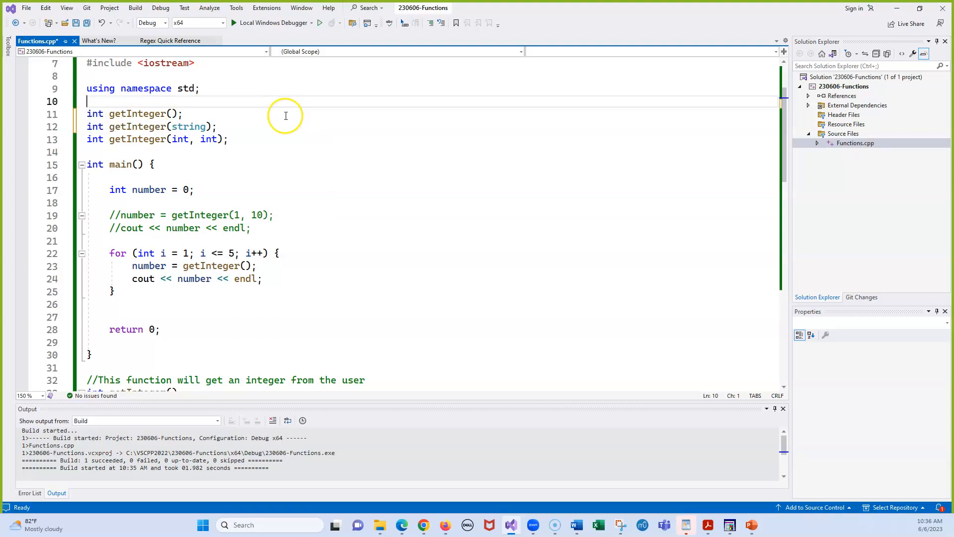
Select the new string overload and bring up its Quick Actions suggested fixes.
{"action": "left_click", "coordinate": [145, 127]}
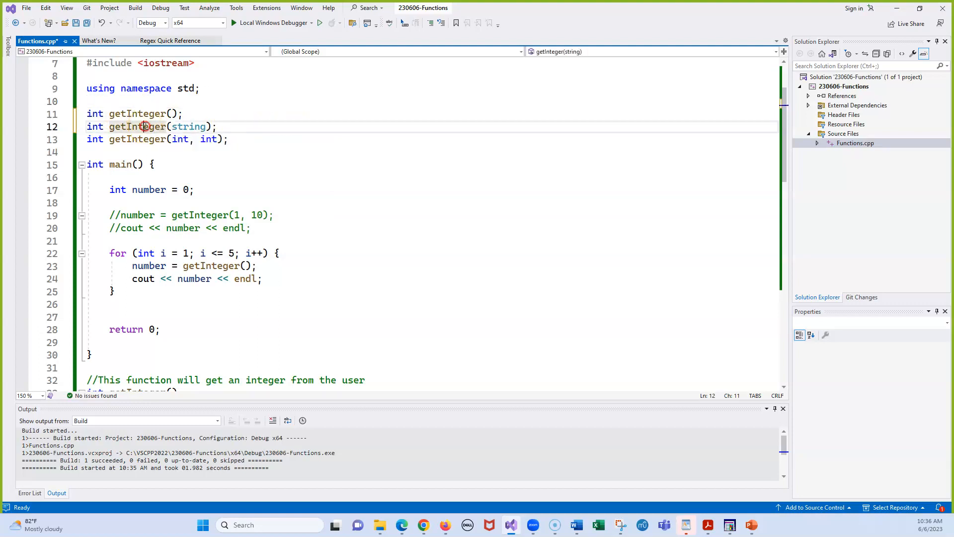
{"action": "left_click", "coordinate": [144, 127]}
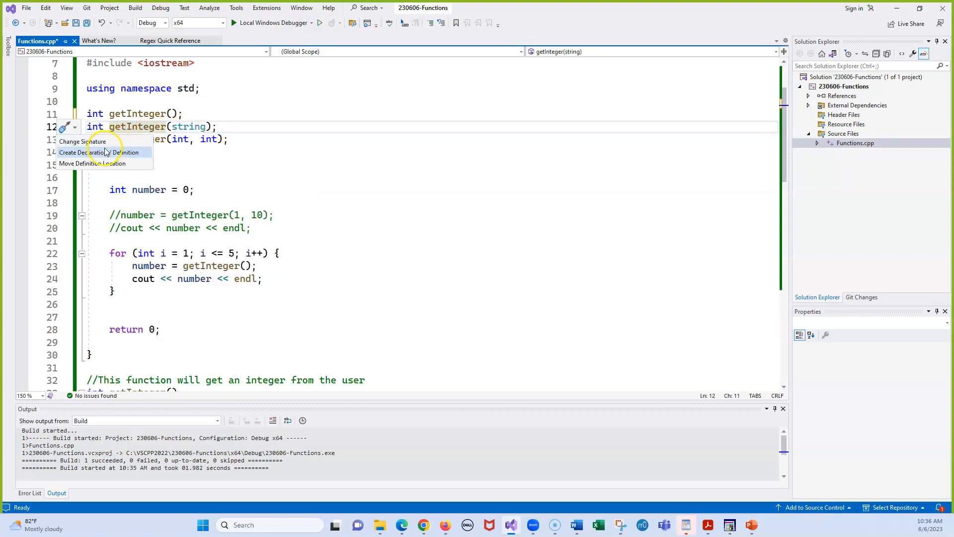
Generate the definition stub for the string overload and name its parameter prompt.
{"action": "left_click", "coordinate": [97, 152]}
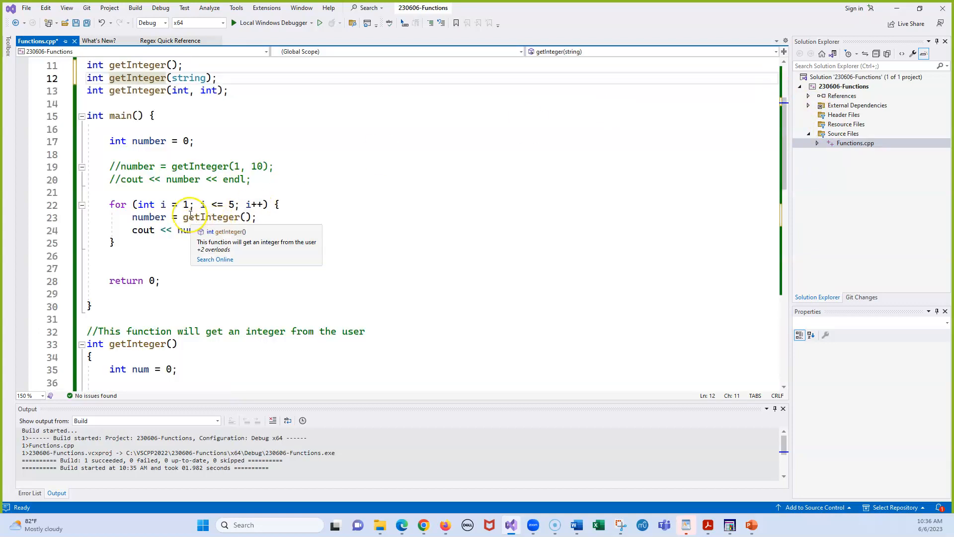
{"action": "scroll", "scroll_direction": "down", "scroll_amount": 3}
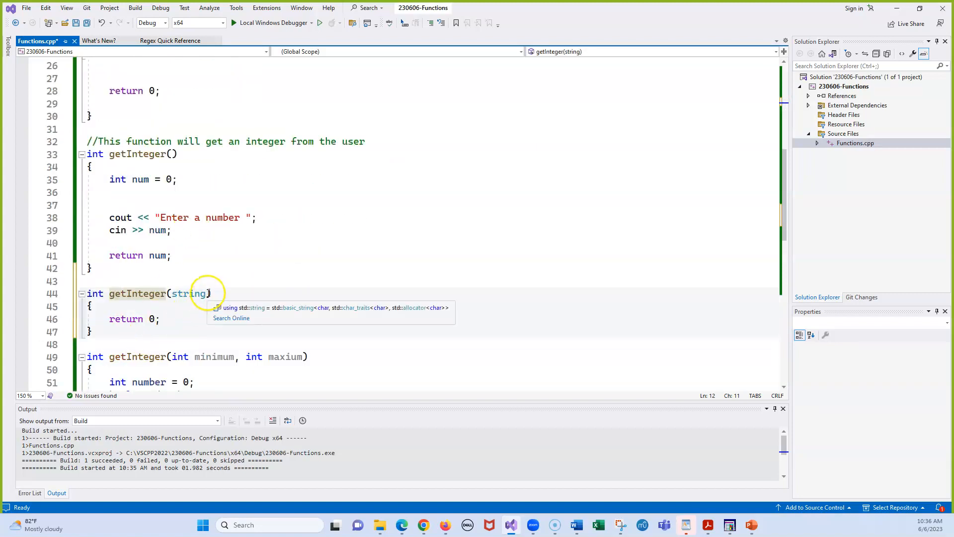
{"action": "left_click", "coordinate": [209, 293]}
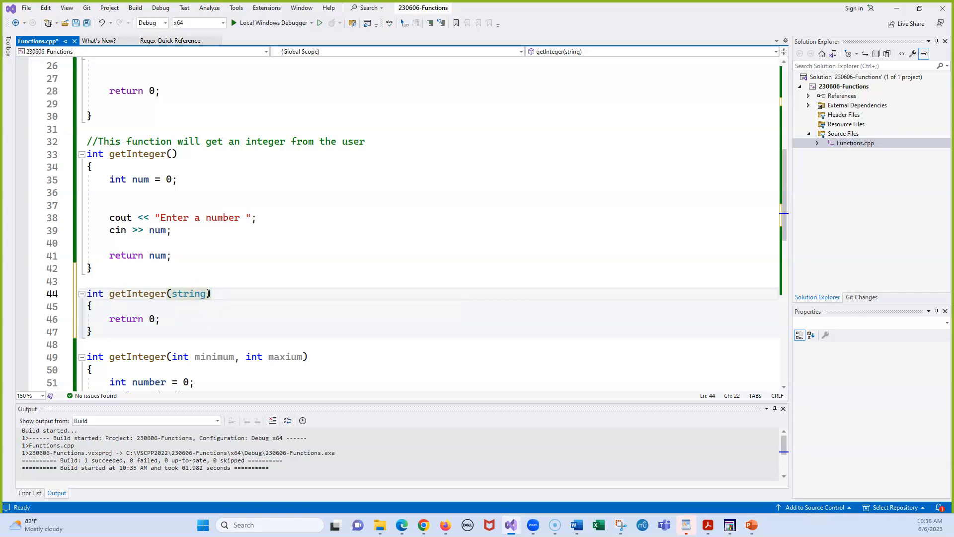
{"action": "type", "text": "prompt"}
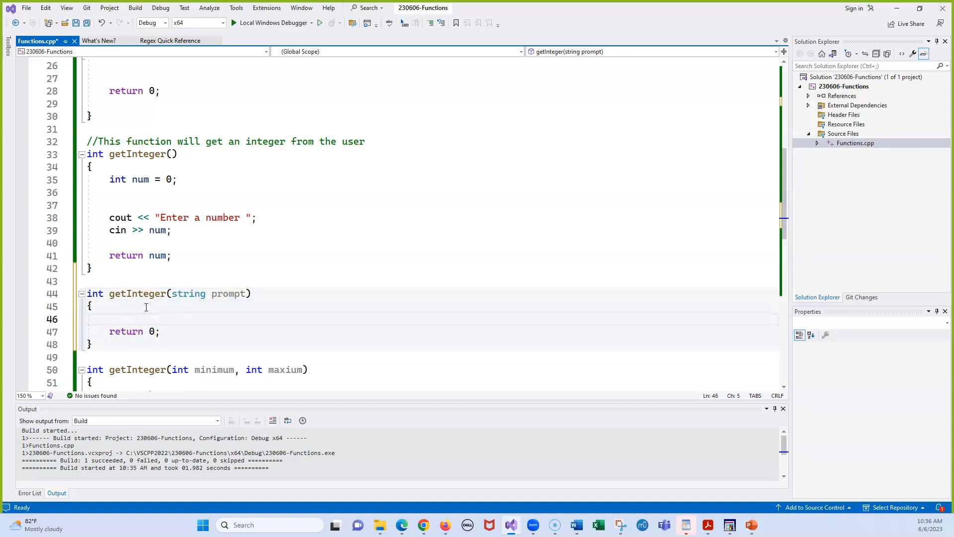
Declare int num = 0; in the prompt overload body and make it return num.
{"action": "type", "text": "int number"}
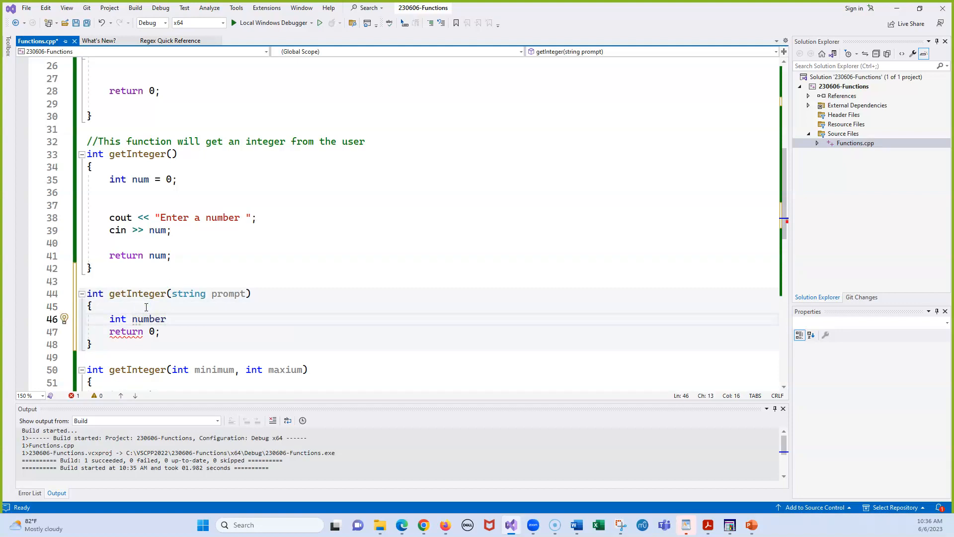
{"action": "type", "text": "= 0;"}
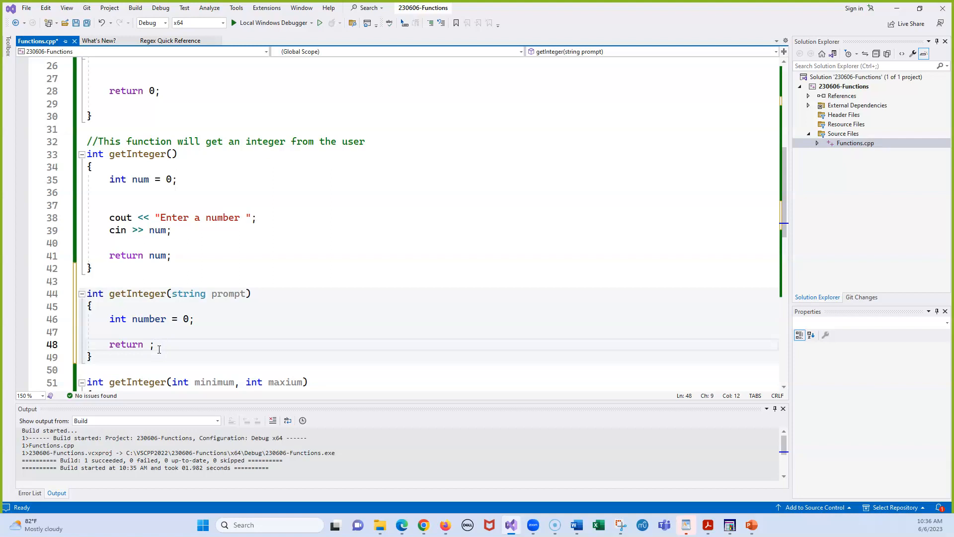
{"action": "type", "text": "number"}
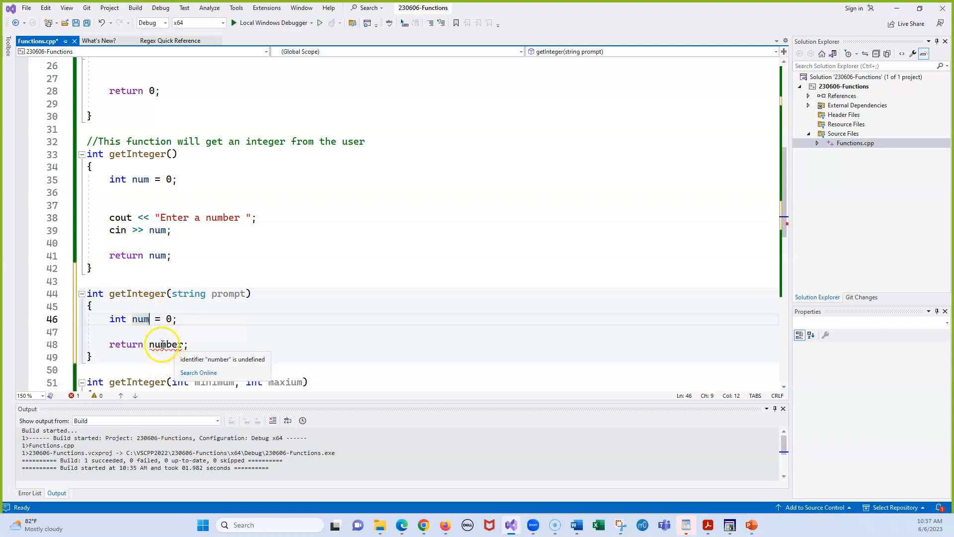
{"action": "type", "text": "num"}
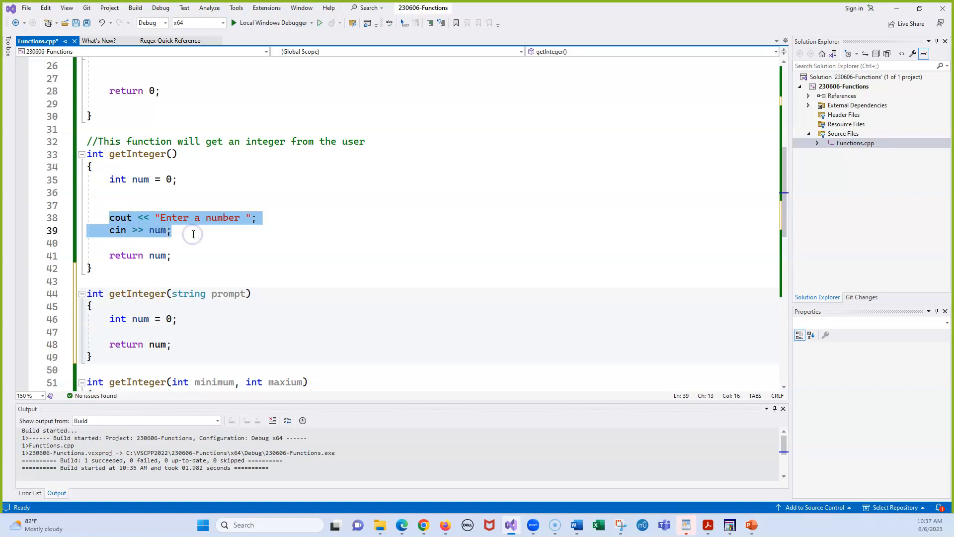
{"action": "mouse_move", "coordinate": [158, 218]}
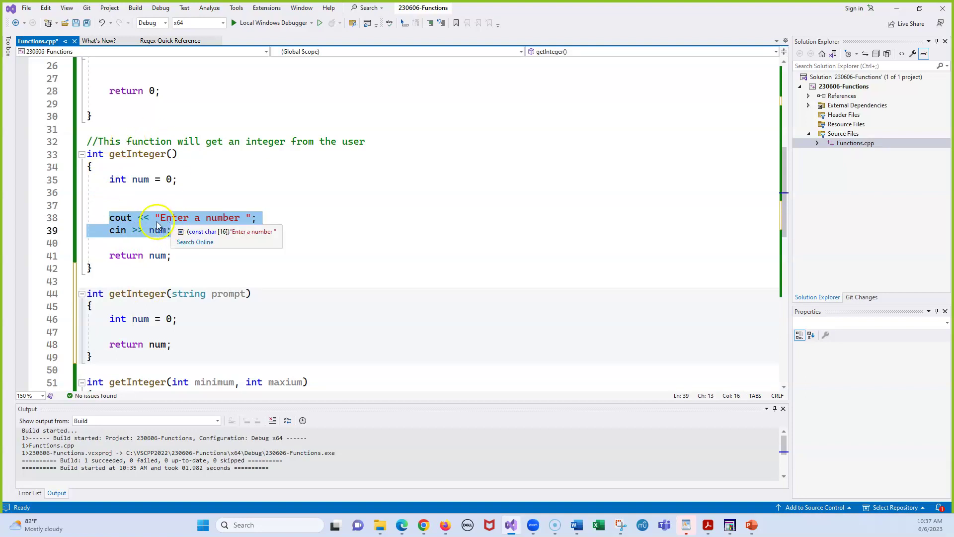
Make the overload's cout line output prompt before reading num with cin.
{"action": "left_click", "coordinate": [178, 319]}
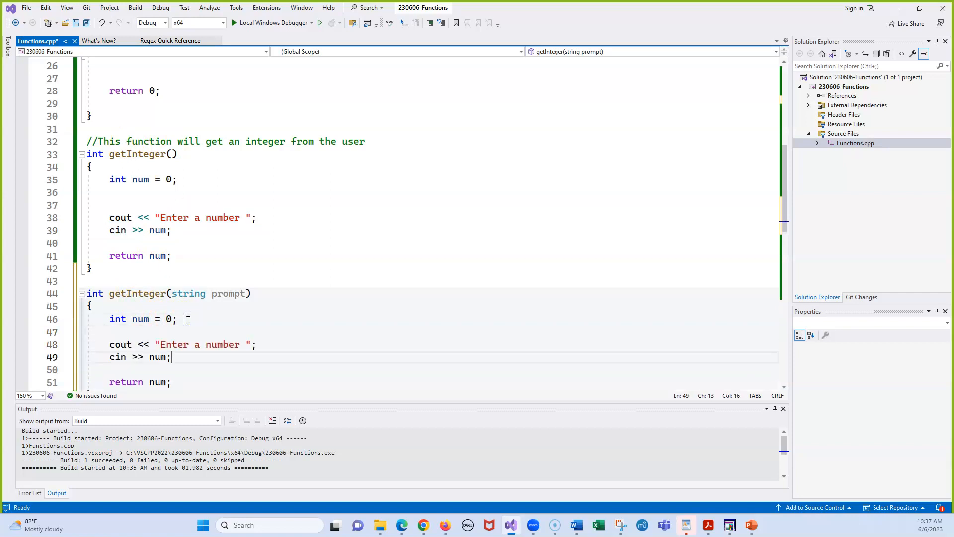
{"action": "mouse_move", "coordinate": [224, 311]}
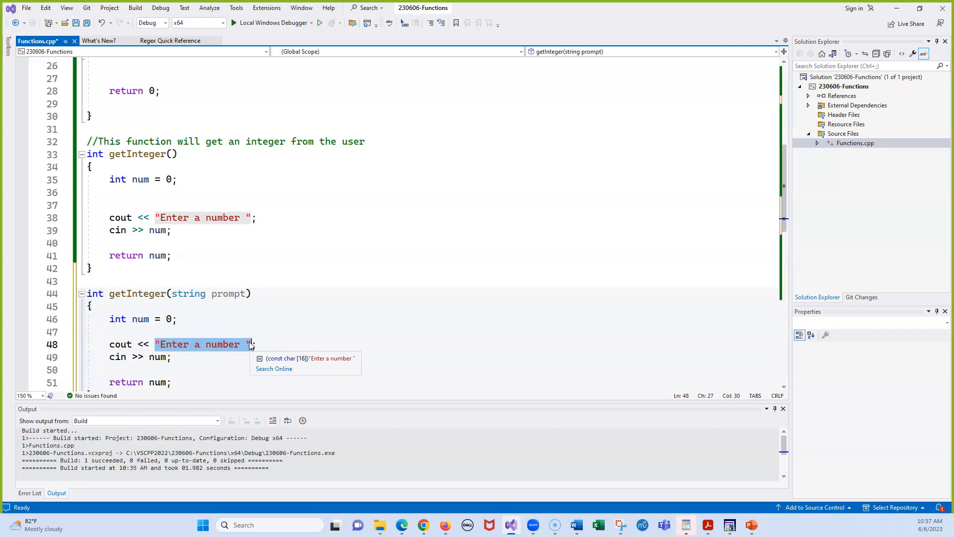
{"action": "type", "text": "p;"}
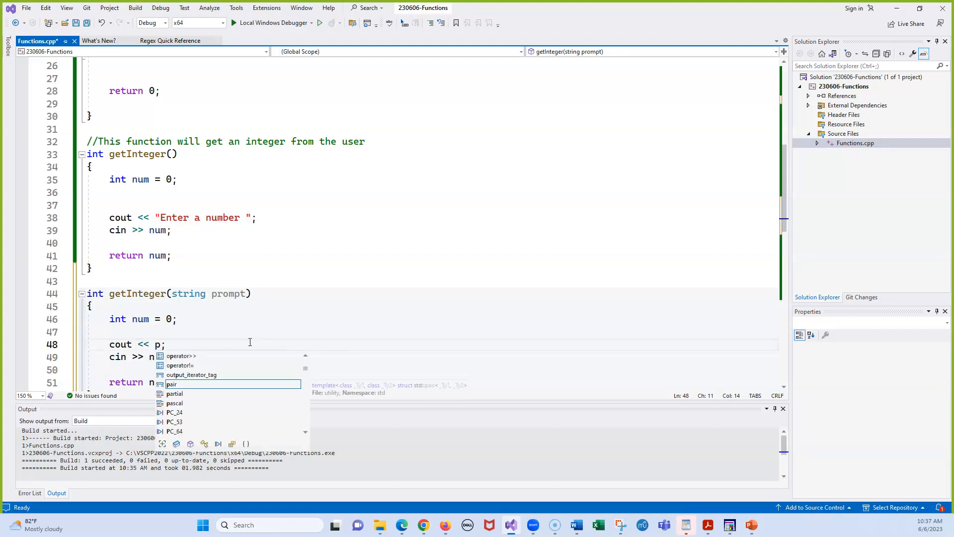
{"action": "type", "text": "rompt"}
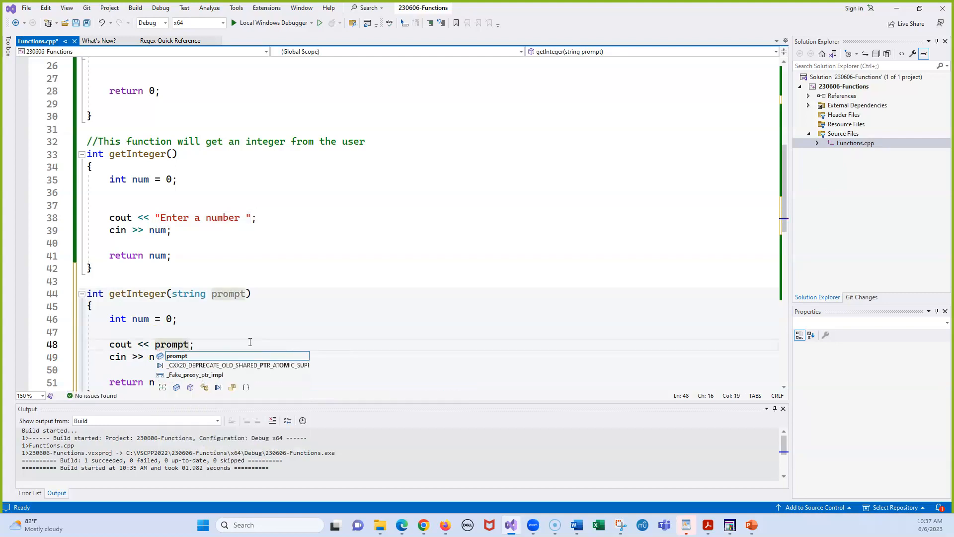
{"action": "left_click", "coordinate": [230, 259]}
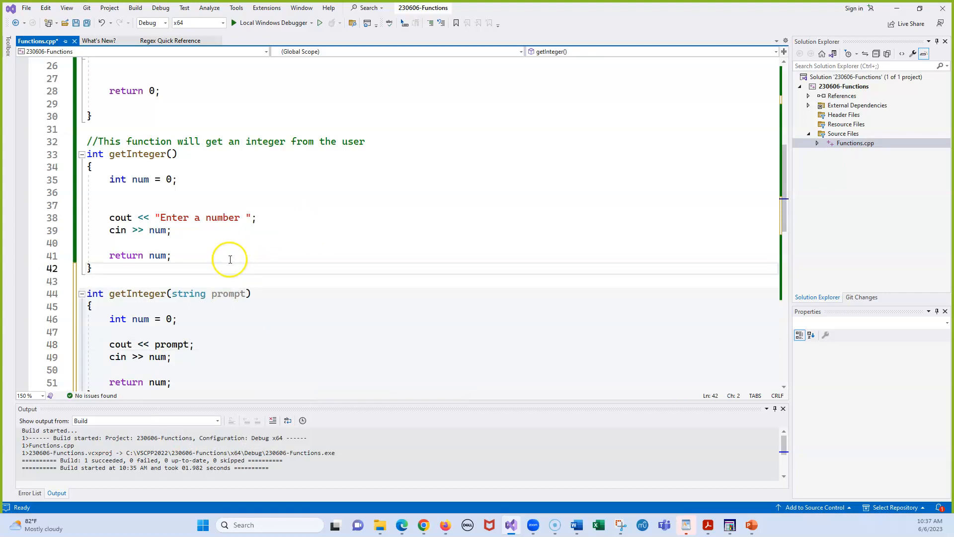
{"action": "mouse_move", "coordinate": [216, 217]}
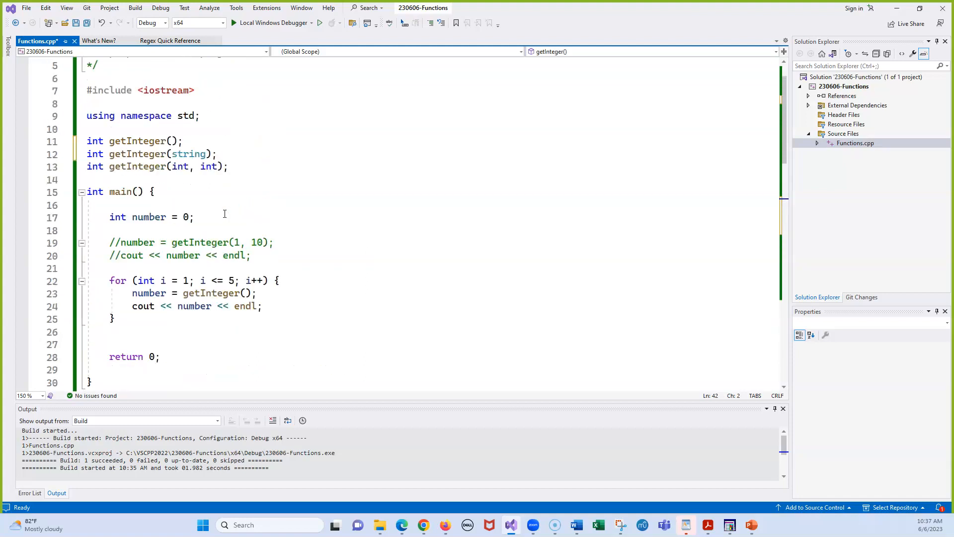
Pass the string "Enter 5 numbers " as the argument to the loop's getInteger call.
{"action": "left_click", "coordinate": [205, 215]}
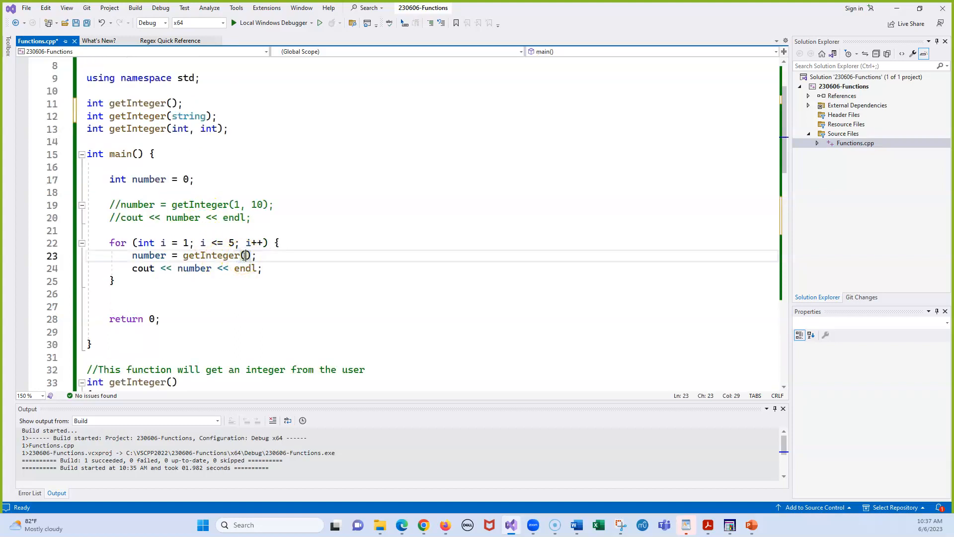
{"action": "type", "text": "\"\""}
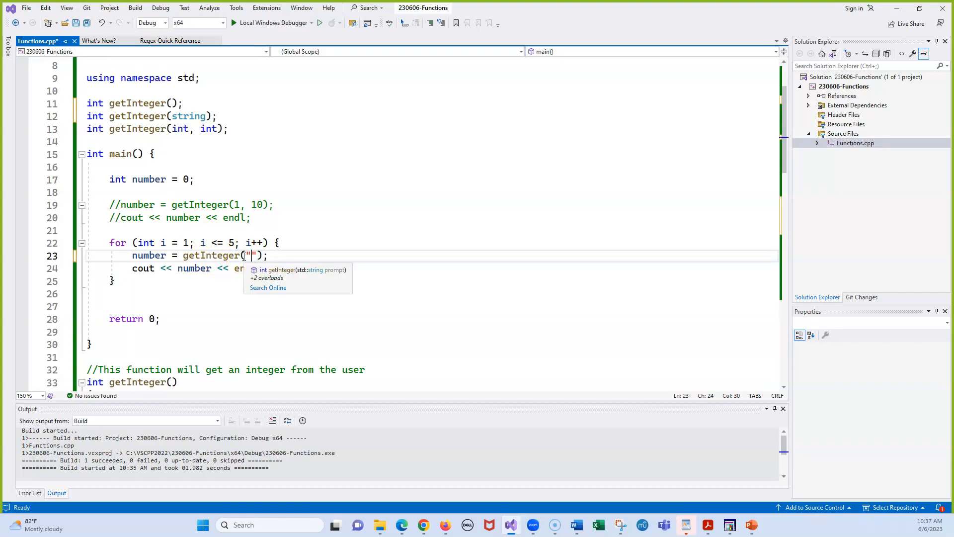
{"action": "type", "text": "Pas"}
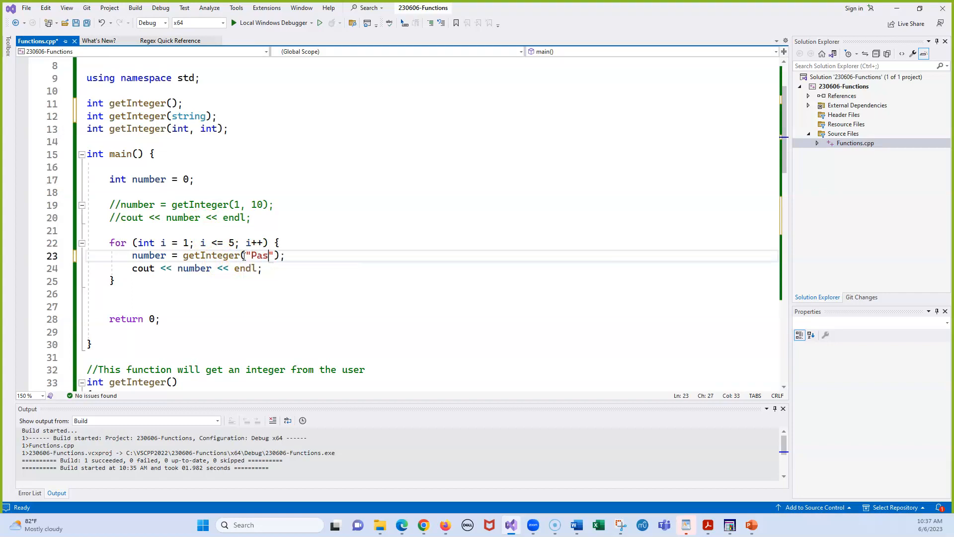
{"action": "key", "text": "Backspace"}
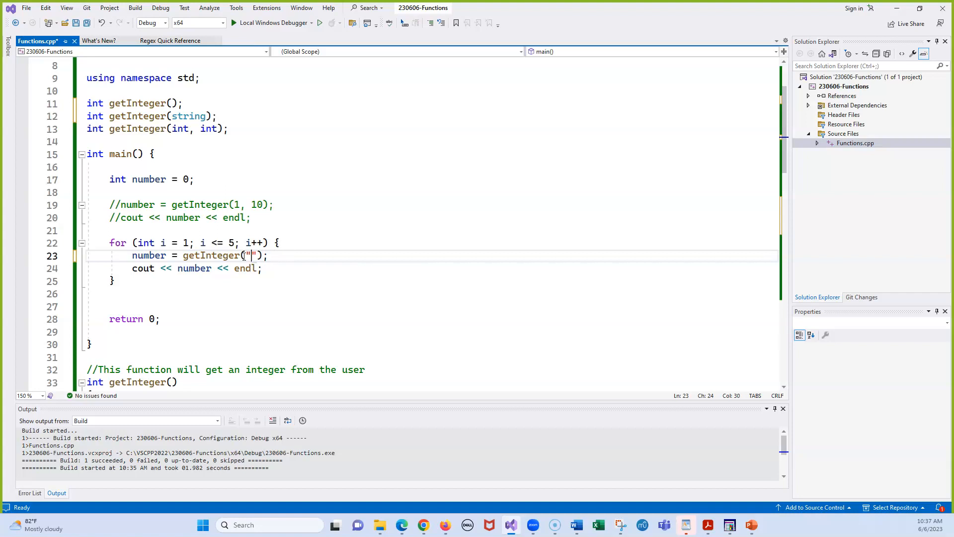
{"action": "type", "text": "Enter 5 n"}
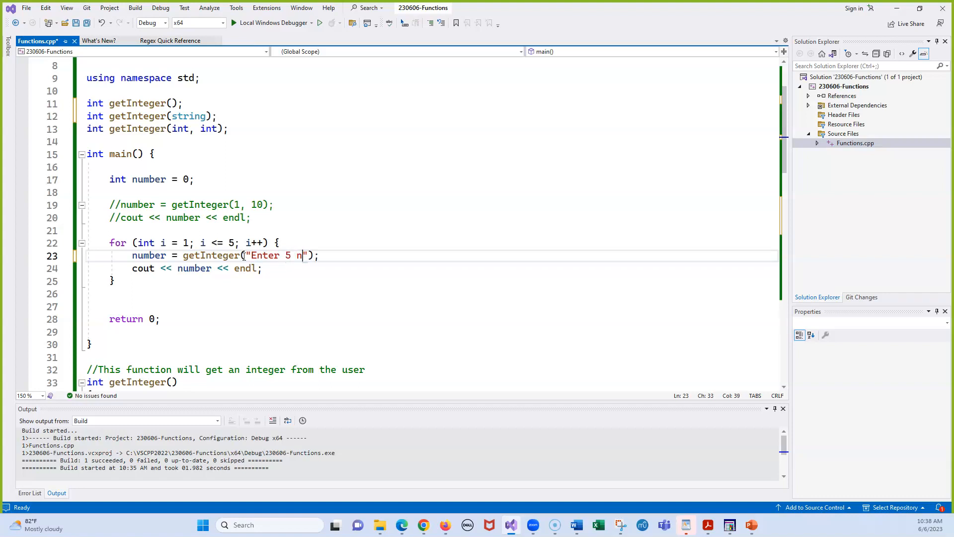
{"action": "type", "text": "umbers"}
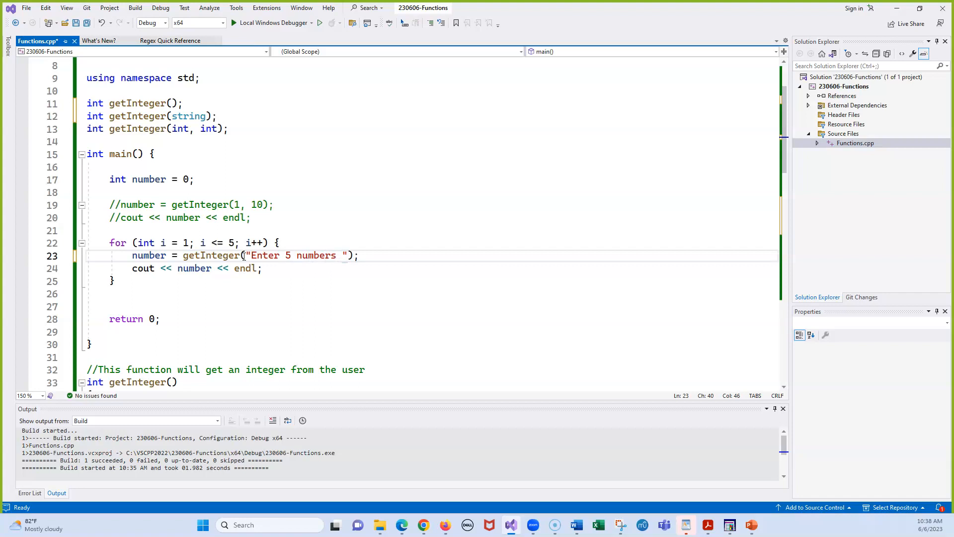
{"action": "left_click", "coordinate": [342, 255]}
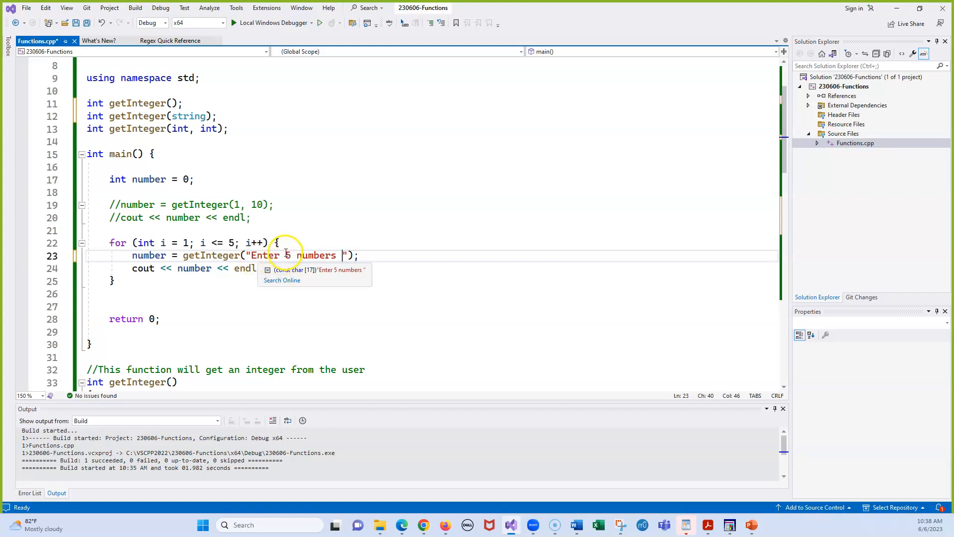
{"action": "mouse_move", "coordinate": [307, 255]}
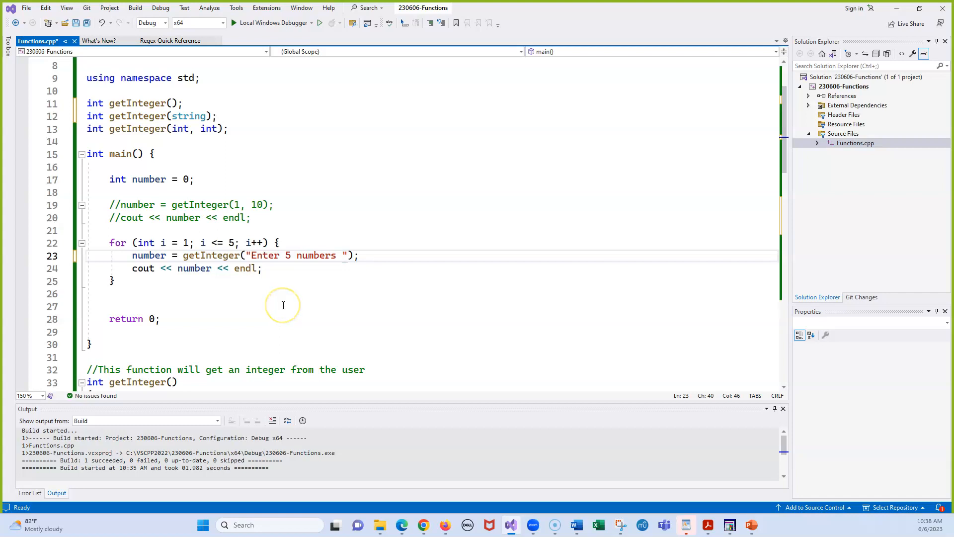
{"action": "mouse_move", "coordinate": [283, 305]}
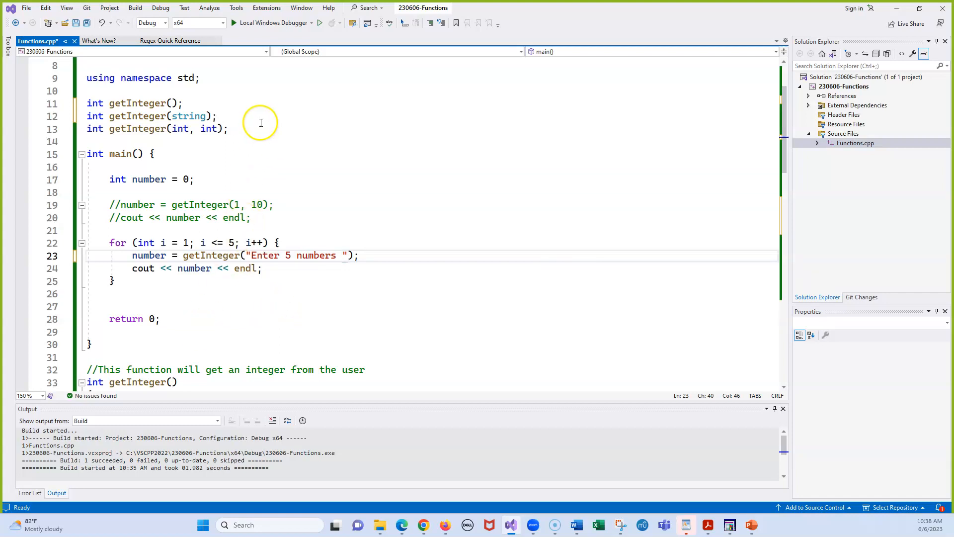
{"action": "mouse_move", "coordinate": [320, 23]}
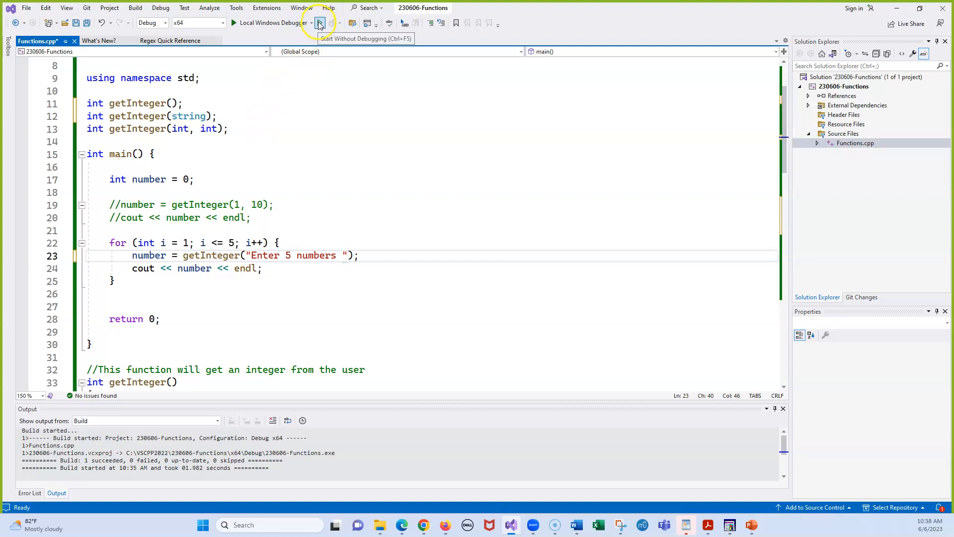
Run without debugging, enter 10 through 14 at the five prompts, and close the console.
{"action": "left_click", "coordinate": [320, 22]}
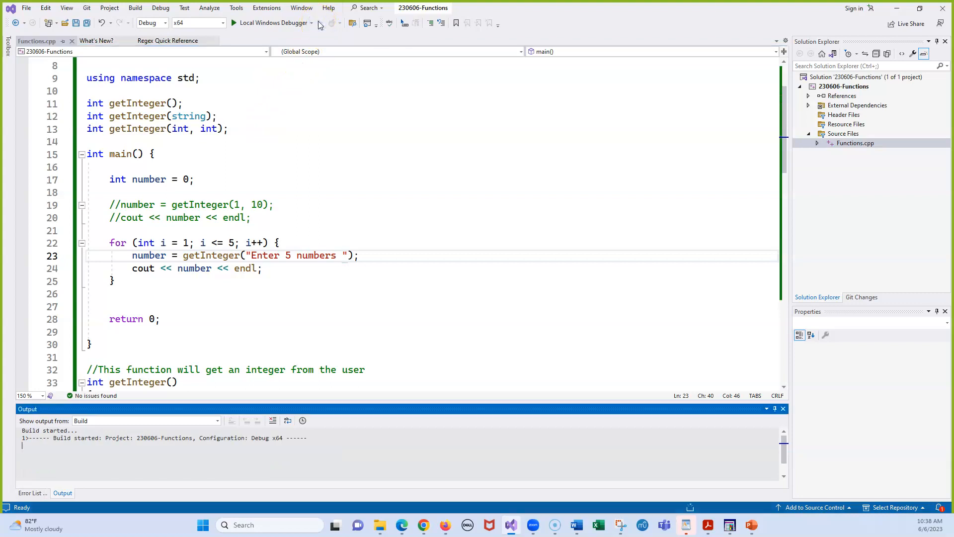
{"action": "left_click", "coordinate": [237, 23]}
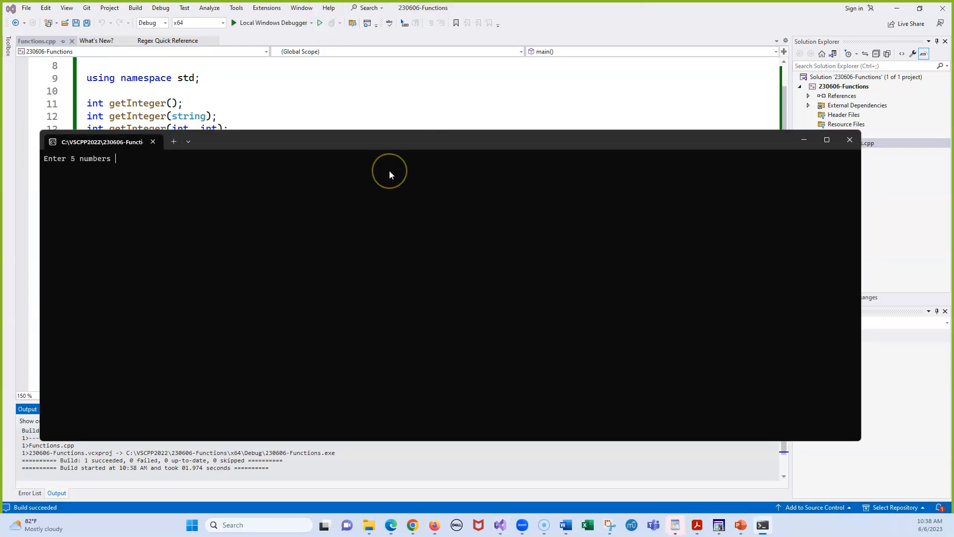
{"action": "type", "text": "10"}
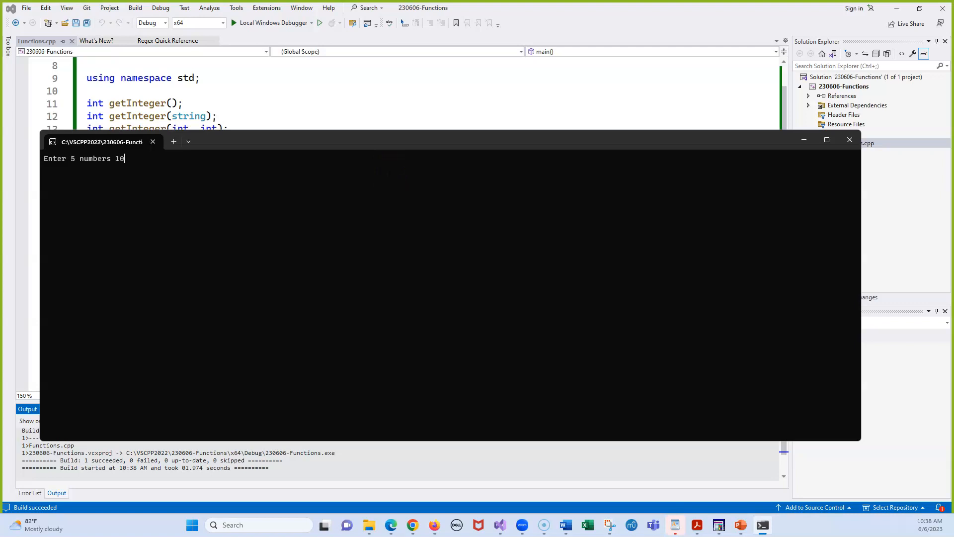
{"action": "type", "text": "11"}
{"action": "type", "text": "13"}
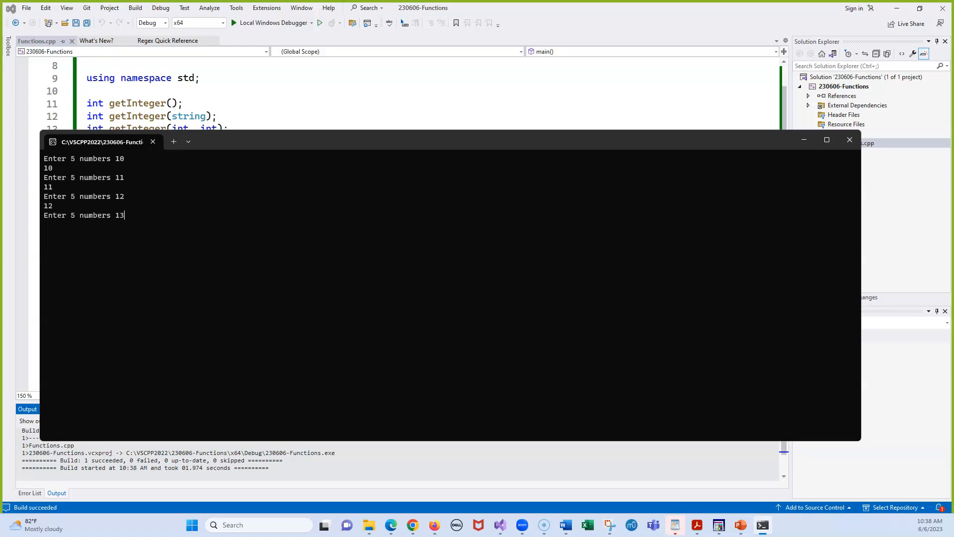
{"action": "type", "text": "14"}
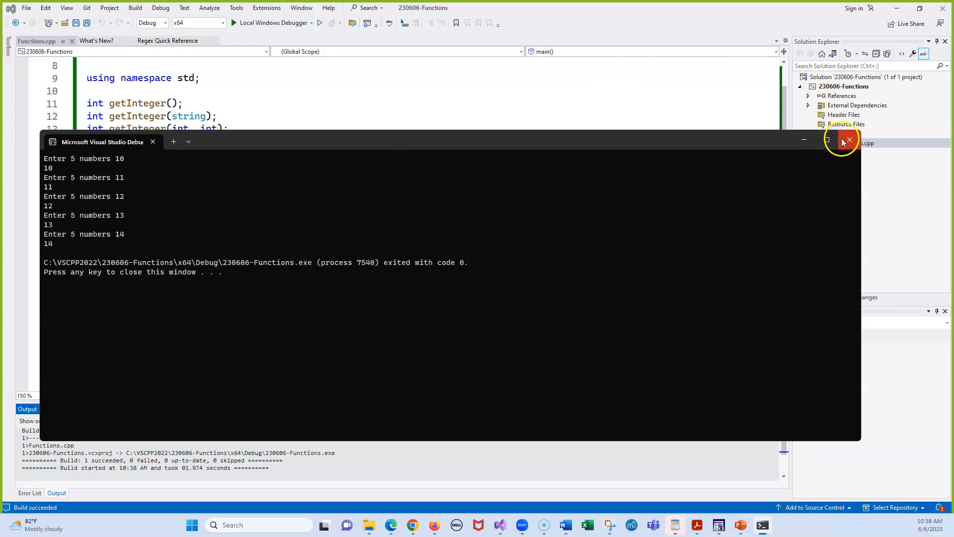
{"action": "left_click", "coordinate": [848, 138]}
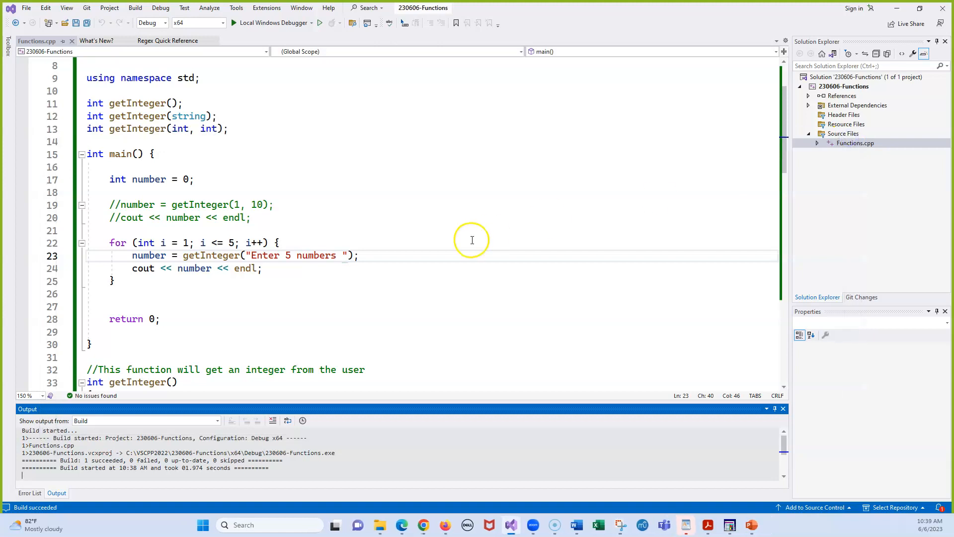
{"action": "mouse_move", "coordinate": [475, 239]}
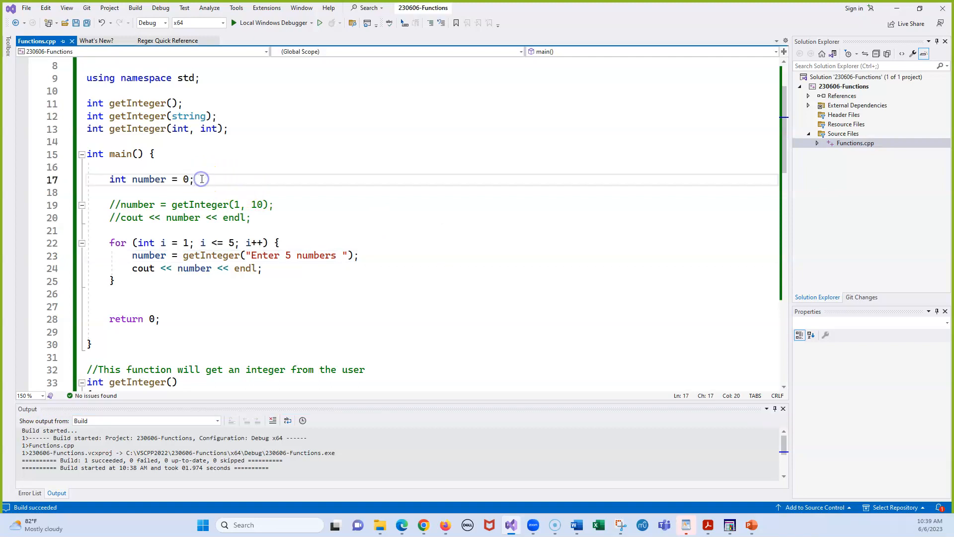
Declare string prompt = ""; in main just below int number.
{"action": "type", "text": "s"}
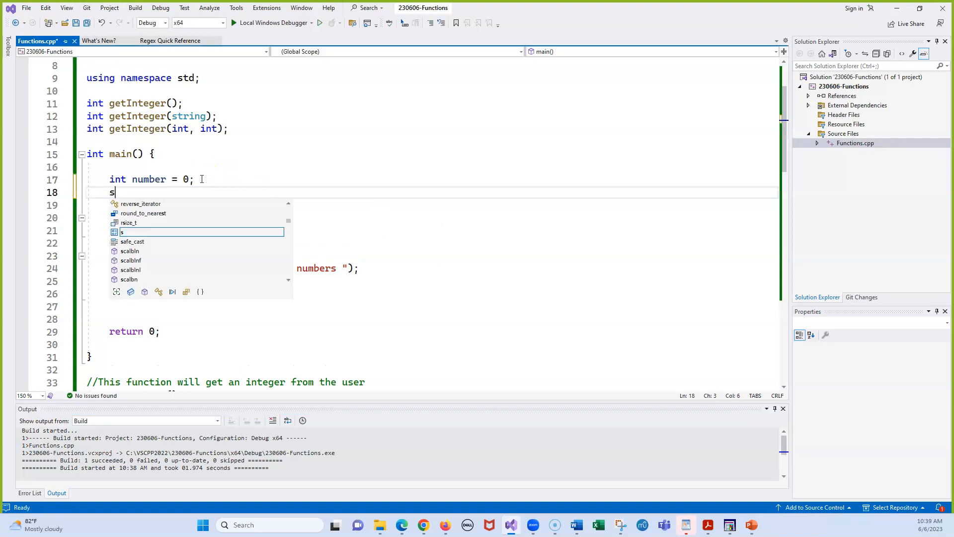
{"action": "type", "text": "tring v"}
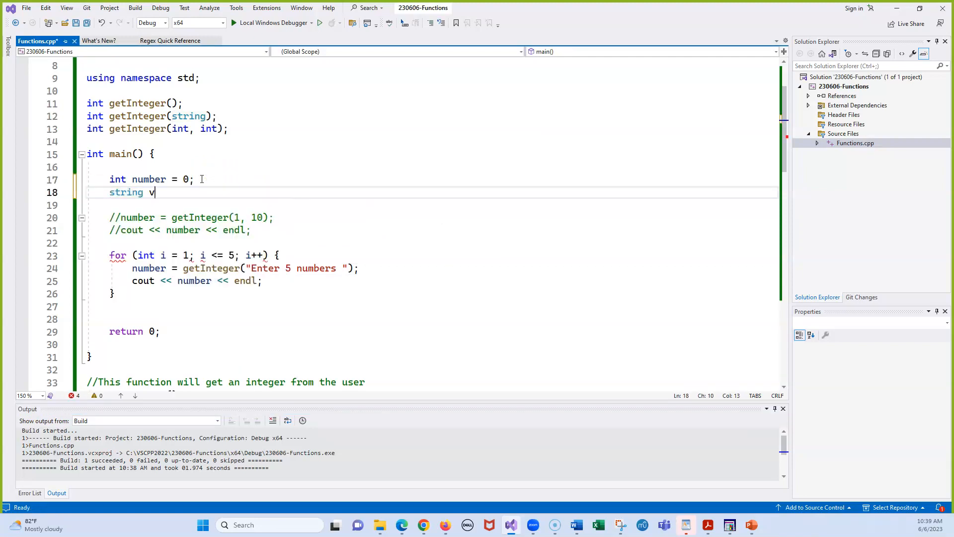
{"action": "type", "text": "ariab"}
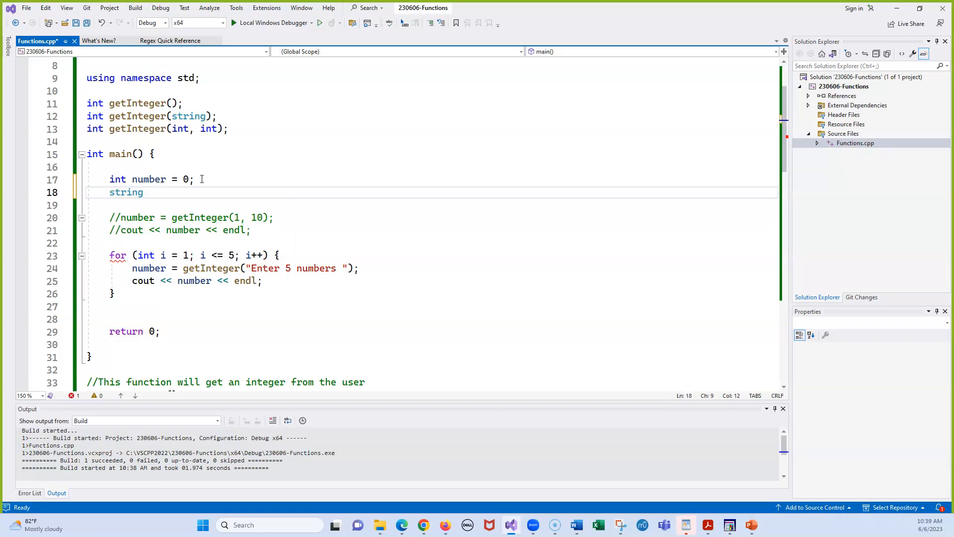
{"action": "type", "text": "prompt"}
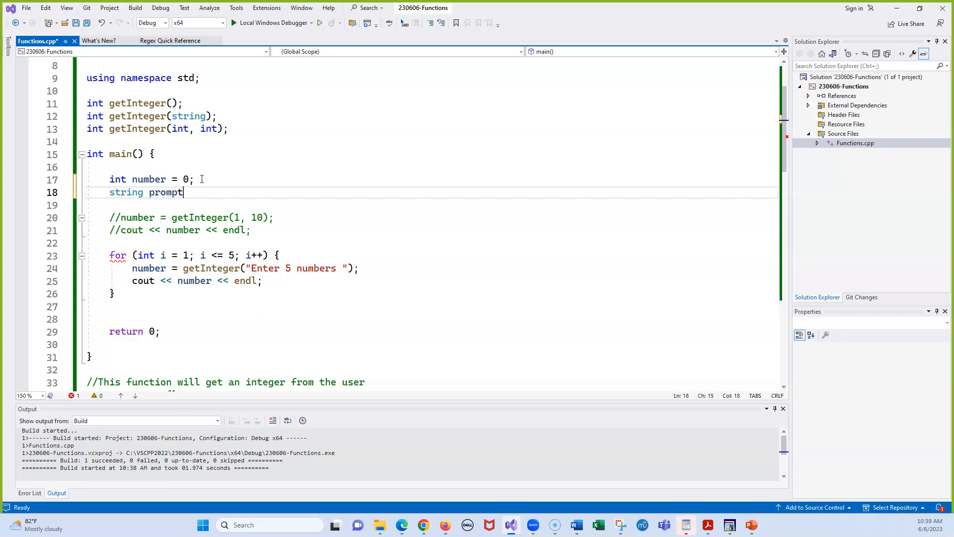
{"action": "type", "text": "= \"\""}
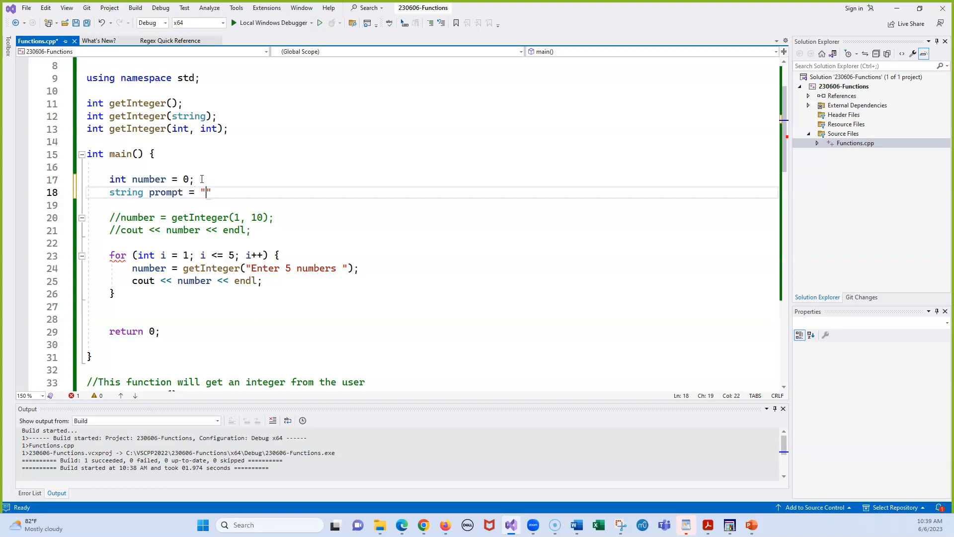
{"action": "type", "text": ";"}
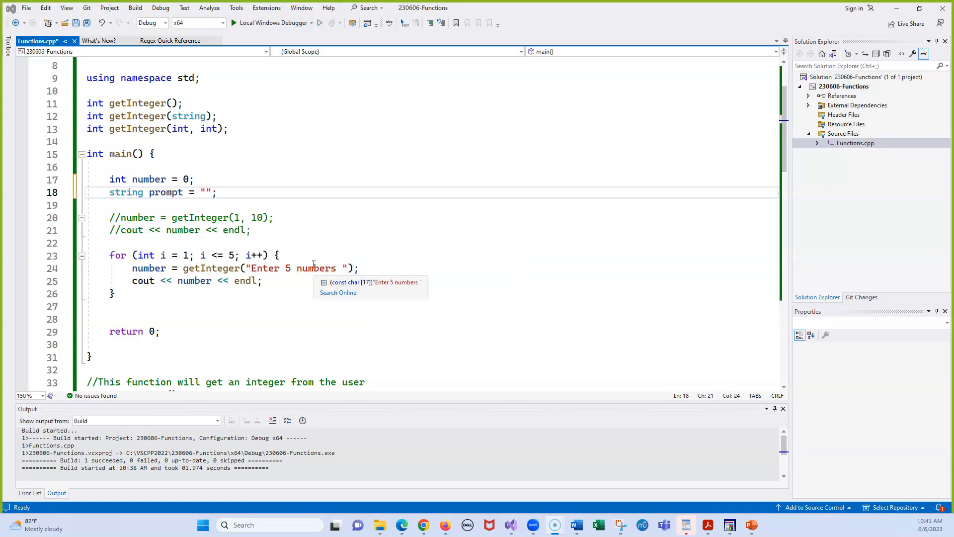
{"action": "mouse_move", "coordinate": [310, 264]}
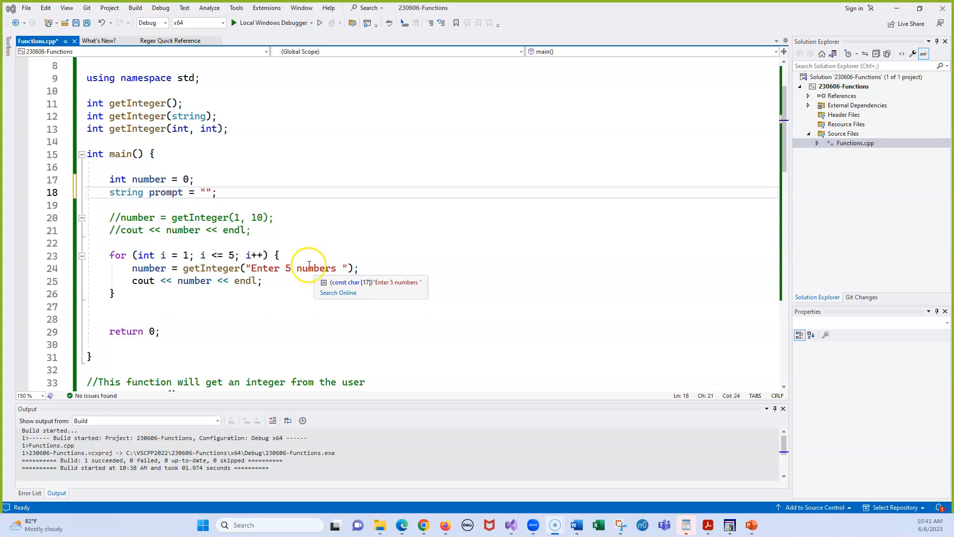
{"action": "mouse_move", "coordinate": [291, 256]}
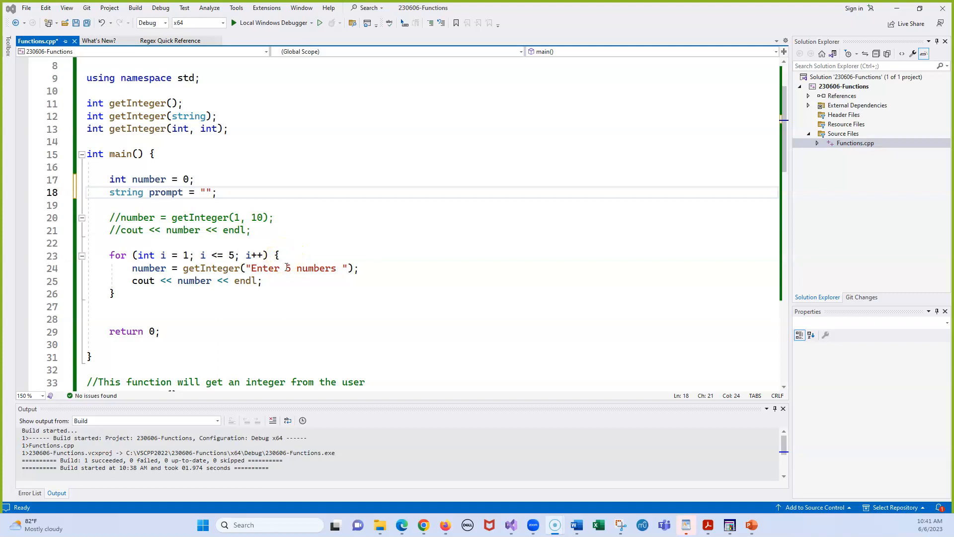
Begin editing the getInteger prompt string after the word Enter, adding a space.
{"action": "left_click", "coordinate": [286, 268]}
{"action": "type", "text": "\" +"}
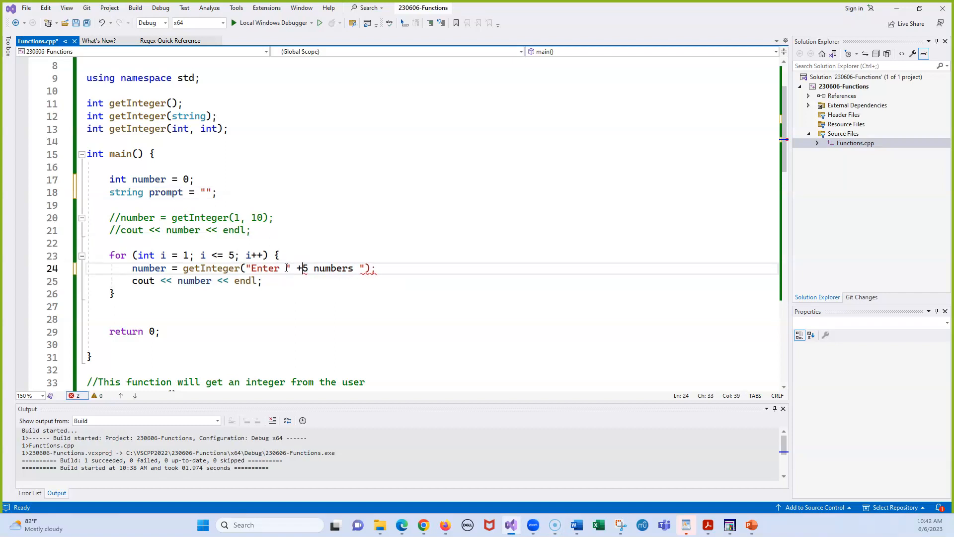
{"action": "type", "text": "\" \""}
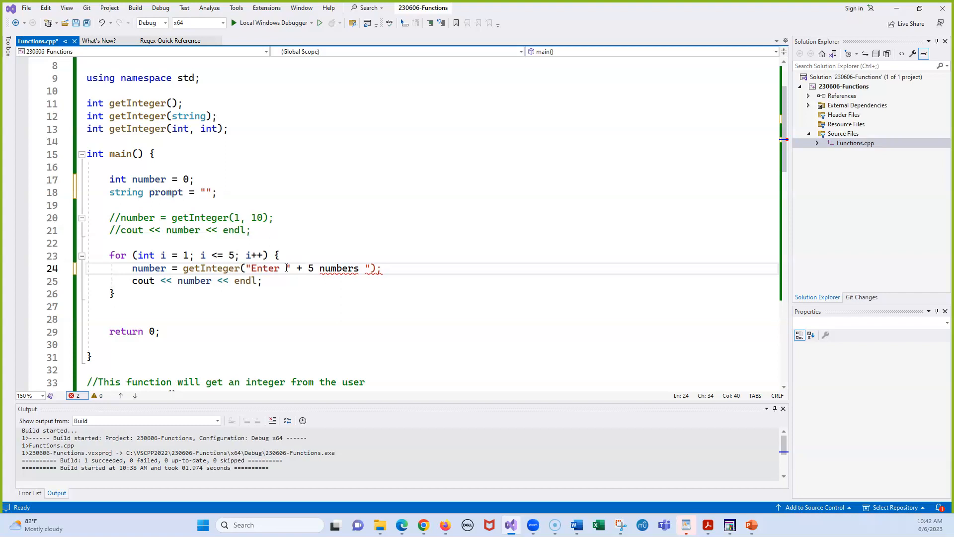
{"action": "mouse_move", "coordinate": [162, 192]}
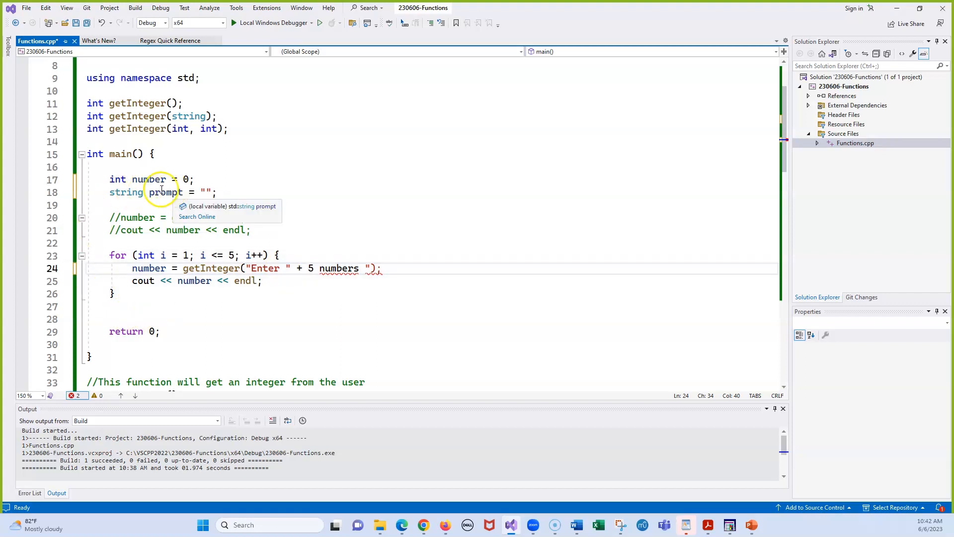
{"action": "mouse_move", "coordinate": [159, 192]}
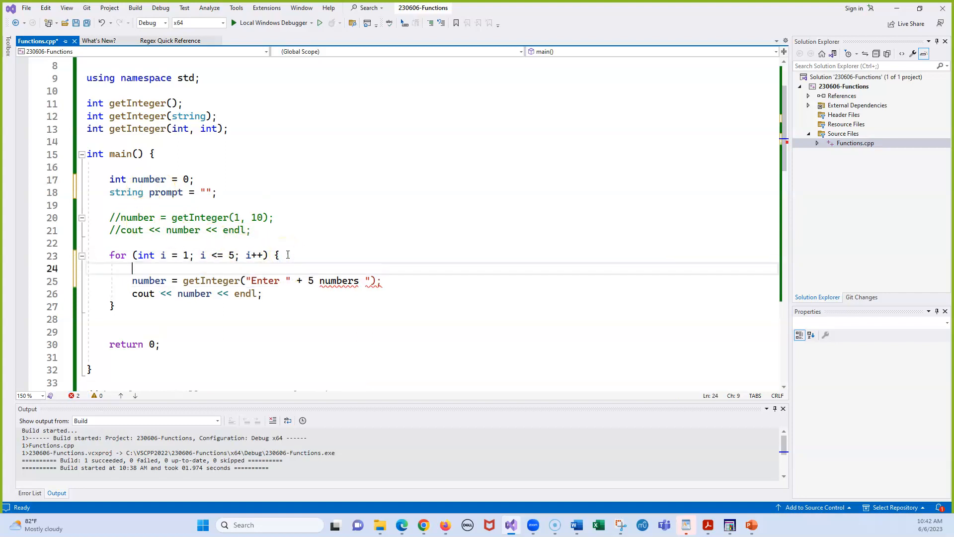
Write the loop's first line as prompt = "Enter " + to_string(i).
{"action": "type", "text": "p"}
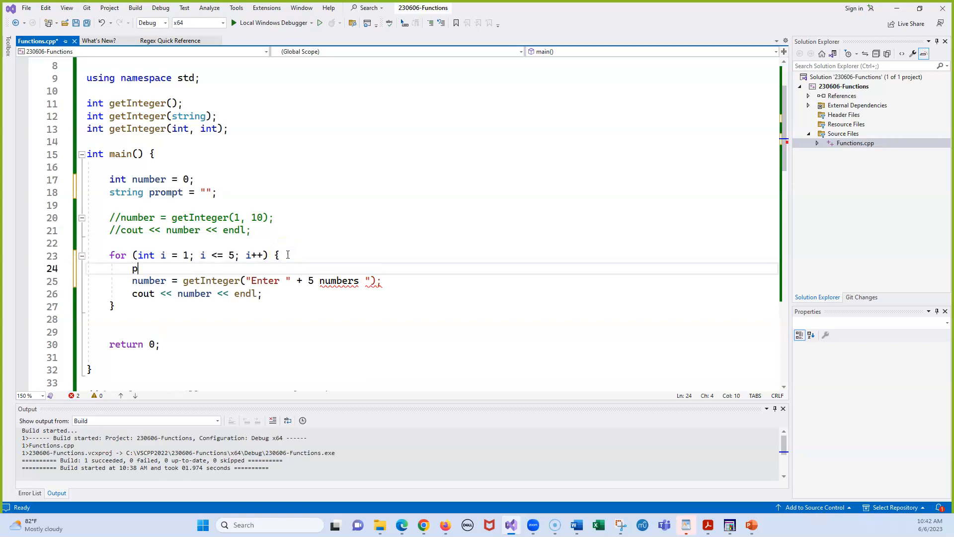
{"action": "type", "text": "romt"}
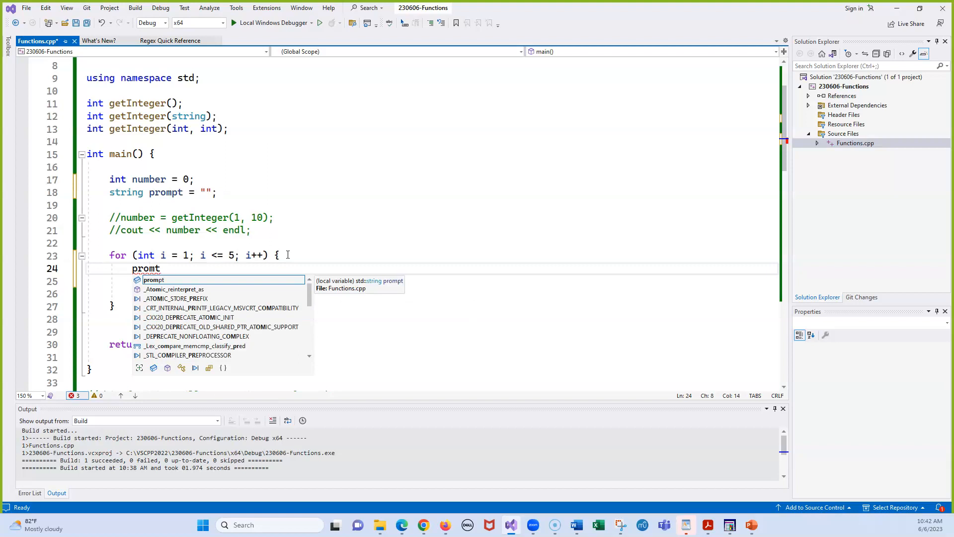
{"action": "type", "text": "t ="}
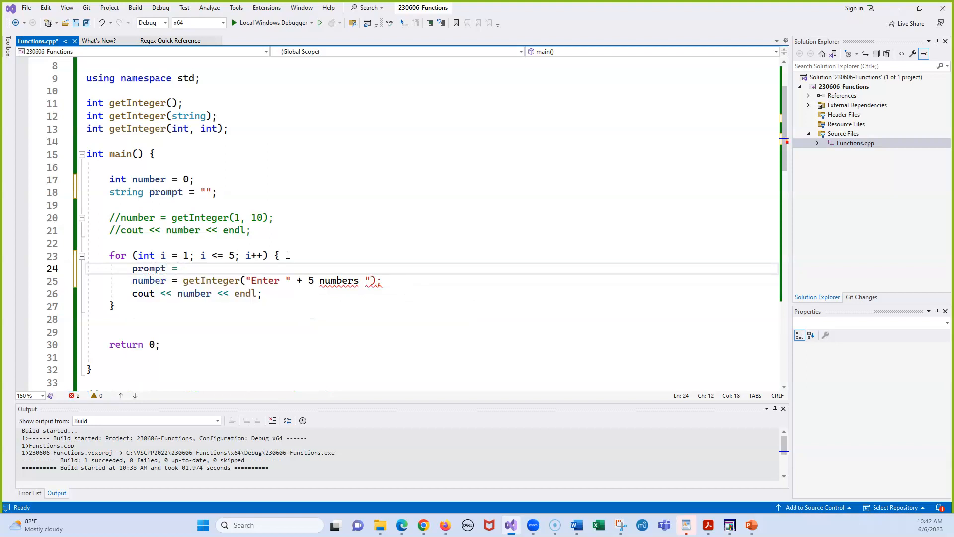
{"action": "type", "text": "\"Enter \" +"}
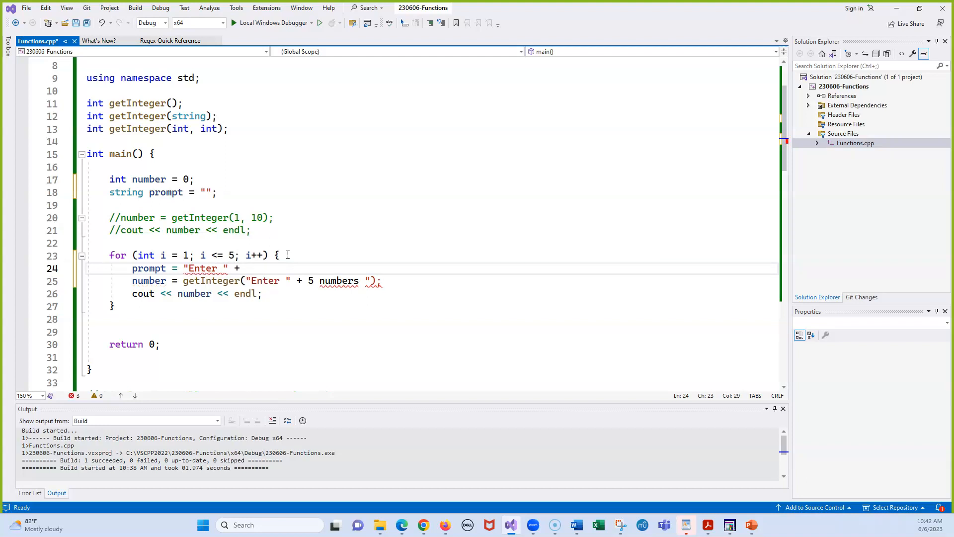
{"action": "type", "text": "i"}
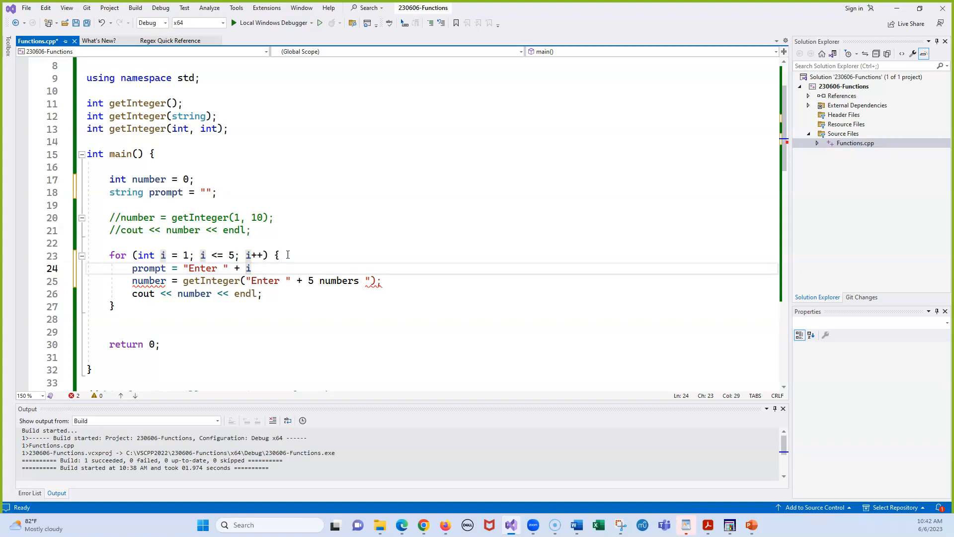
{"action": "type", "text": "to_s"}
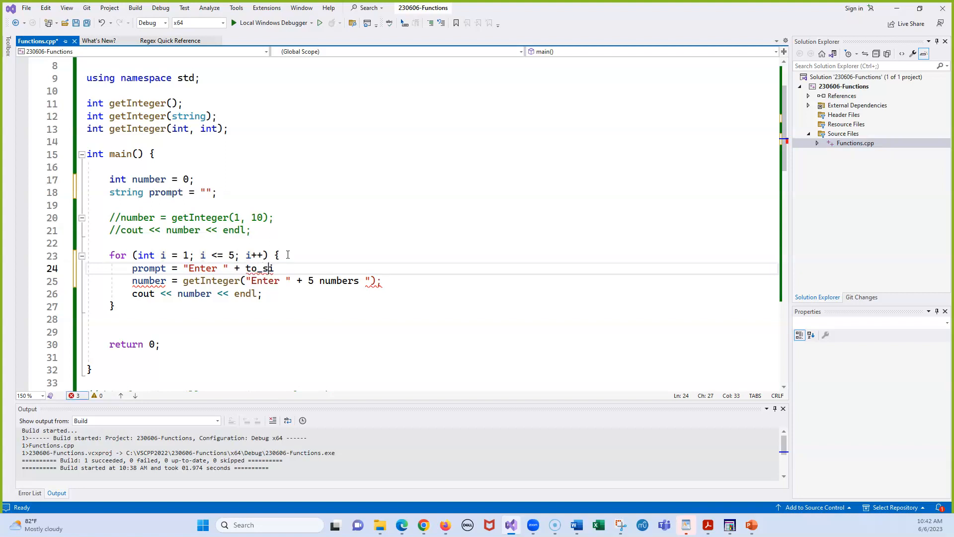
{"action": "type", "text": "tringi"}
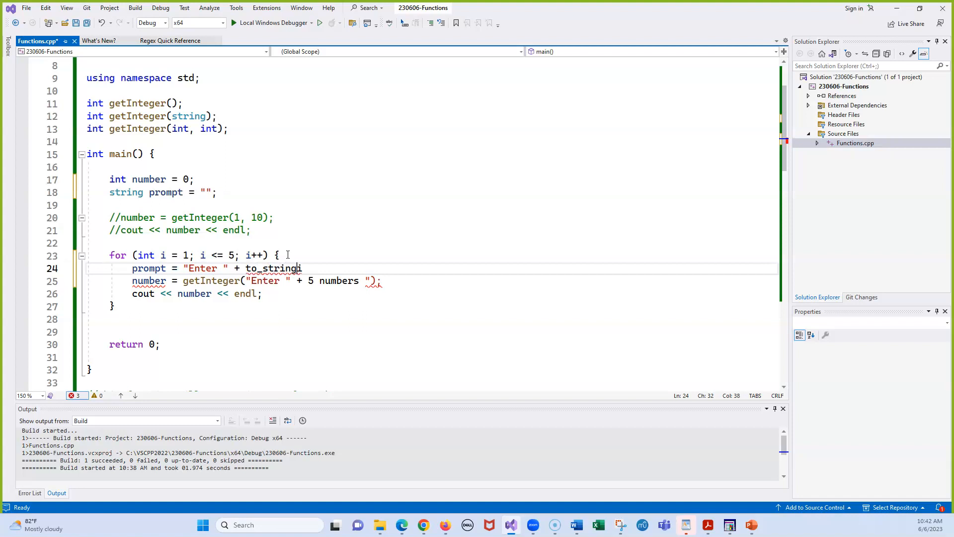
{"action": "type", "text": "(i)"}
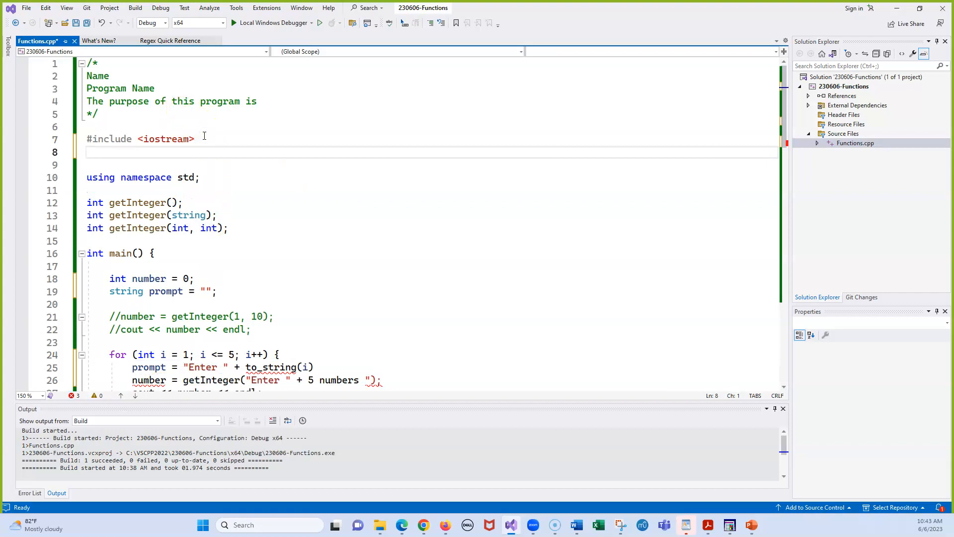
Add #include <string> under <iostream> and append a plus to the prompt expression.
{"action": "type", "text": "#include <string>"}
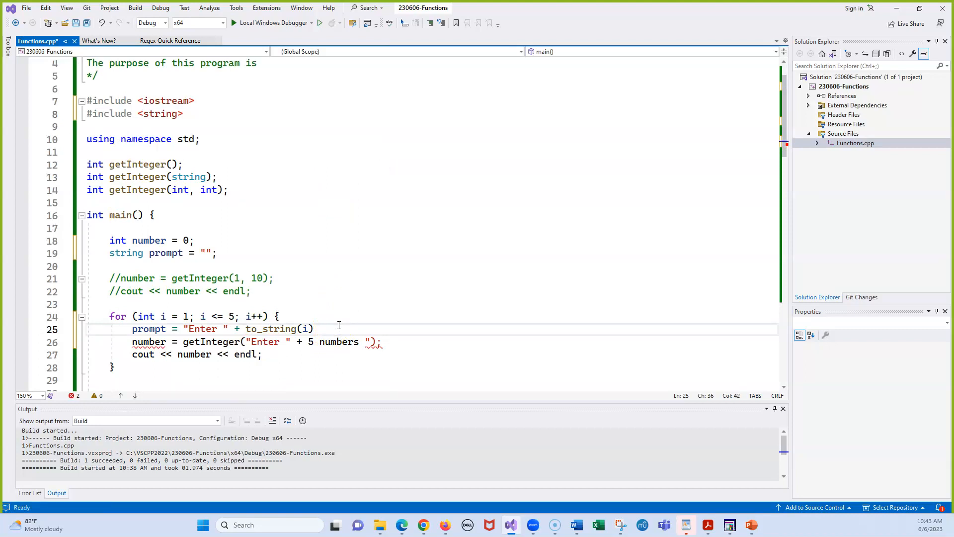
{"action": "type", "text": "+"}
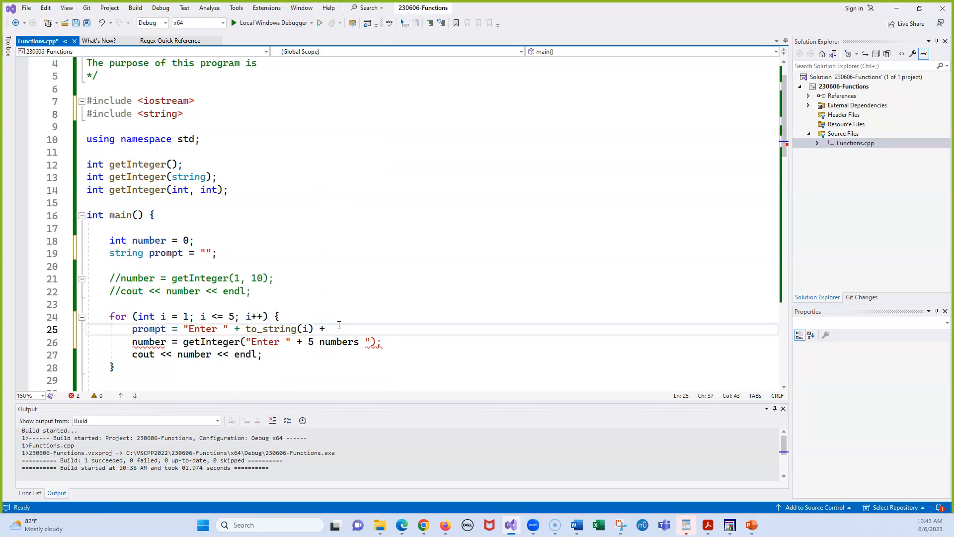
Finish the prompt line with " of 5 numbers ";.
{"action": "type", "text": "\"of 5 \""}
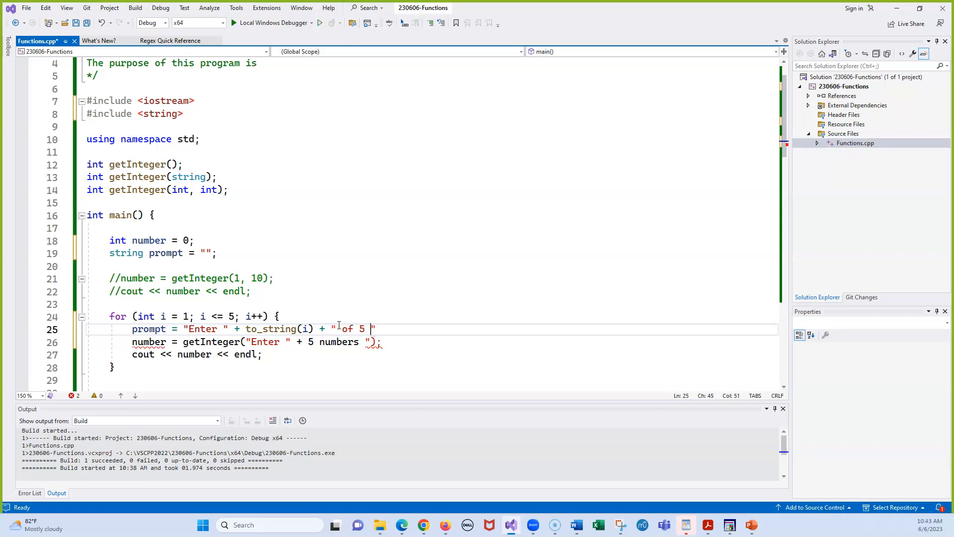
{"action": "type", "text": "number"}
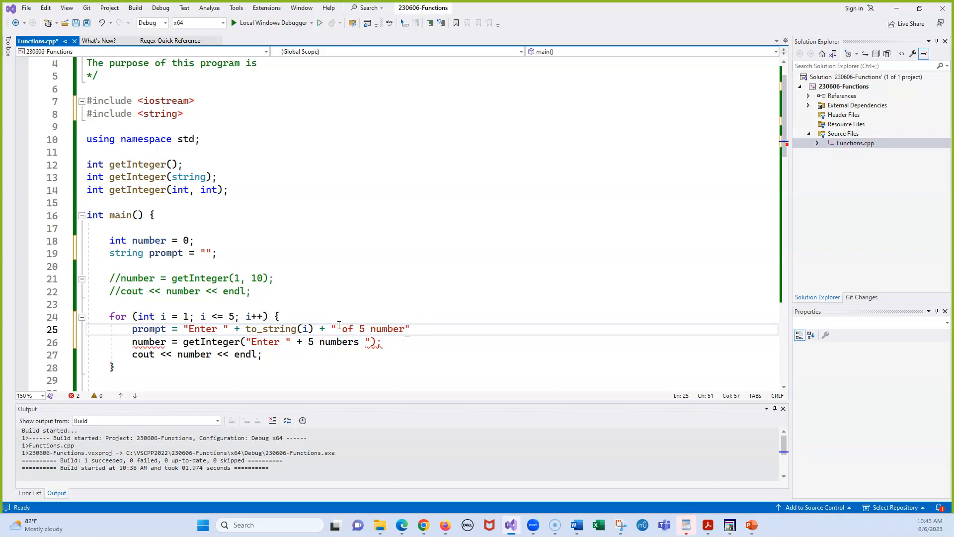
{"action": "type", "text": "s"}
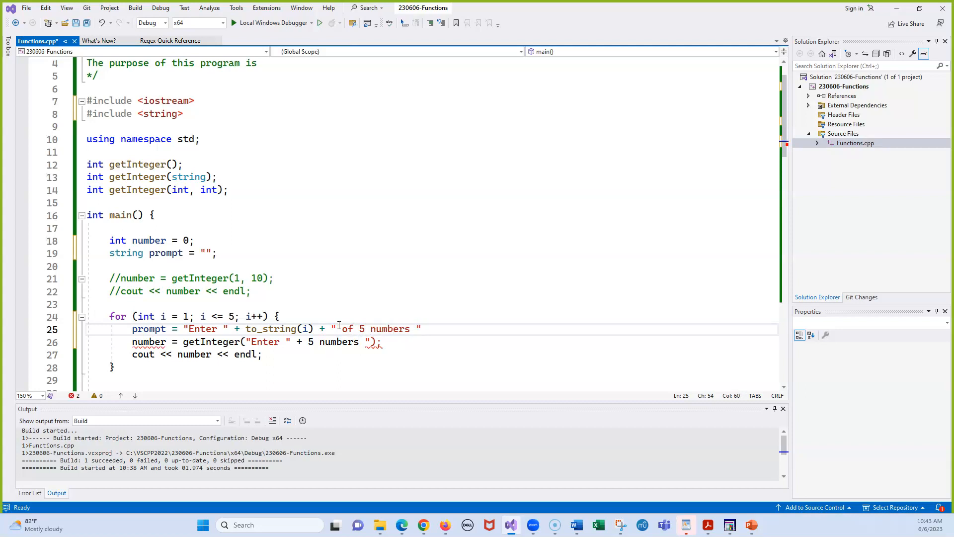
{"action": "type", "text": ";"}
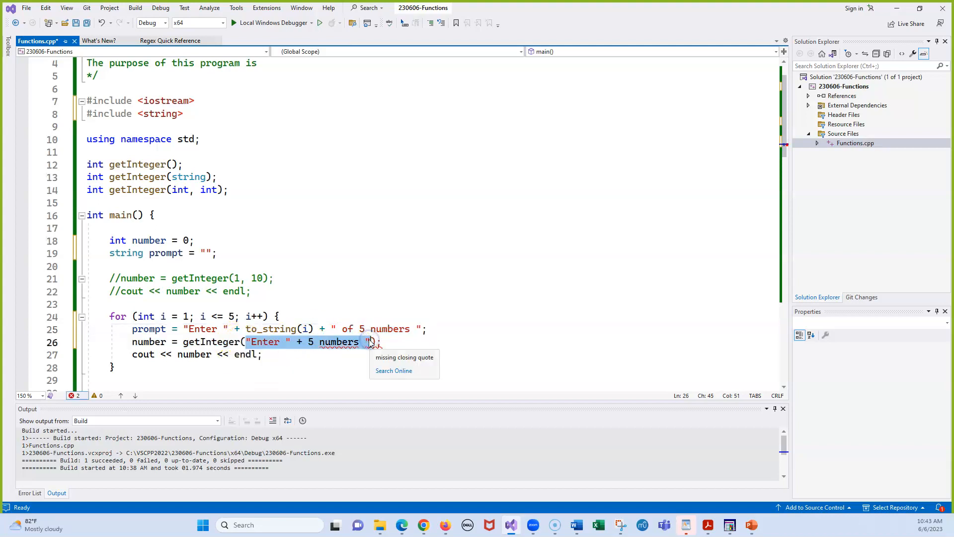
Pass prompt to getInteger and tidy stray characters on the prompt line.
{"action": "type", "text": "prompt"}
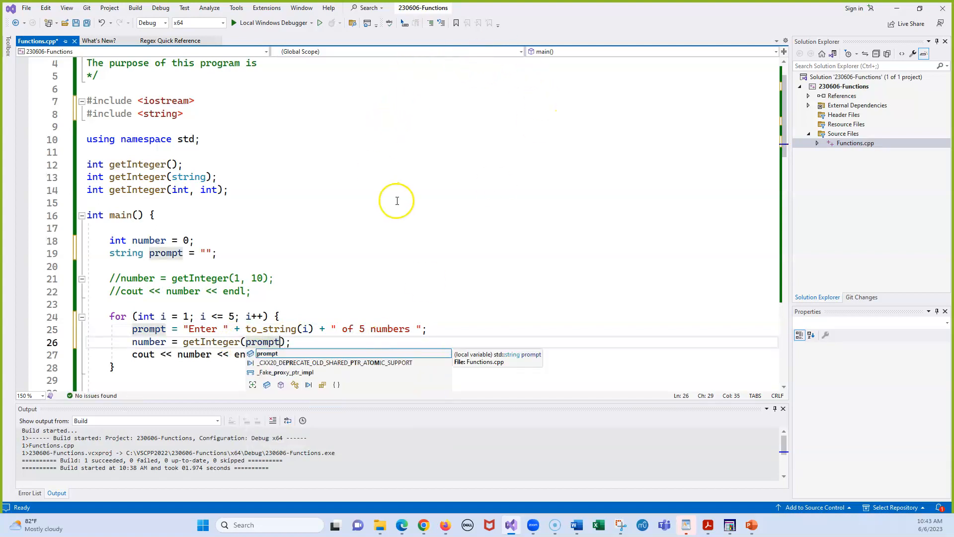
{"action": "mouse_move", "coordinate": [453, 245]}
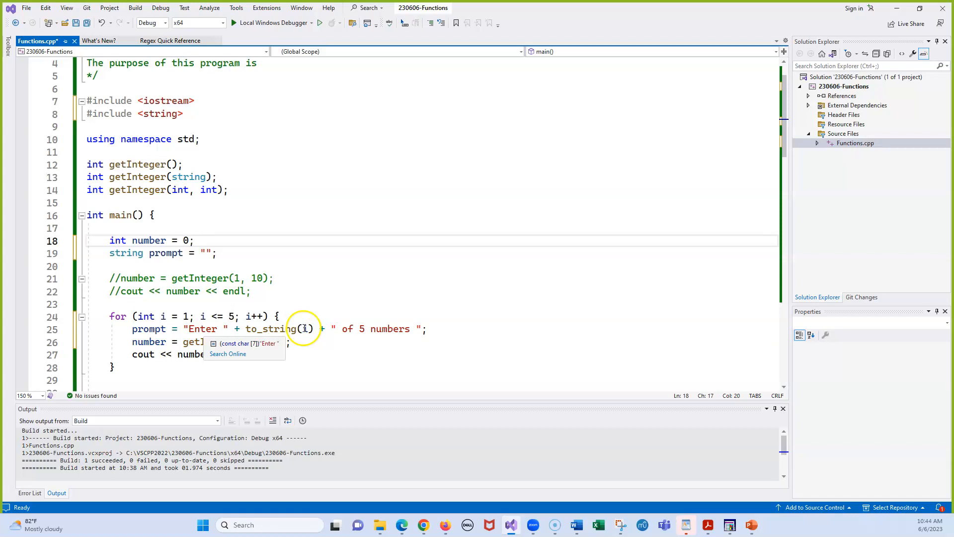
{"action": "left_click", "coordinate": [435, 328]}
{"action": "type", "text": " '"}
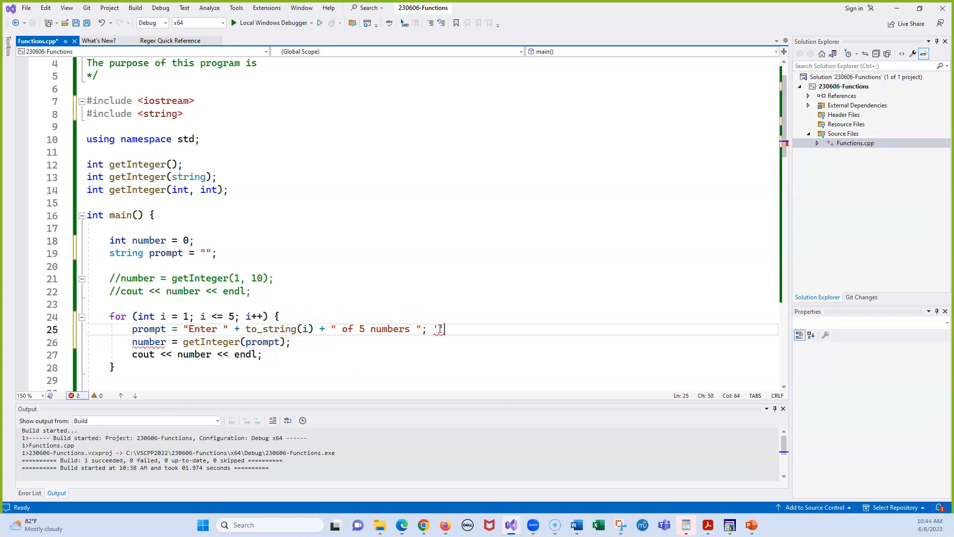
{"action": "type", "text": "\"i"}
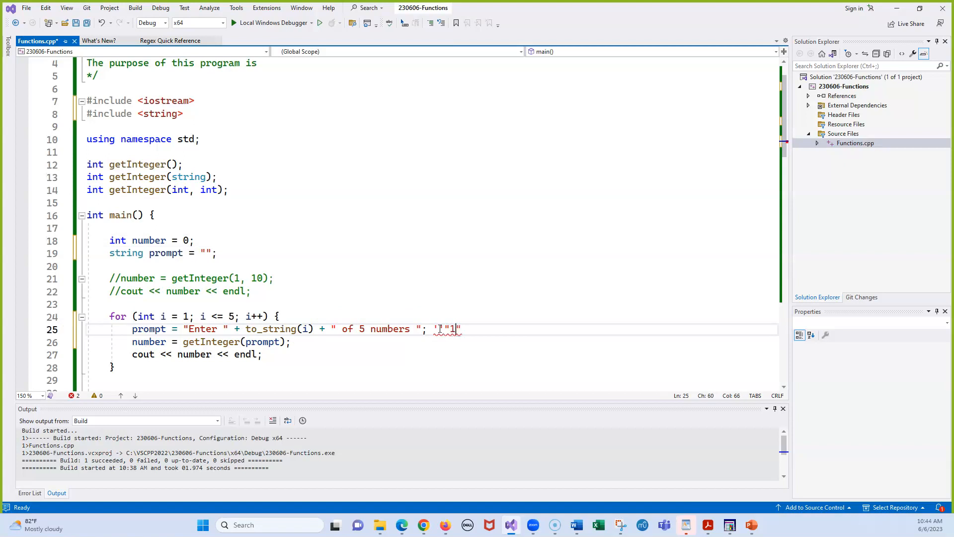
{"action": "mouse_move", "coordinate": [439, 329]}
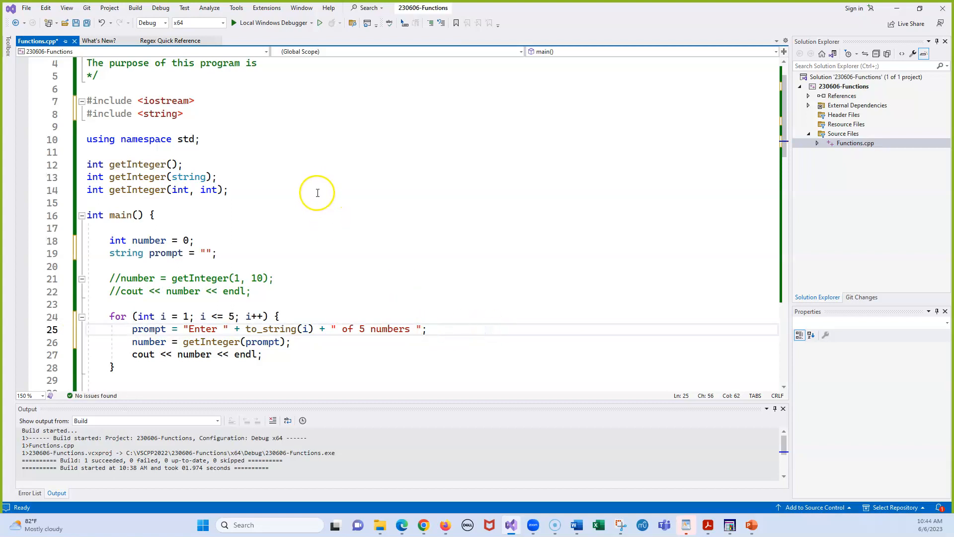
{"action": "mouse_move", "coordinate": [320, 22]}
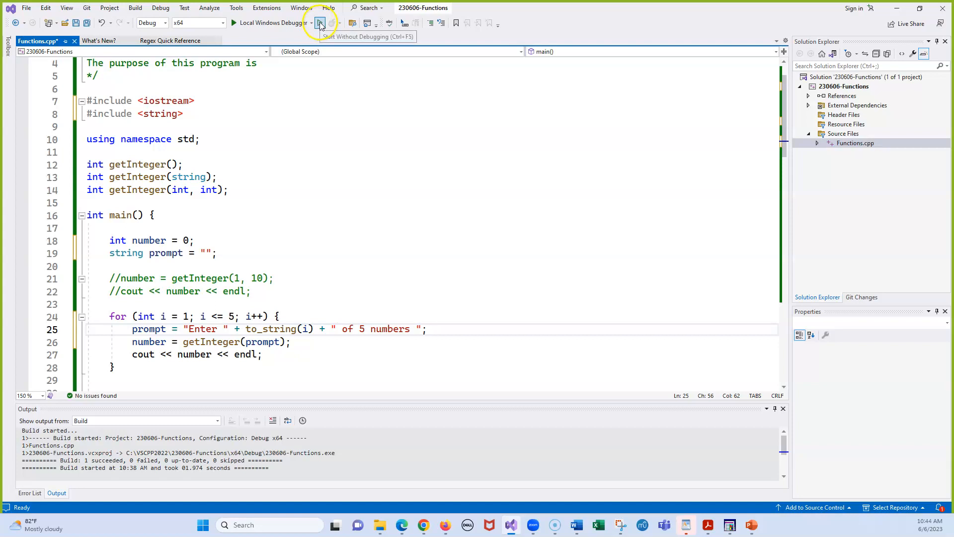
Run without debugging, answer the numbered prompts with values like 11, 4 and 50, and close the console.
{"action": "left_click", "coordinate": [319, 23]}
{"action": "type", "text": "10"}
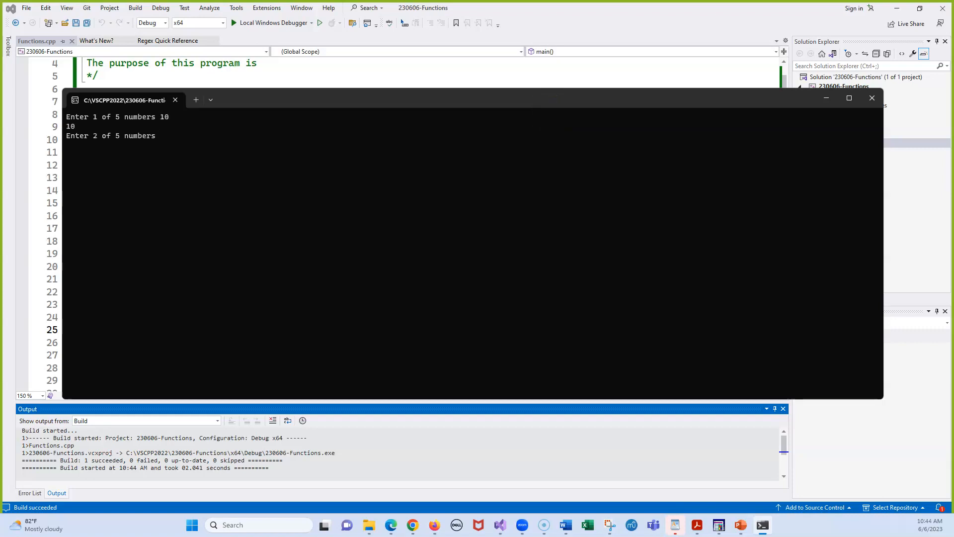
{"action": "type", "text": "11"}
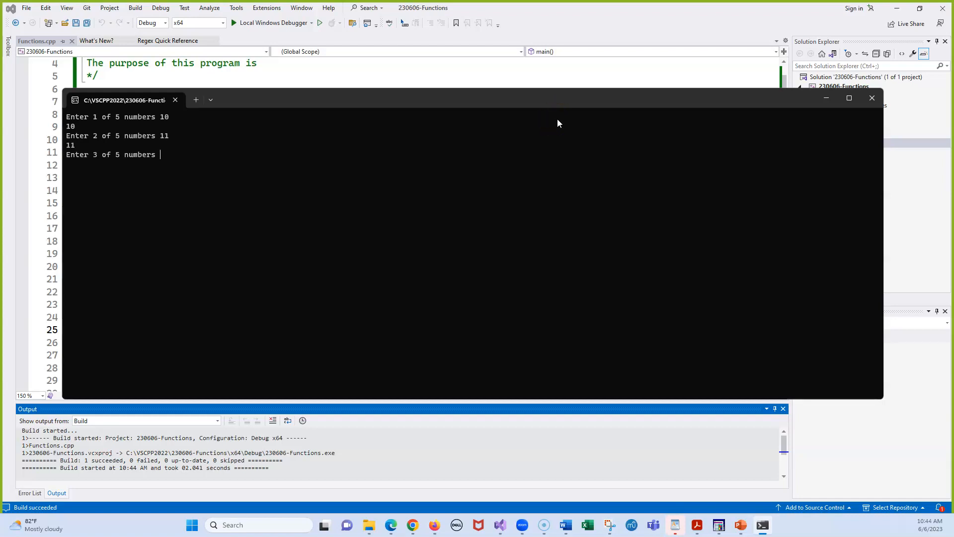
{"action": "type", "text": "4"}
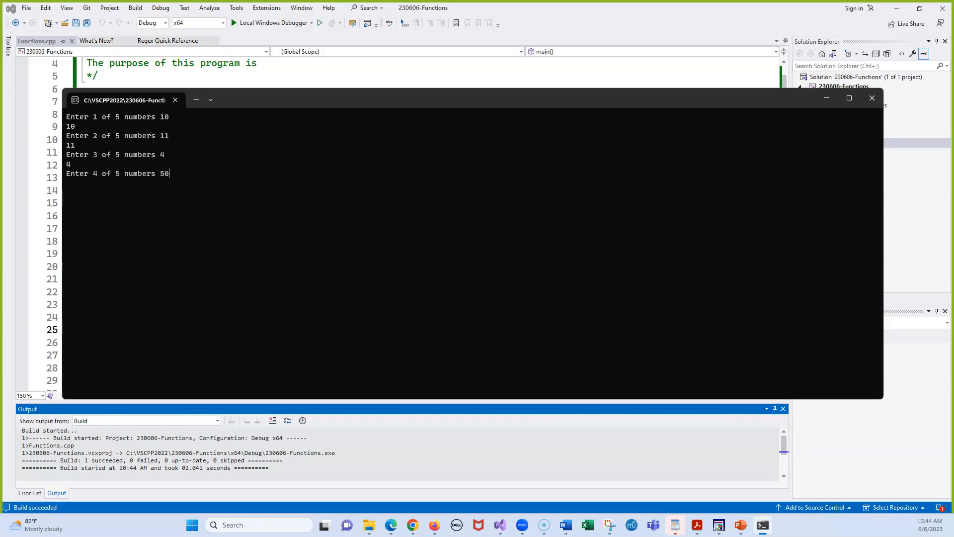
{"action": "type", "text": "50"}
{"action": "type", "text": "20"}
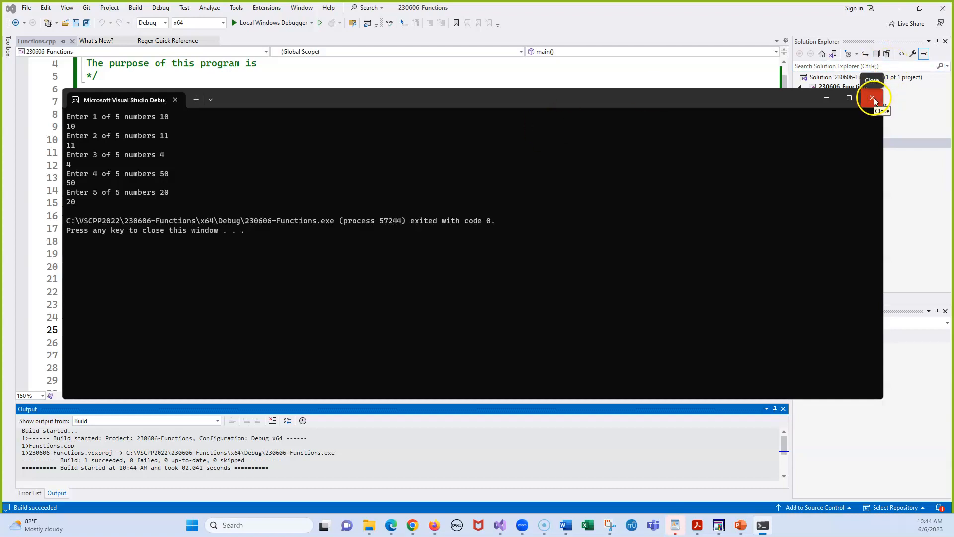
{"action": "left_click", "coordinate": [873, 97]}
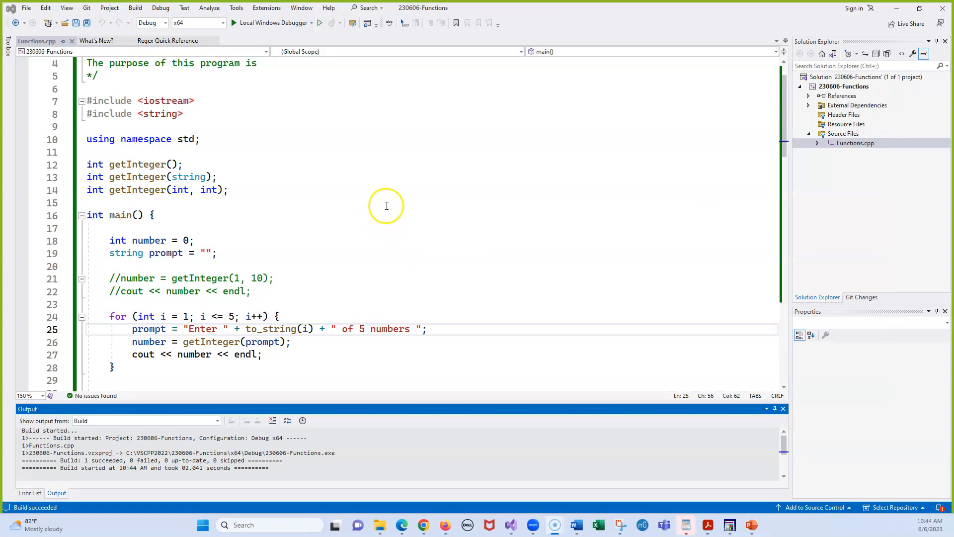
{"action": "mouse_move", "coordinate": [375, 214]}
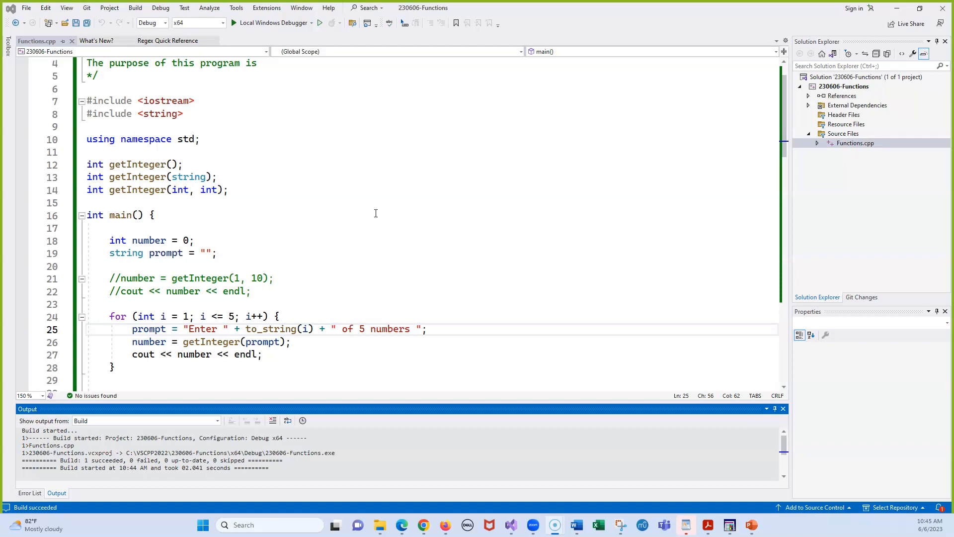
{"action": "mouse_move", "coordinate": [387, 230]}
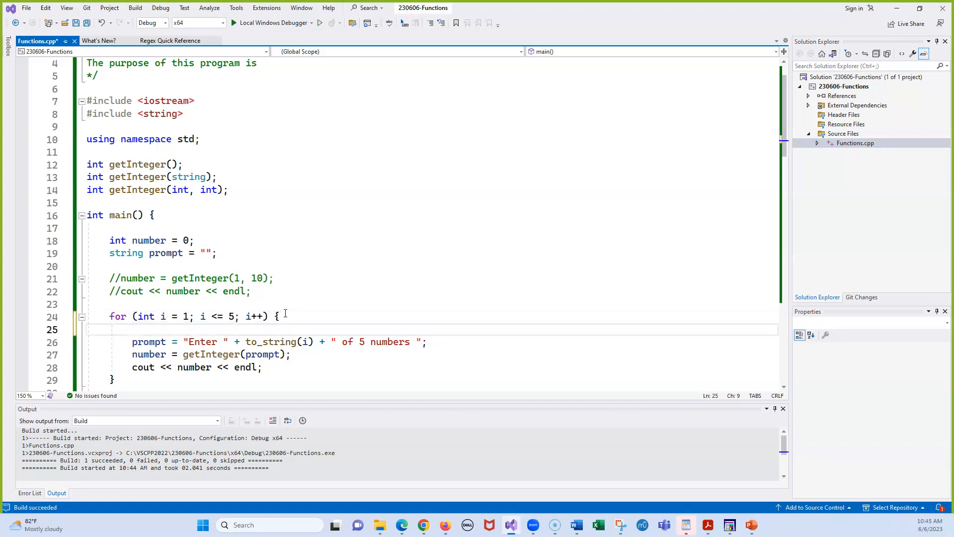
Add an empty if (i == 1) block at the top of the loop body.
{"action": "type", "text": "if"}
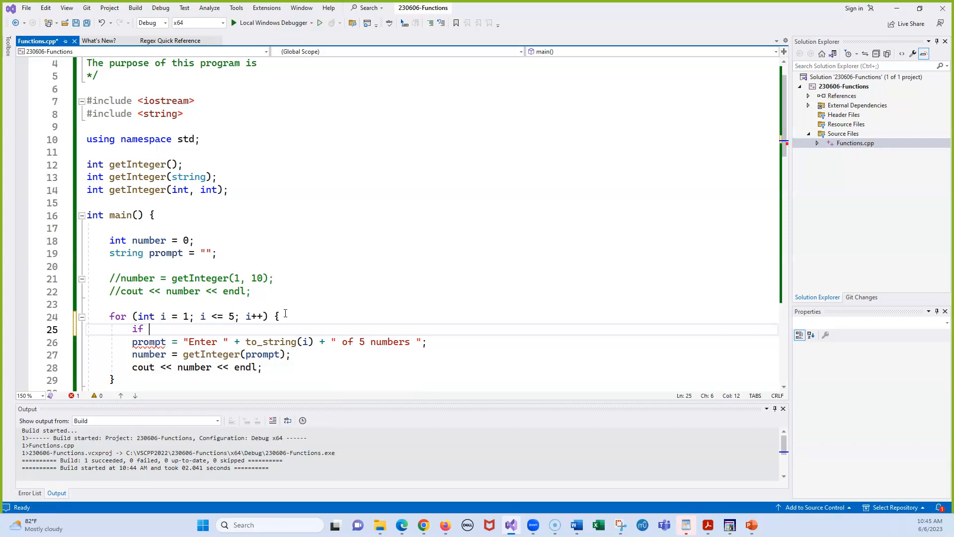
{"action": "type", "text": "()"}
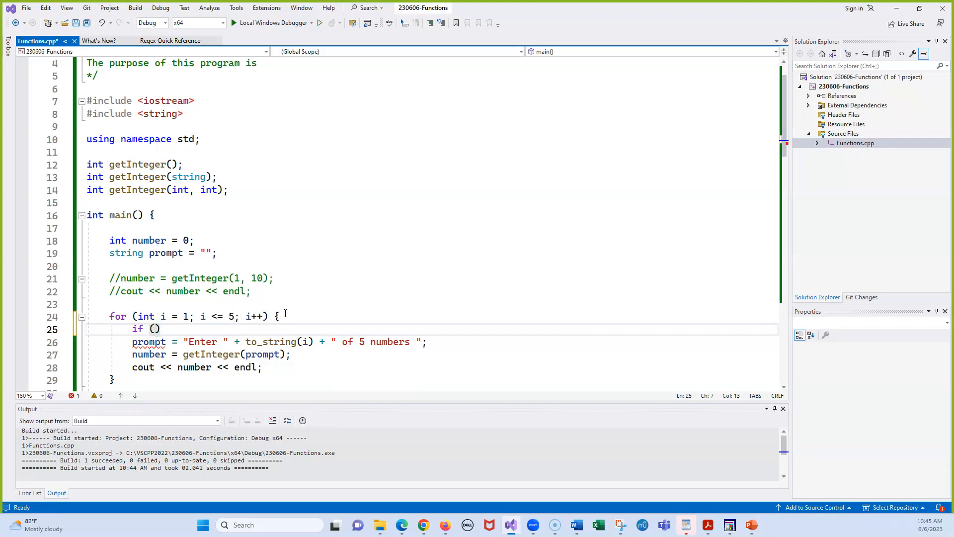
{"action": "type", "text": "i =="}
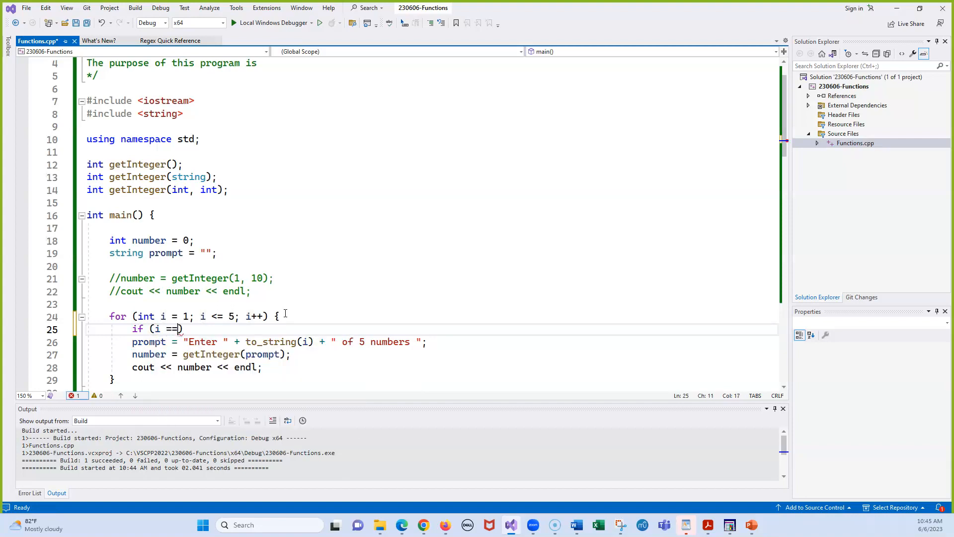
{"action": "type", "text": "1)"}
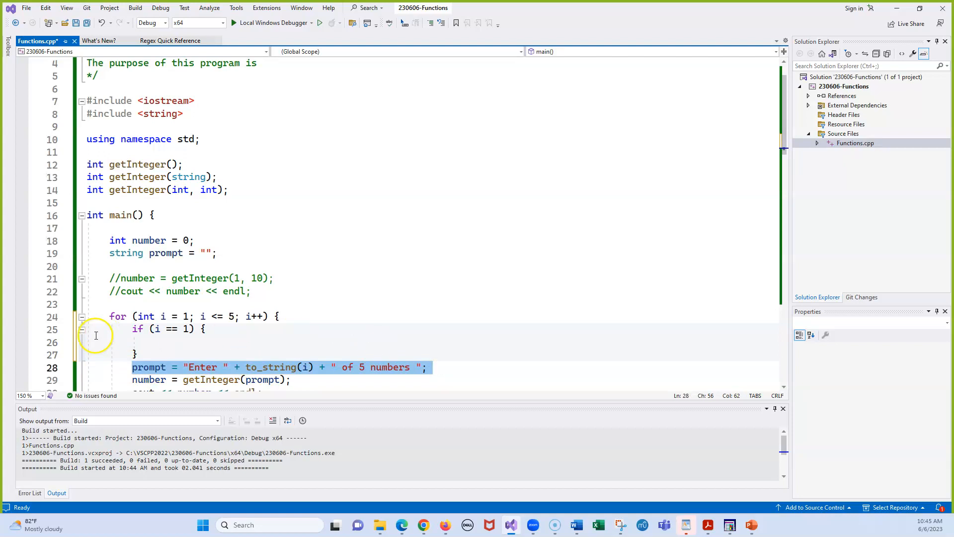
{"action": "left_click", "coordinate": [168, 342]}
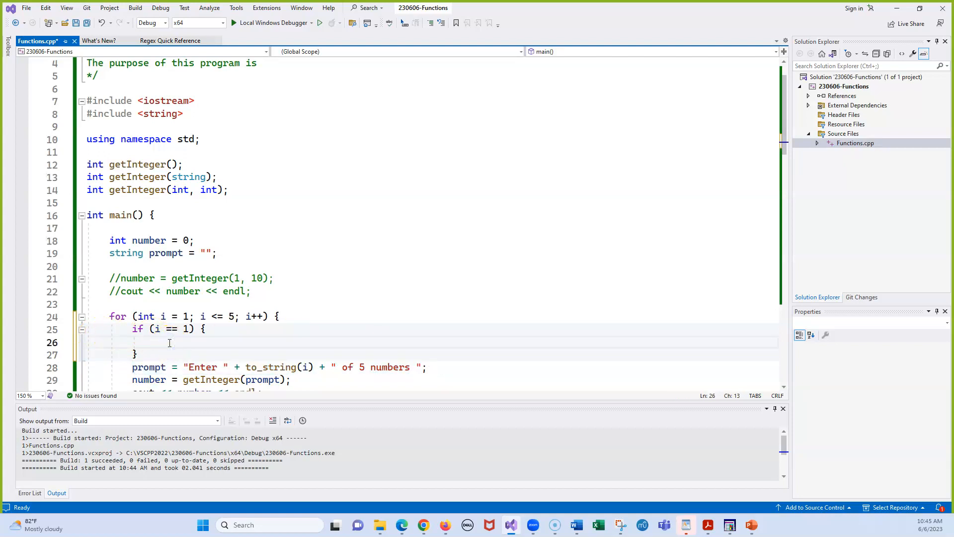
Paste the prompt line into the if block and change to_string(i) to "first".
{"action": "type", "text": "prompt = \"Enter \" + to_string(i) + \" of 5 numbers \";"}
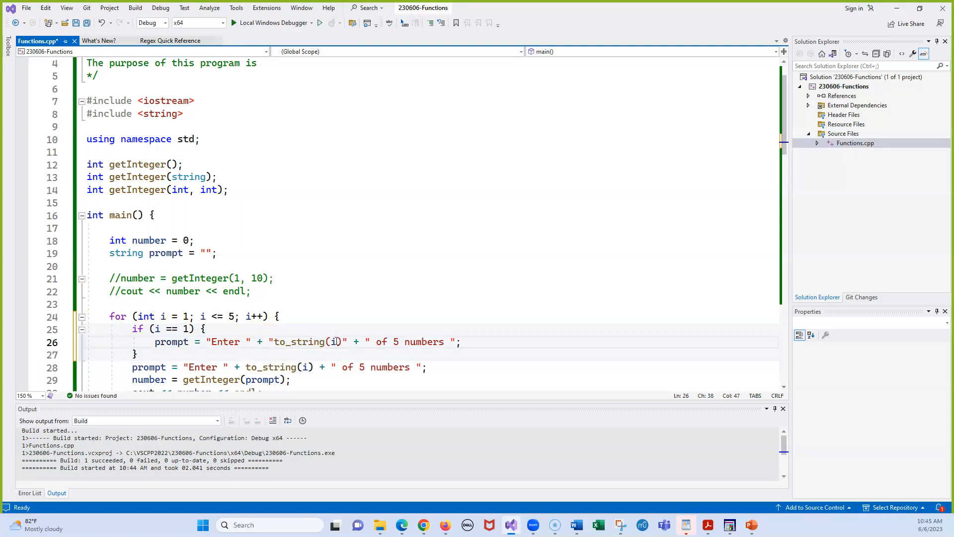
{"action": "type", "text": "fir"}
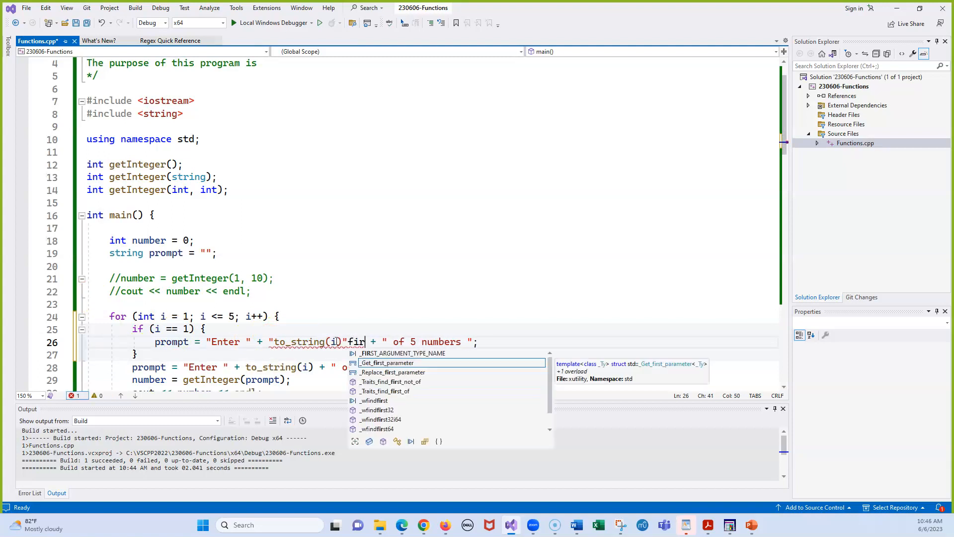
{"action": "type", "text": "st\""}
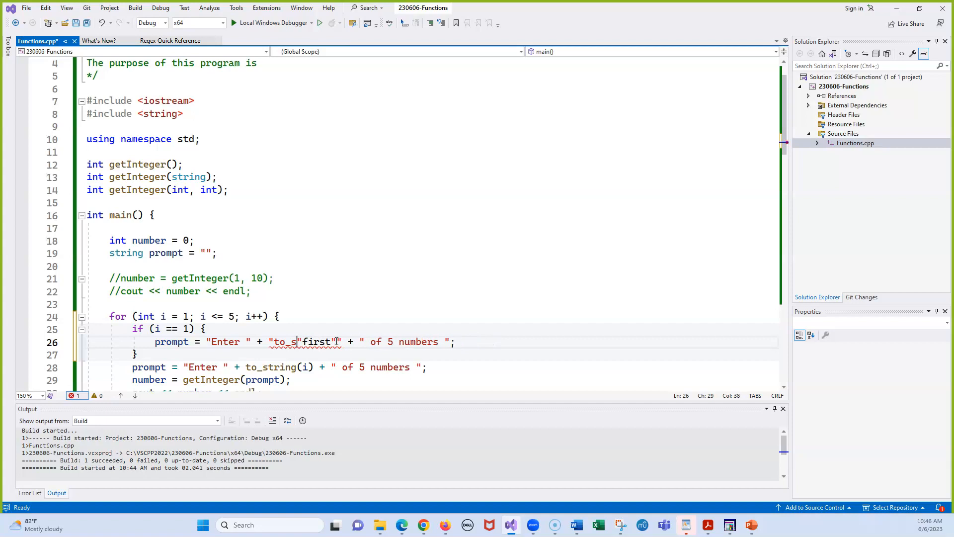
{"action": "key", "text": "Backspace"}
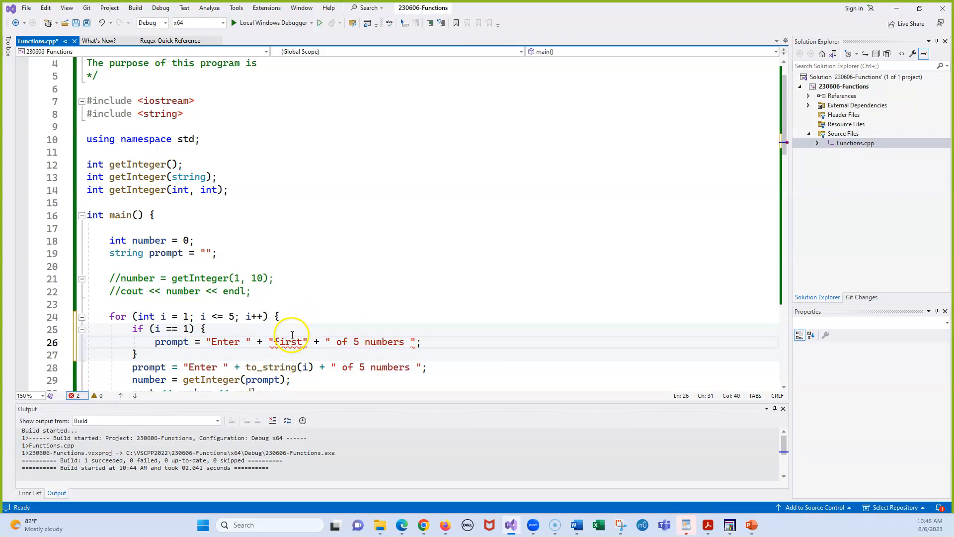
{"action": "mouse_move", "coordinate": [412, 342]}
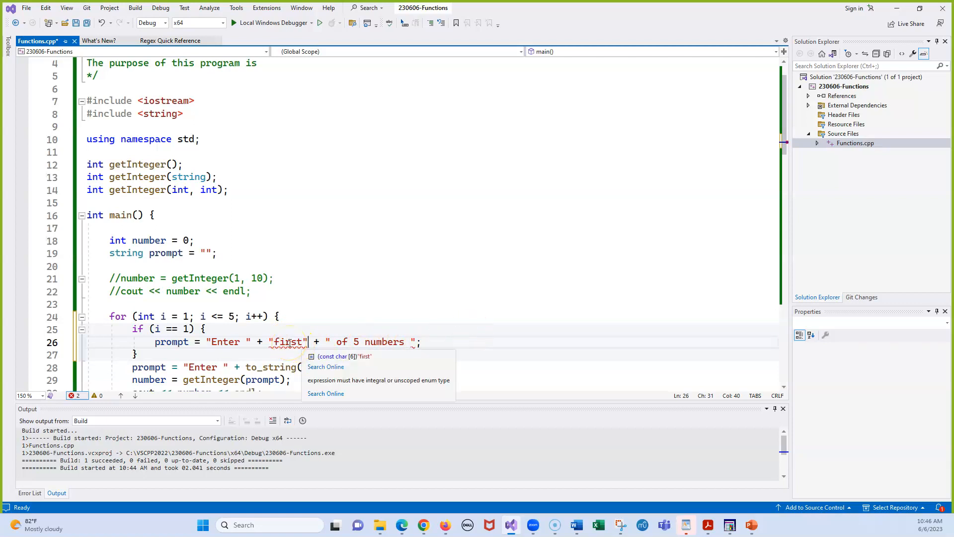
{"action": "left_click", "coordinate": [337, 324]}
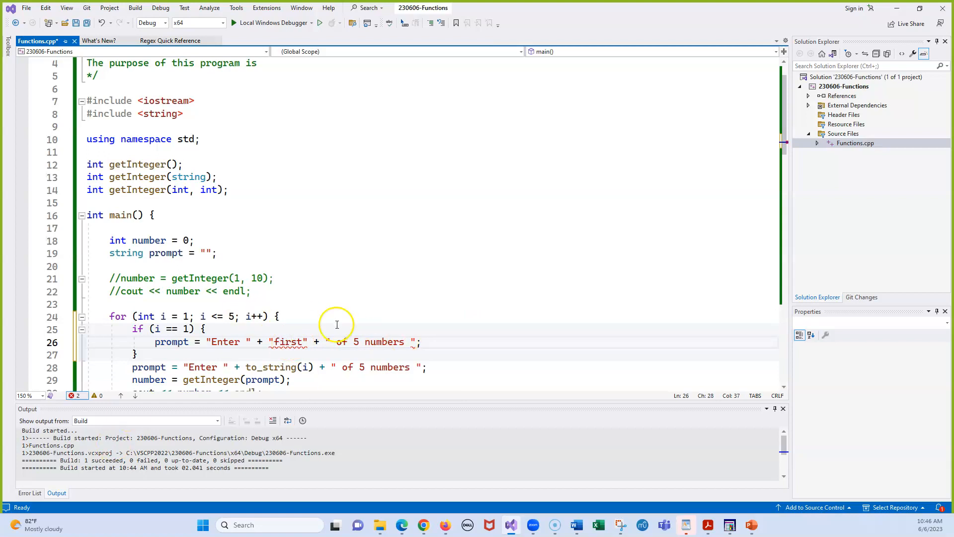
{"action": "mouse_move", "coordinate": [618, 395]}
{"action": "type", "text": "the"}
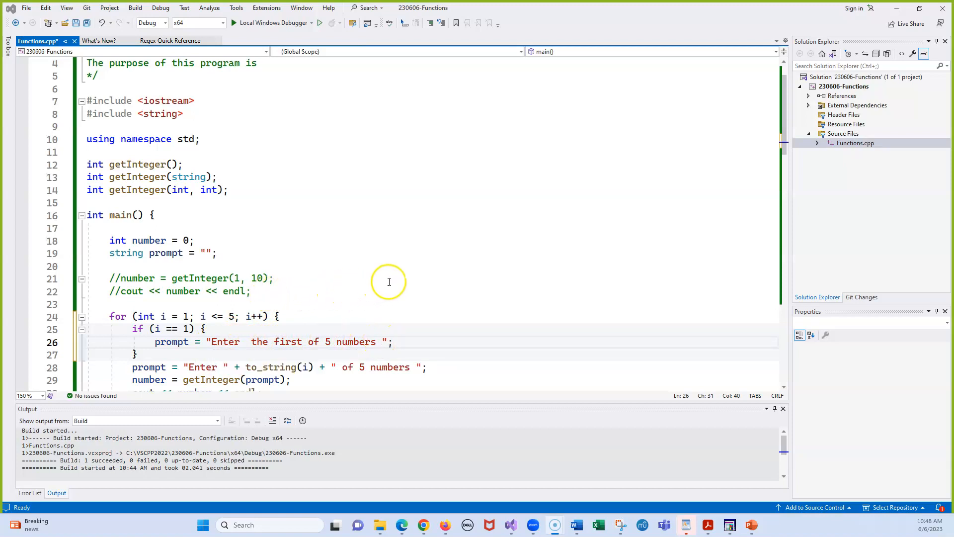
{"action": "mouse_move", "coordinate": [149, 375]}
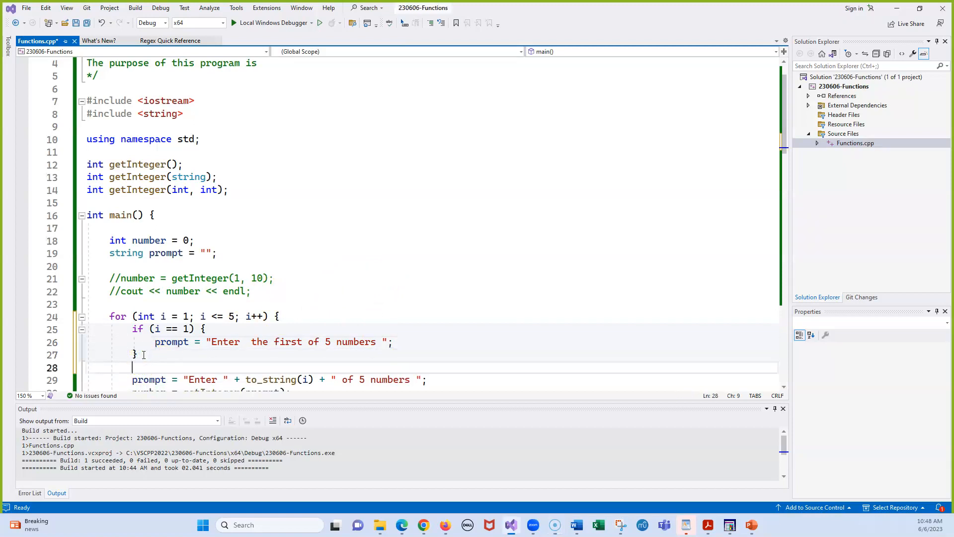
Write the else if (i < 5) { branch header.
{"action": "type", "text": "else if"}
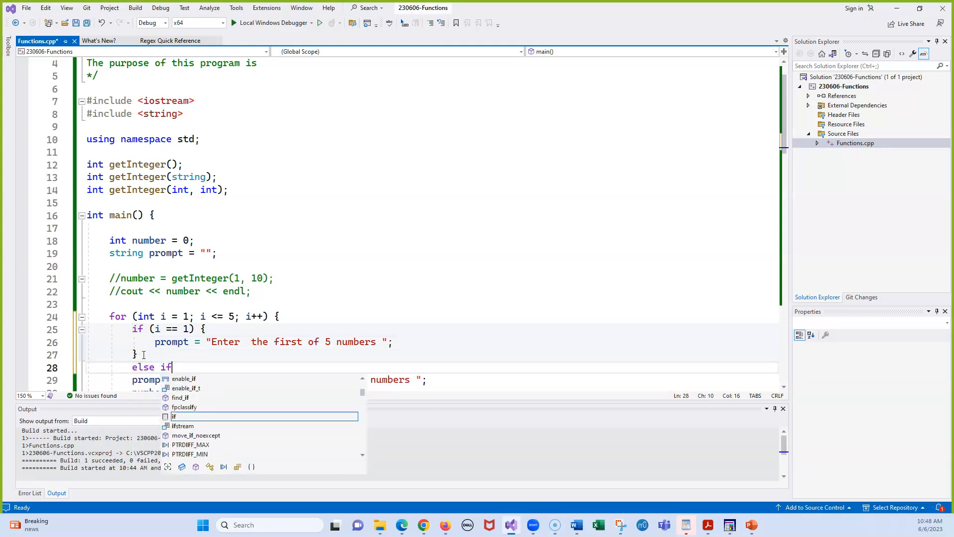
{"action": "type", "text": "()"}
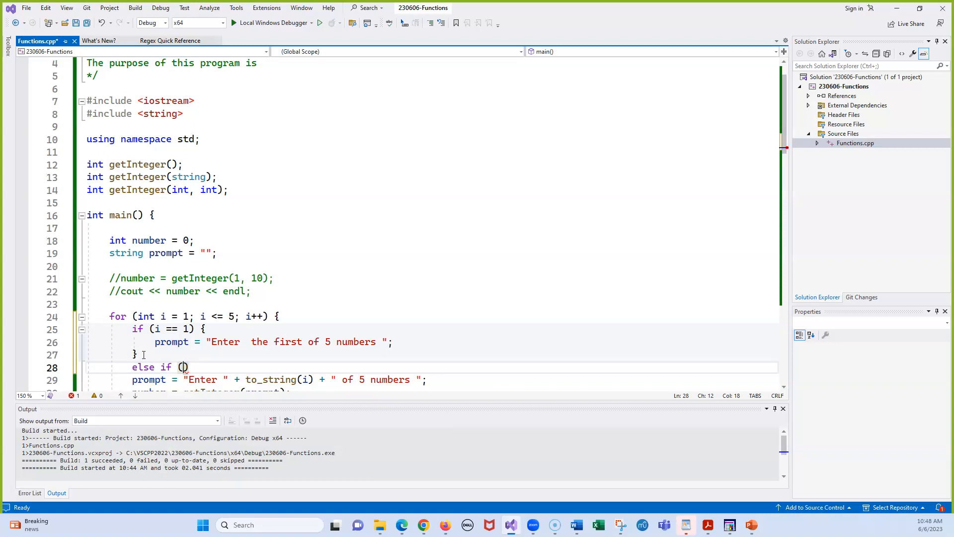
{"action": "type", "text": "i <"}
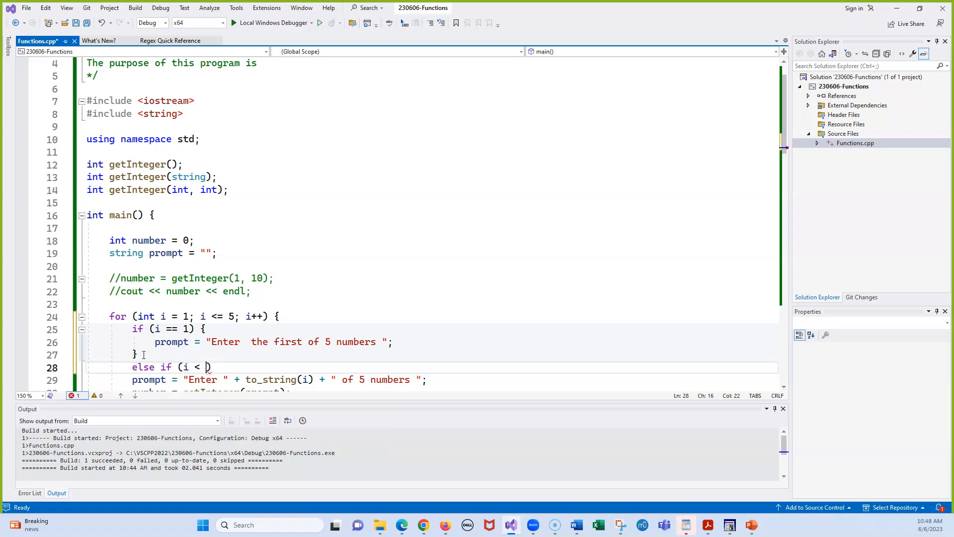
{"action": "type", "text": "5"}
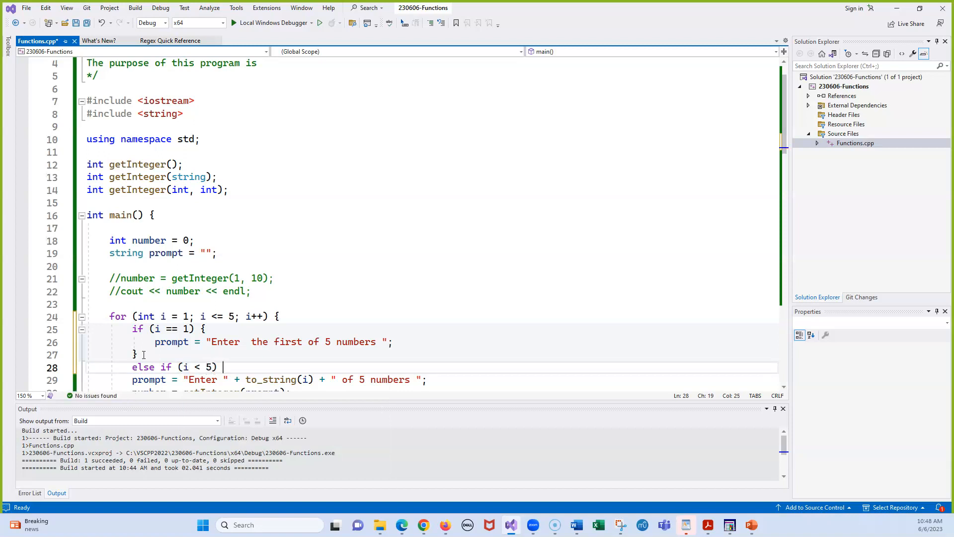
{"action": "type", "text": "{"}
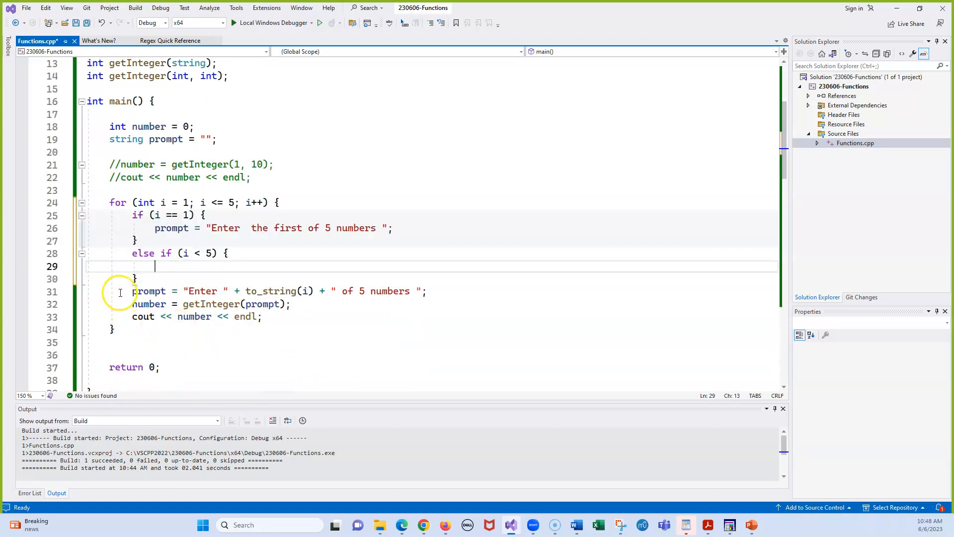
Move the numbered prompt line into the else-if block and start typing else.
{"action": "left_click_drag", "start_coordinate": [131, 292], "coordinate": [394, 291]}
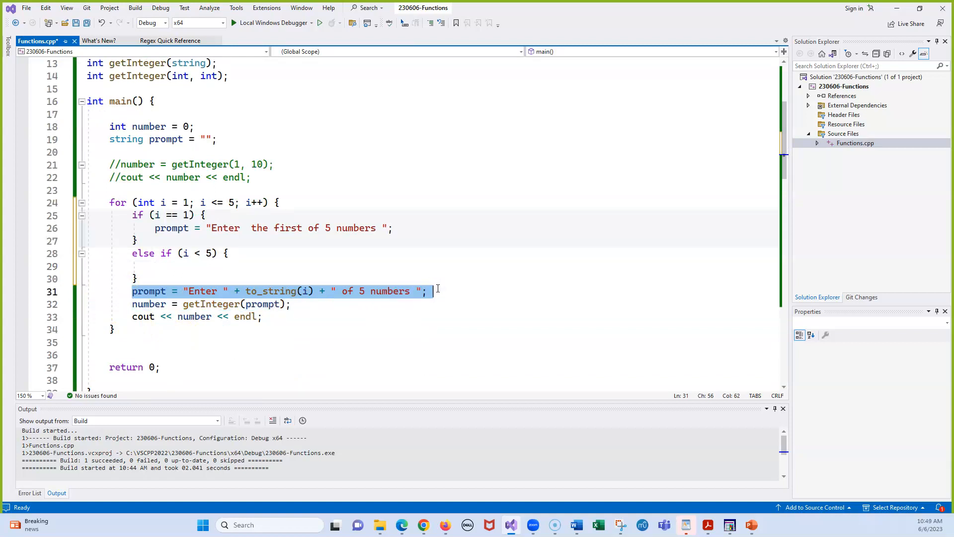
{"action": "key", "text": "Delete"}
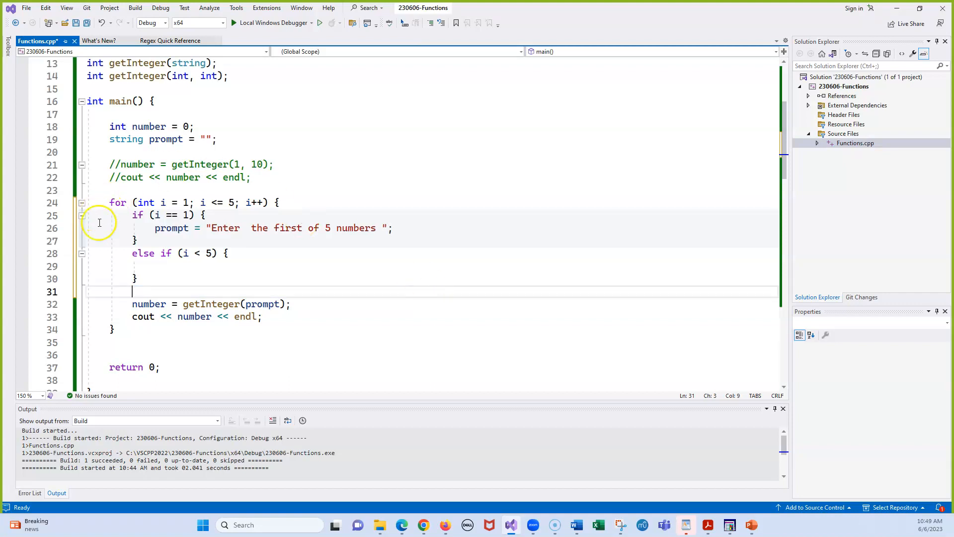
{"action": "left_click", "coordinate": [159, 266]}
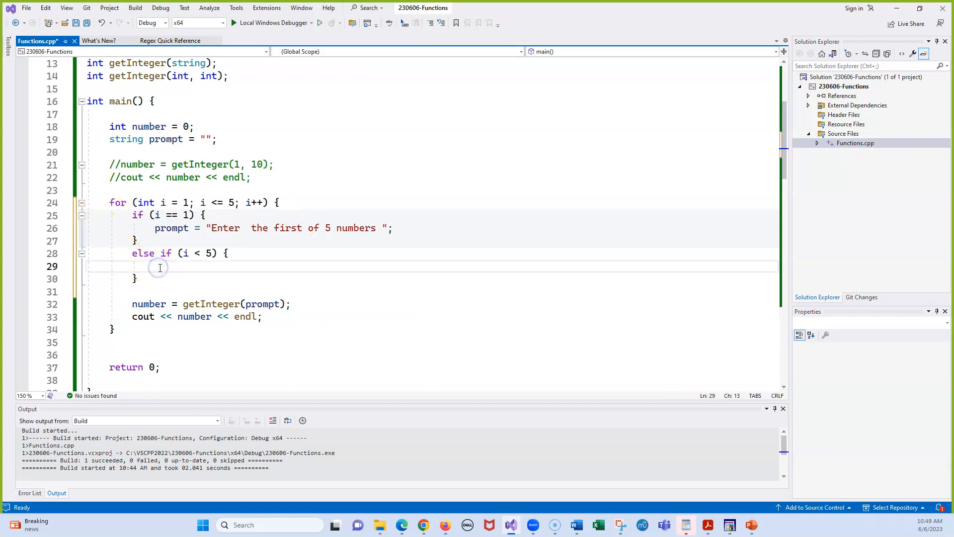
{"action": "type", "text": "prompt = \"Enter \" + to_string(i) + \" of 5 numbers \";"}
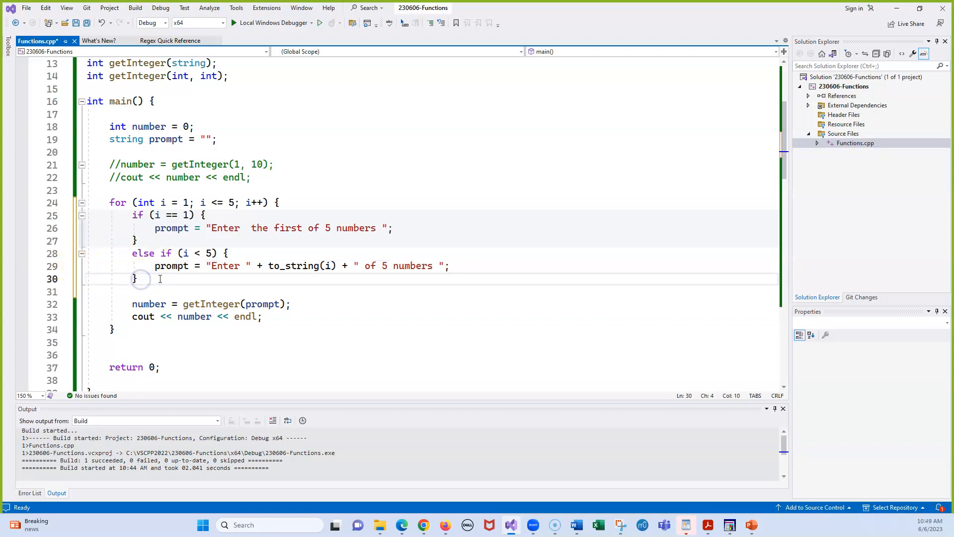
{"action": "type", "text": "else {"}
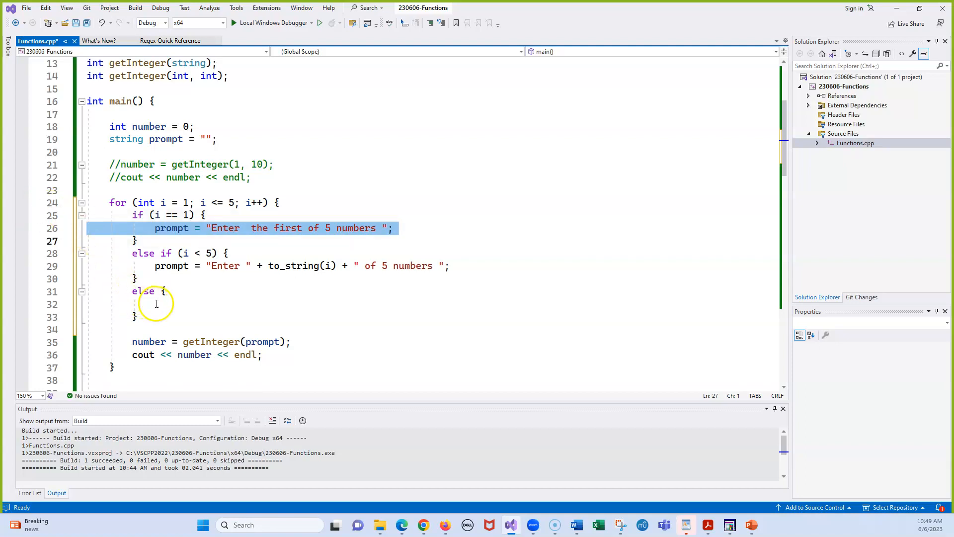
Paste the first-number prompt into the else block and change "first" to "last".
{"action": "left_click", "coordinate": [157, 304]}
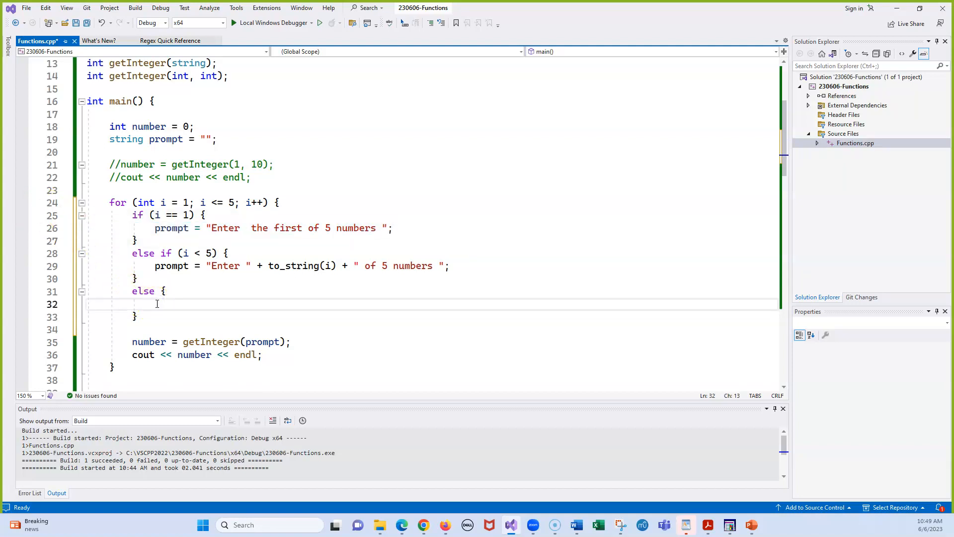
{"action": "type", "text": "prompt = \"Enter  the first of 5 numbers \";"}
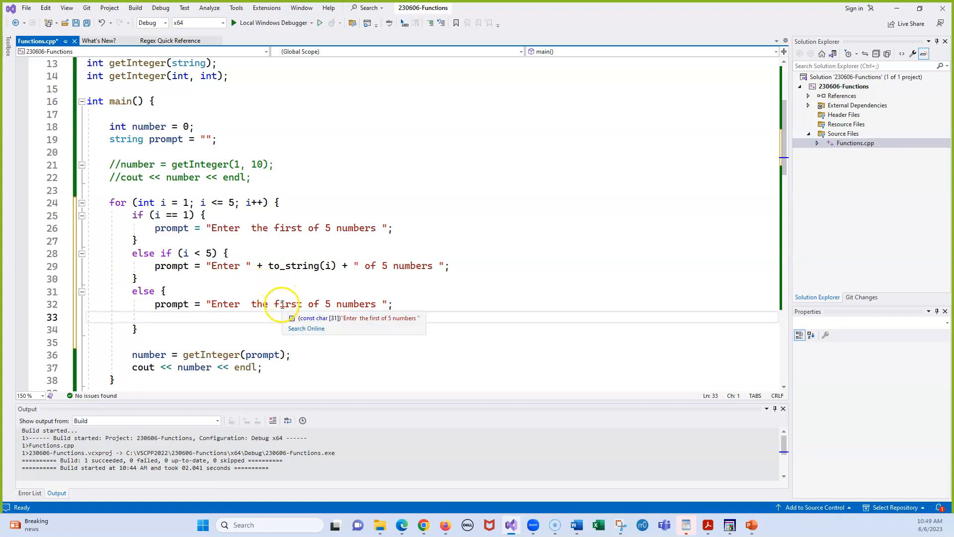
{"action": "type", "text": "la"}
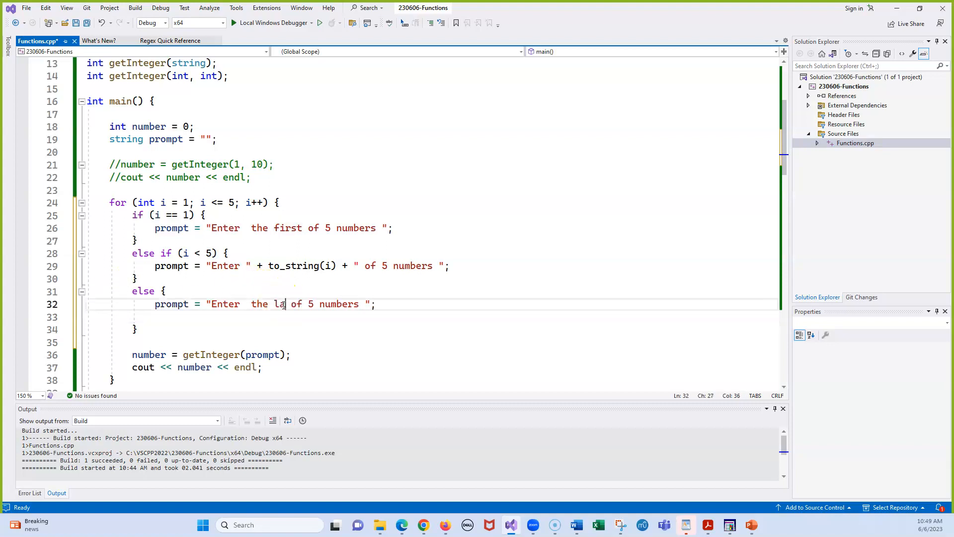
{"action": "type", "text": "st"}
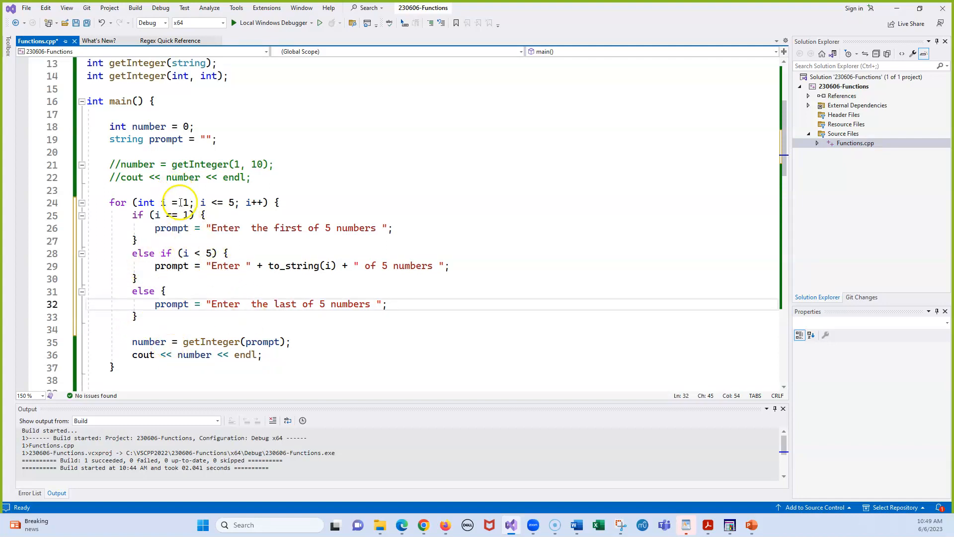
{"action": "mouse_move", "coordinate": [183, 215]}
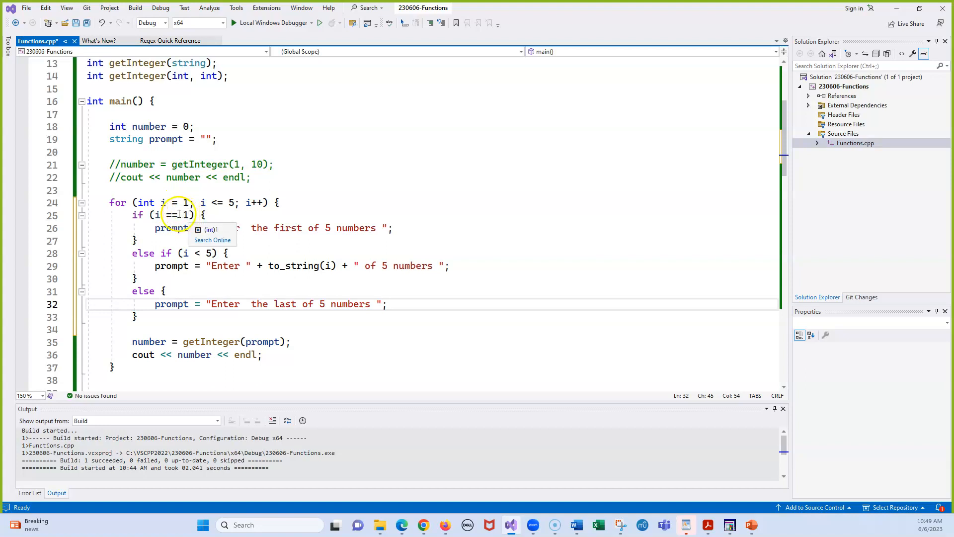
{"action": "mouse_move", "coordinate": [286, 228]}
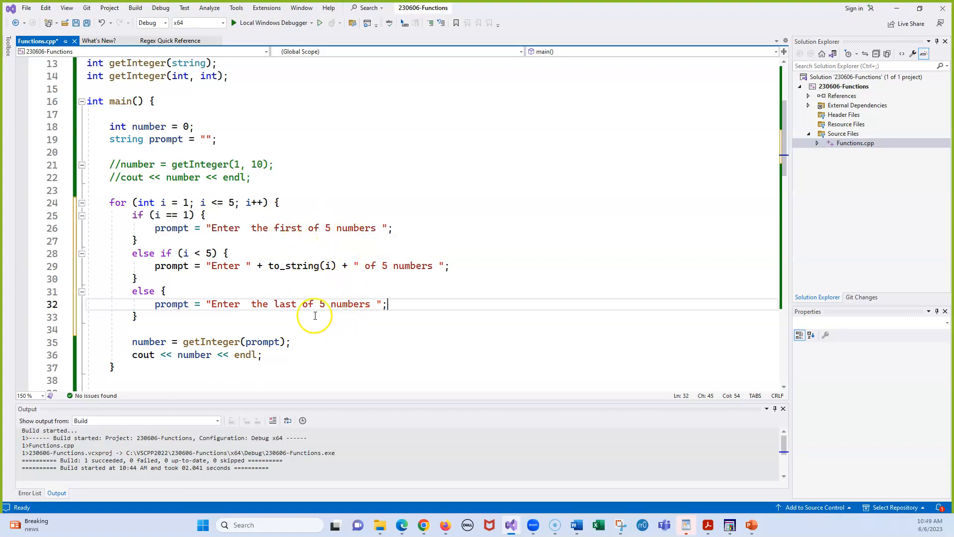
{"action": "mouse_move", "coordinate": [285, 304]}
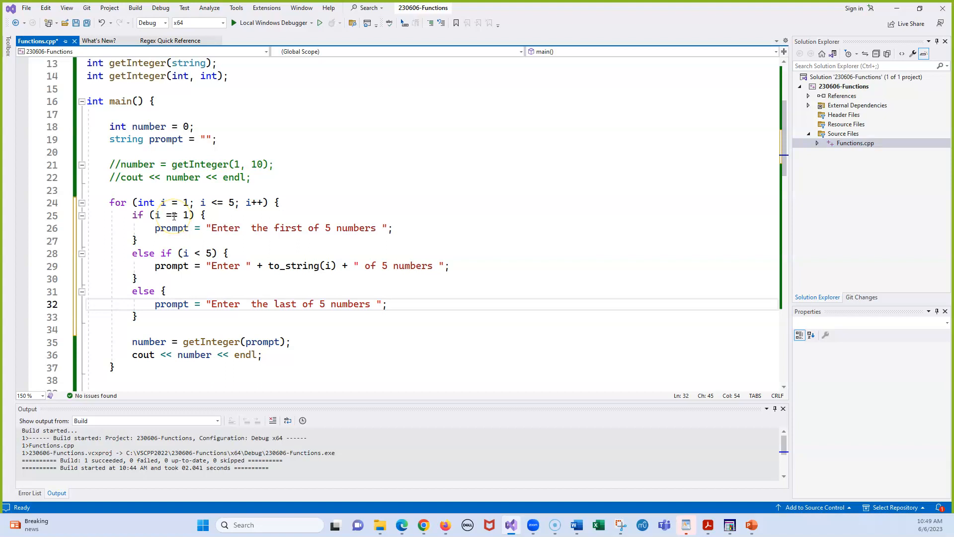
{"action": "mouse_move", "coordinate": [282, 228]}
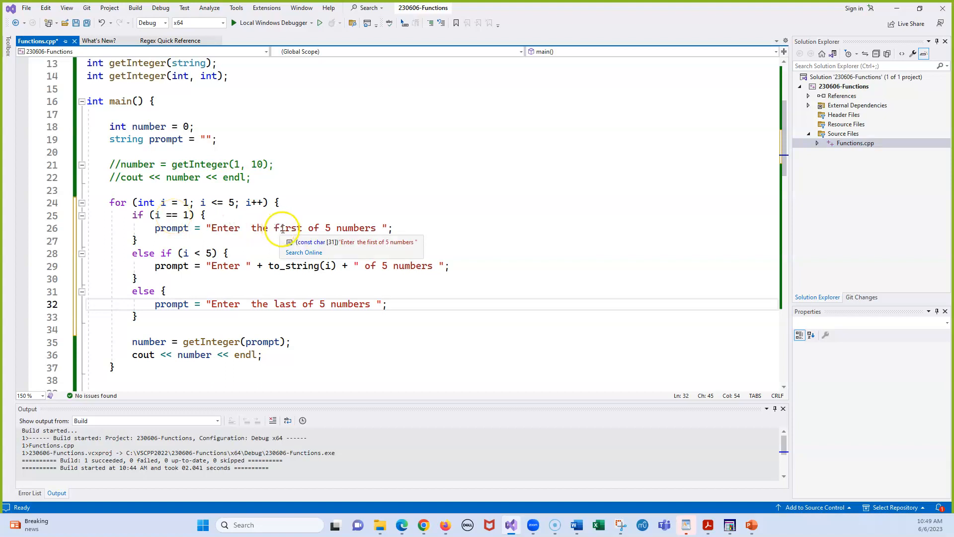
{"action": "mouse_move", "coordinate": [209, 254]}
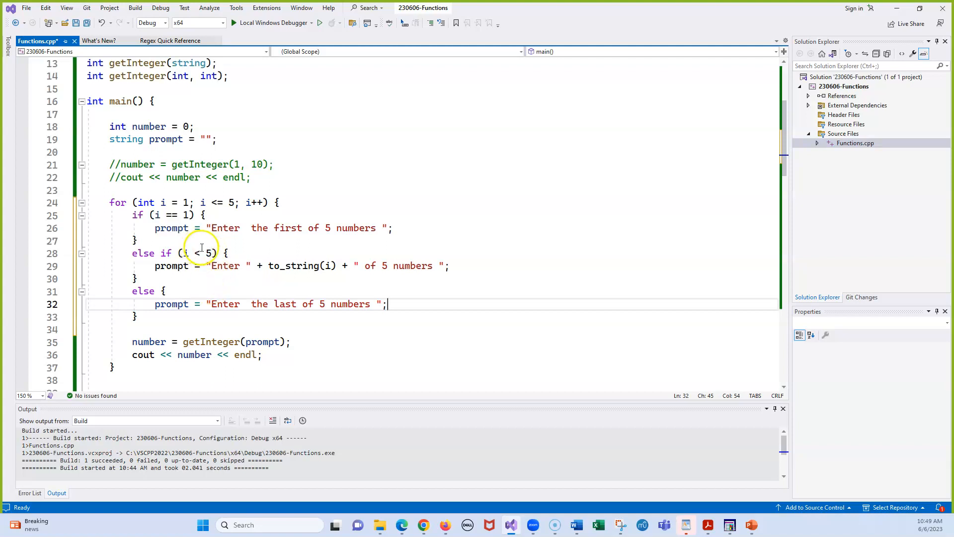
{"action": "mouse_move", "coordinate": [297, 266]}
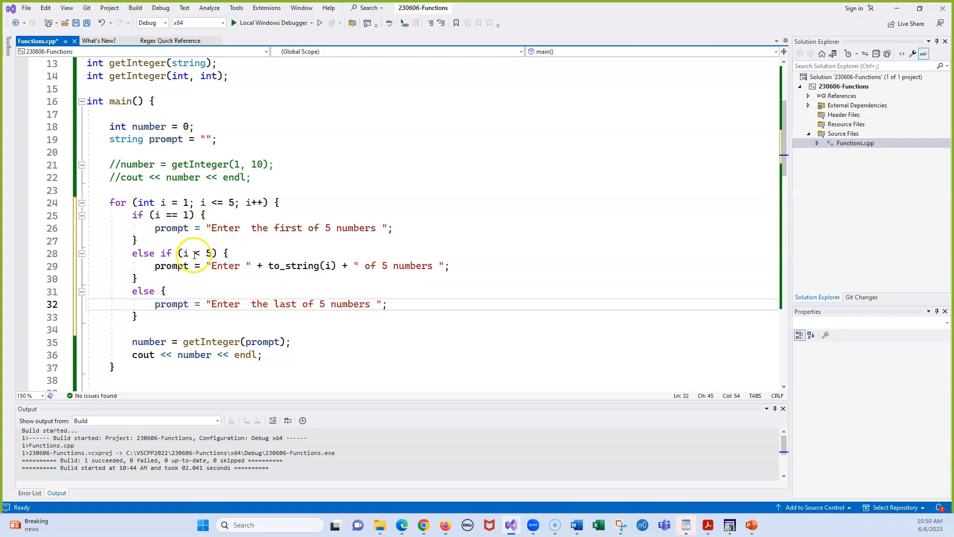
{"action": "mouse_move", "coordinate": [229, 215]}
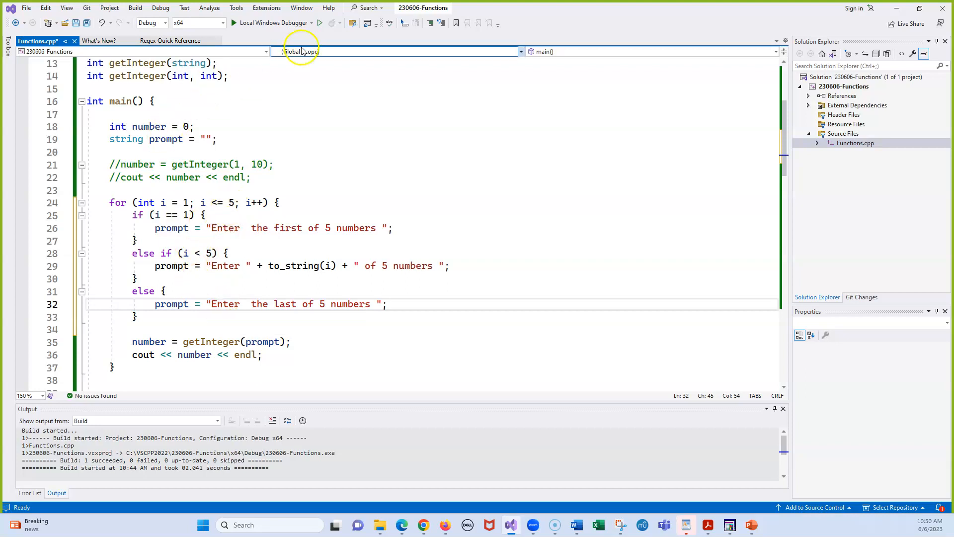
{"action": "mouse_move", "coordinate": [288, 47]}
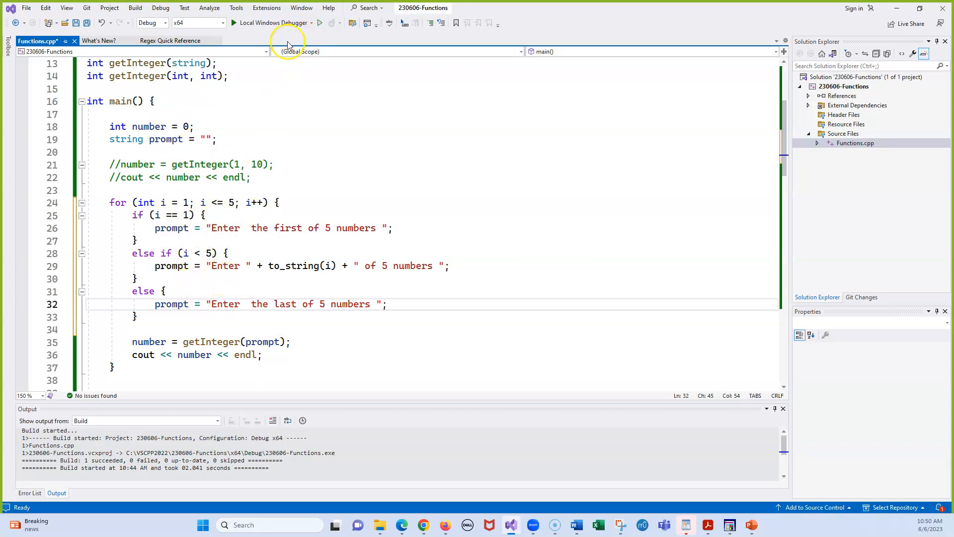
Run the program, answer the prompts with 10, 11, 13, verify first/numbered/last wording, and close the console.
{"action": "left_click", "coordinate": [319, 23]}
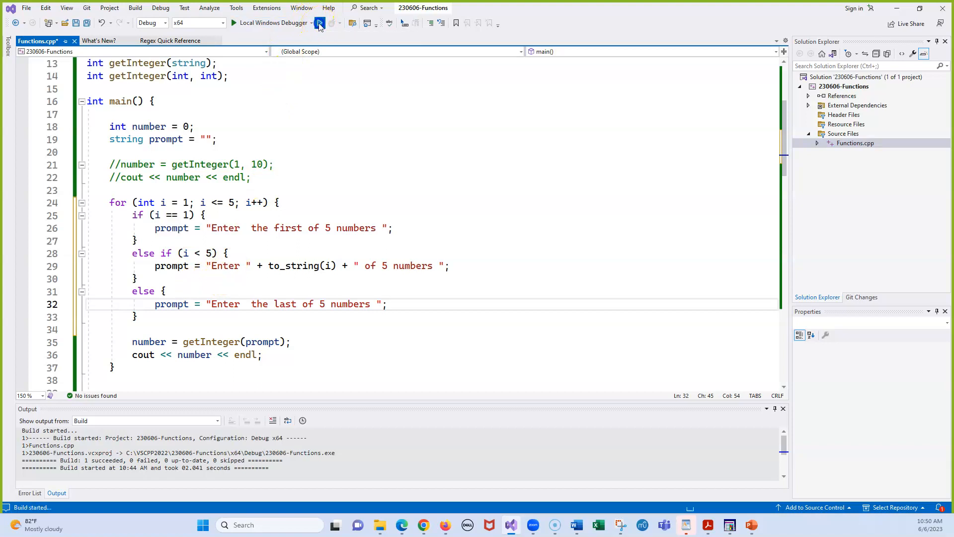
{"action": "left_click", "coordinate": [320, 23]}
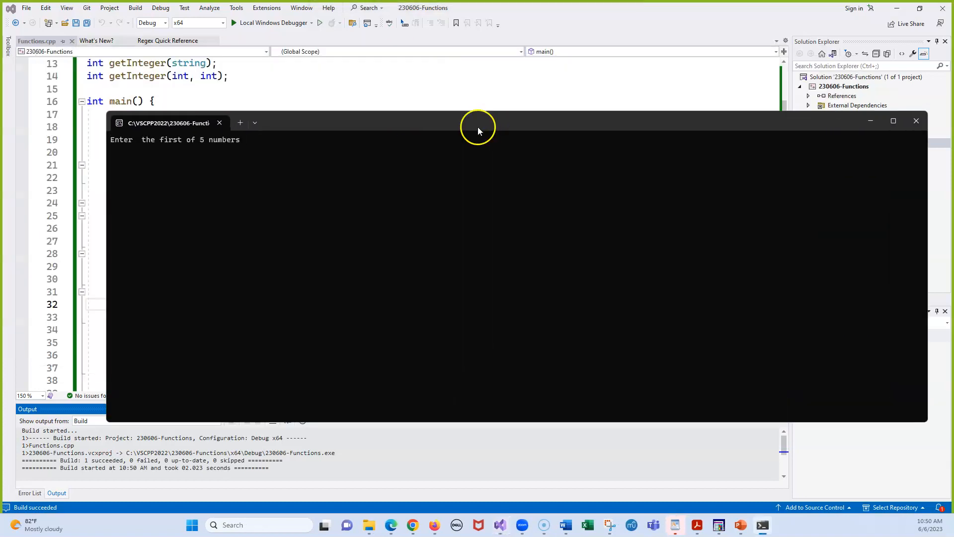
{"action": "mouse_move", "coordinate": [395, 185]}
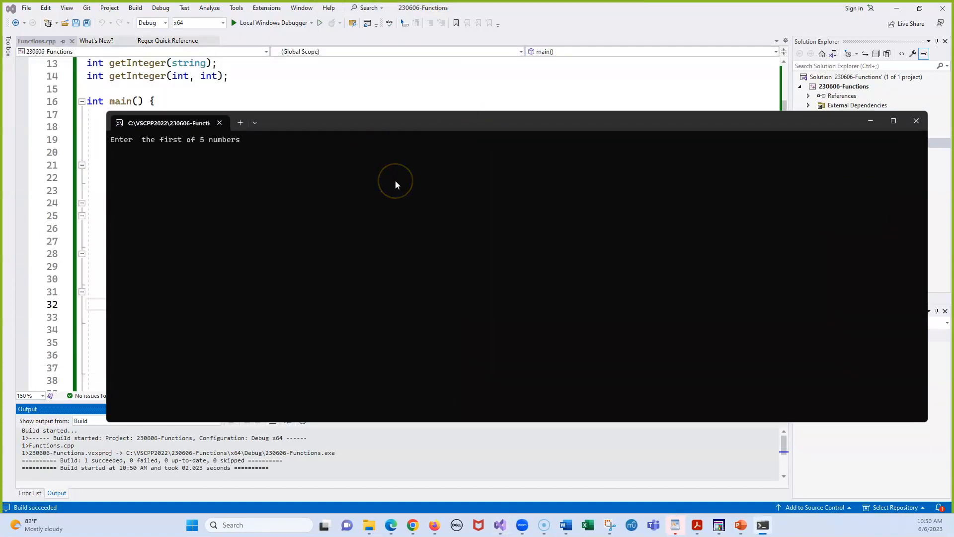
{"action": "type", "text": "10"}
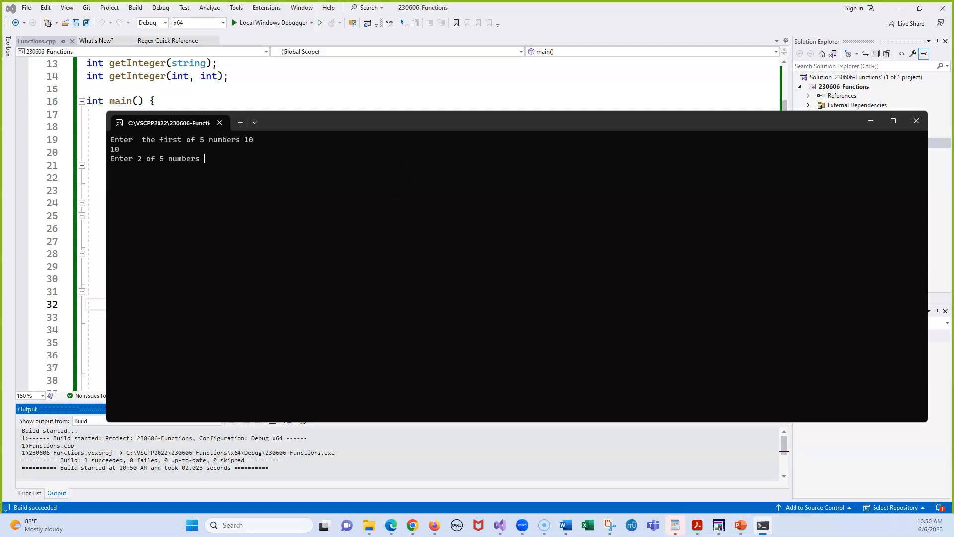
{"action": "mouse_move", "coordinate": [379, 187]}
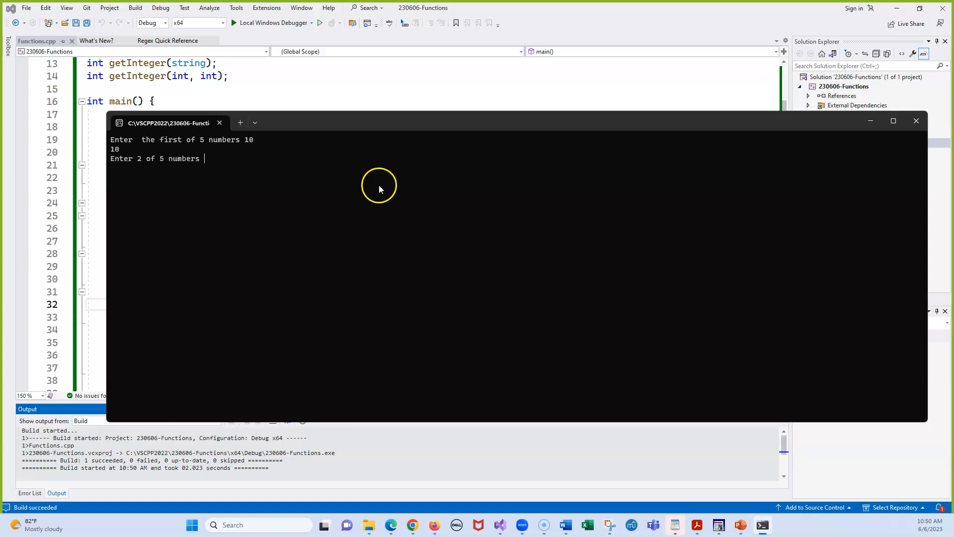
{"action": "mouse_move", "coordinate": [377, 208]}
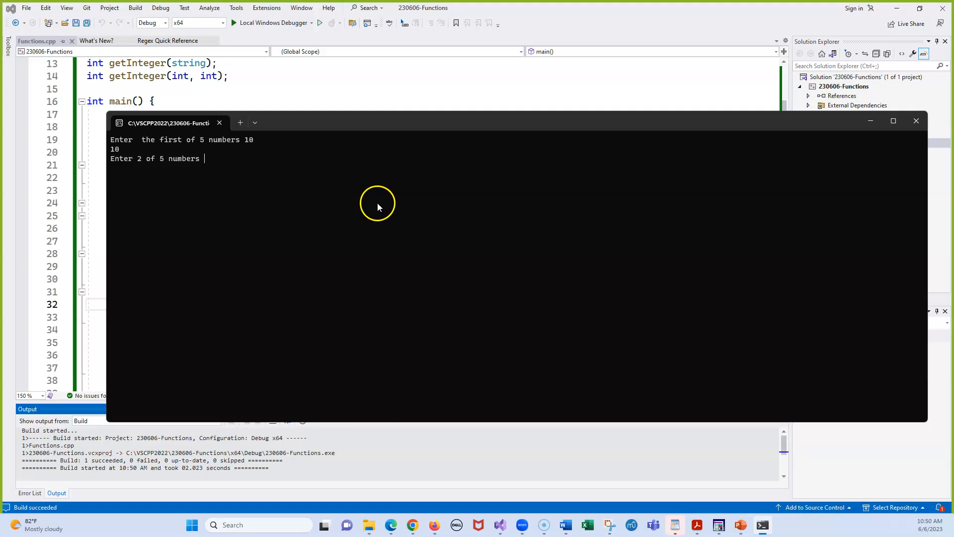
{"action": "type", "text": "11"}
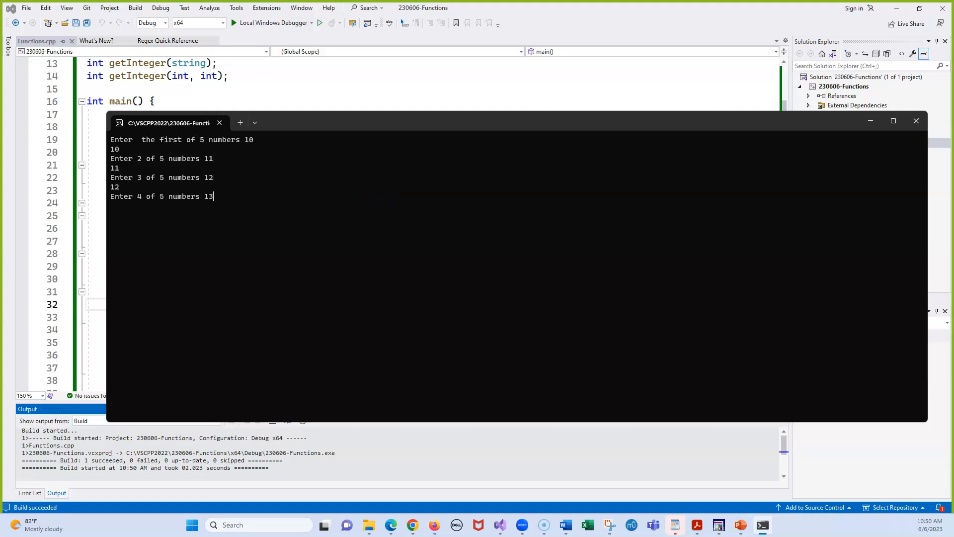
{"action": "type", "text": "13"}
{"action": "type", "text": "15"}
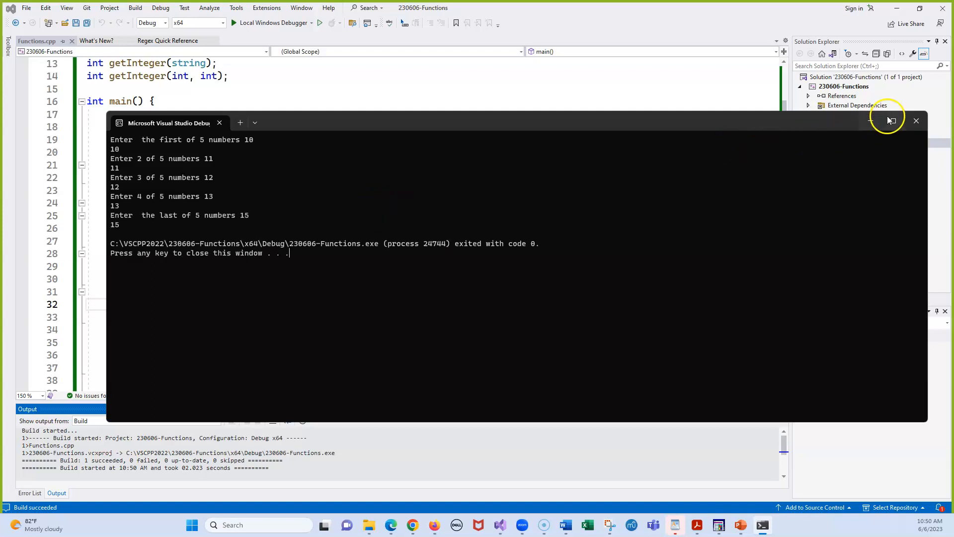
{"action": "left_click", "coordinate": [917, 120]}
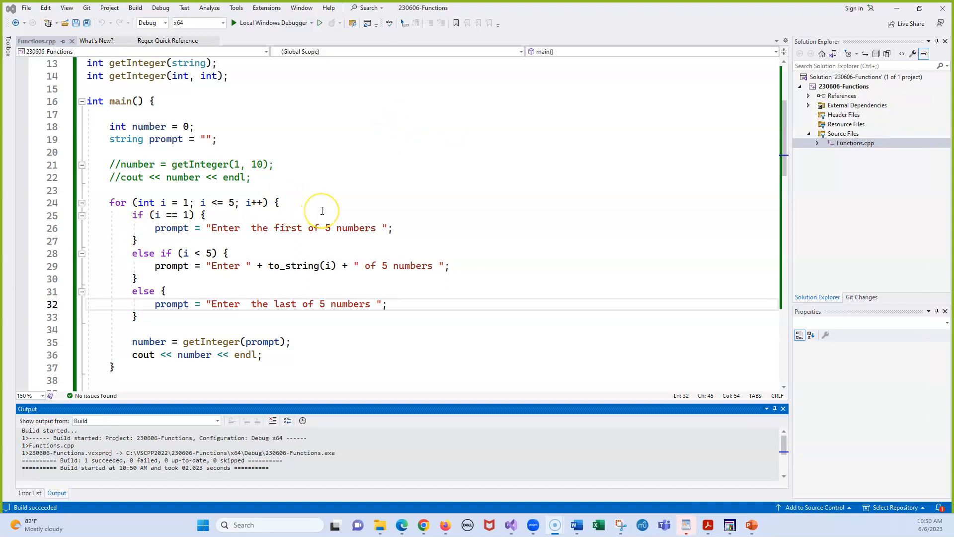
{"action": "mouse_move", "coordinate": [287, 177]}
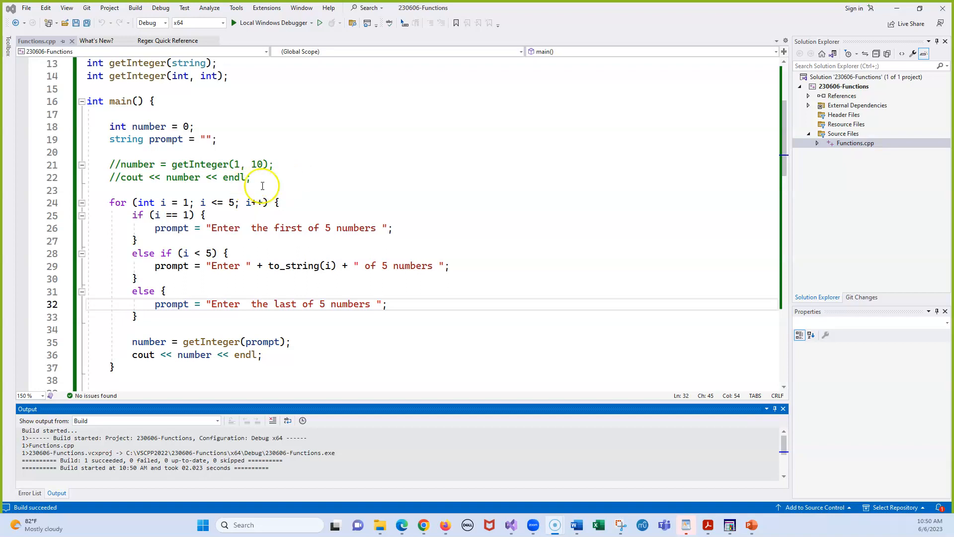
{"action": "mouse_move", "coordinate": [405, 250]}
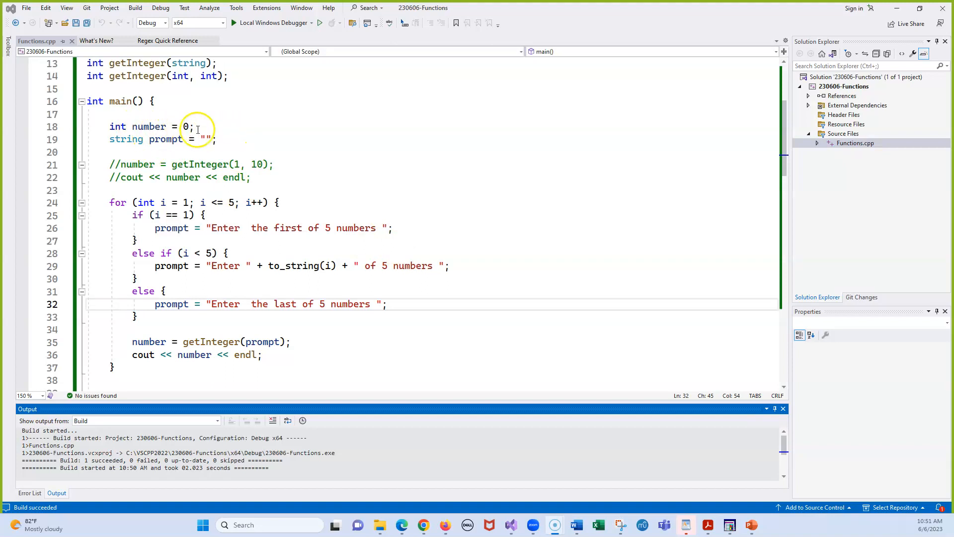
{"action": "mouse_move", "coordinate": [280, 213]}
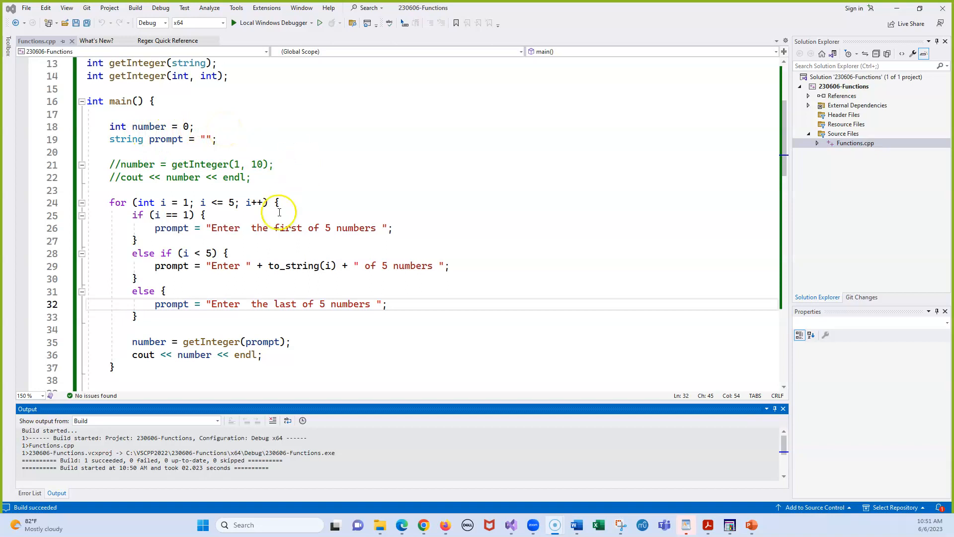
{"action": "mouse_move", "coordinate": [228, 203]}
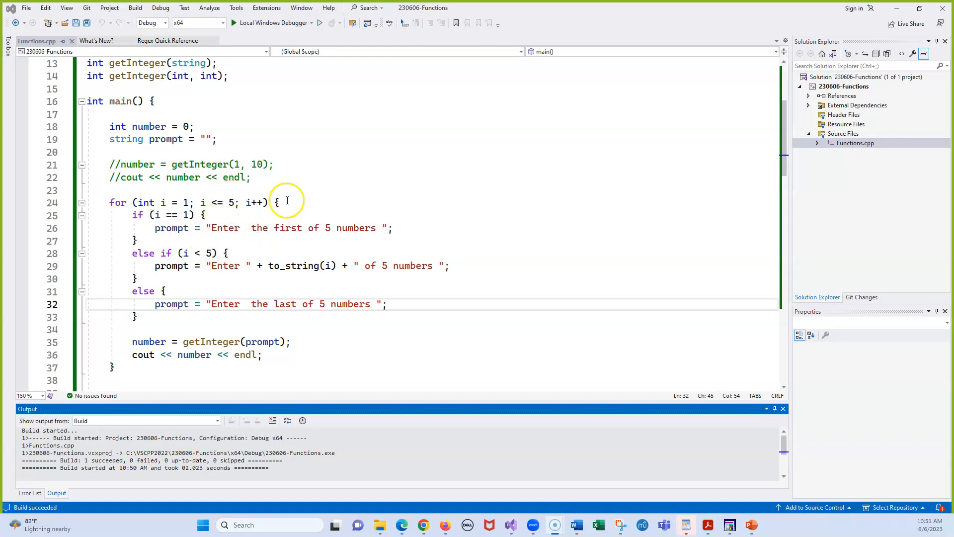
{"action": "mouse_move", "coordinate": [225, 184]}
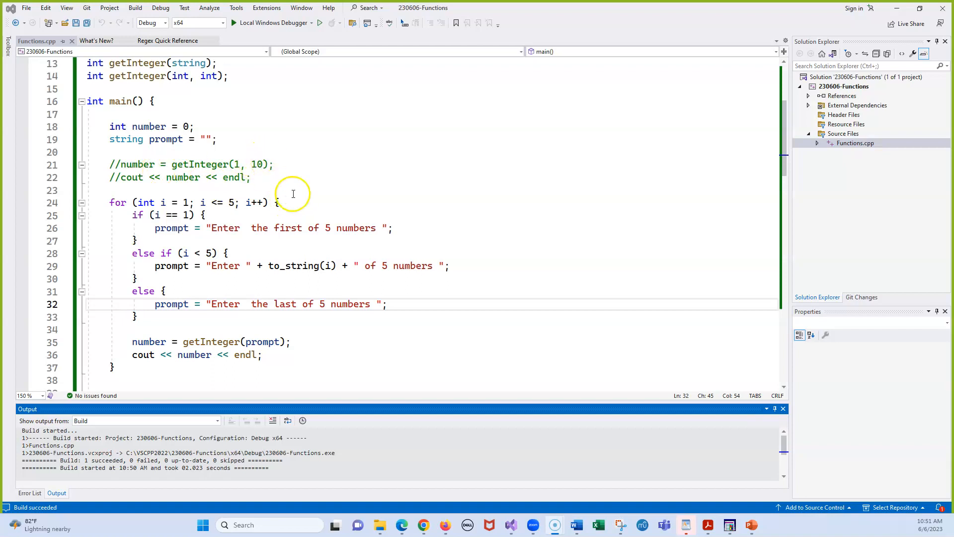
{"action": "mouse_move", "coordinate": [328, 228]}
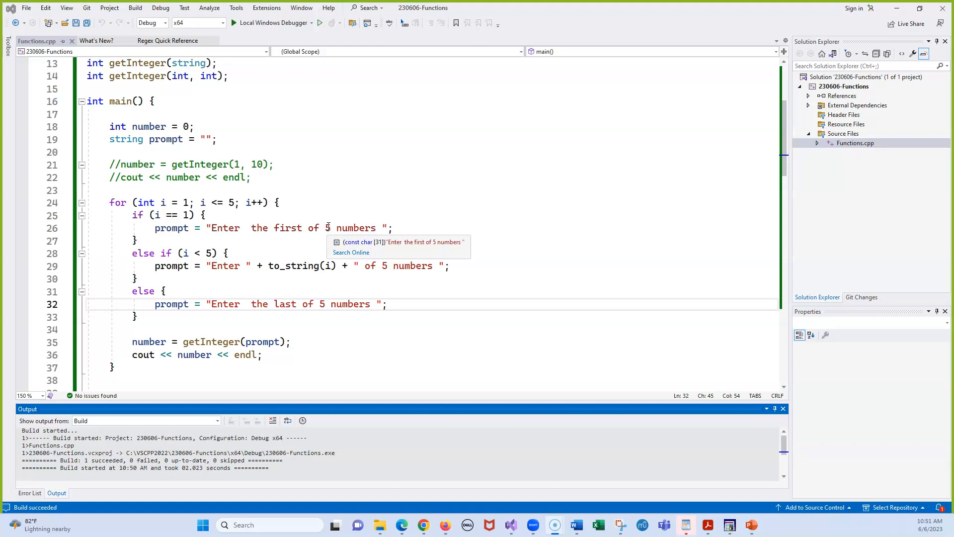
{"action": "mouse_move", "coordinate": [418, 349]}
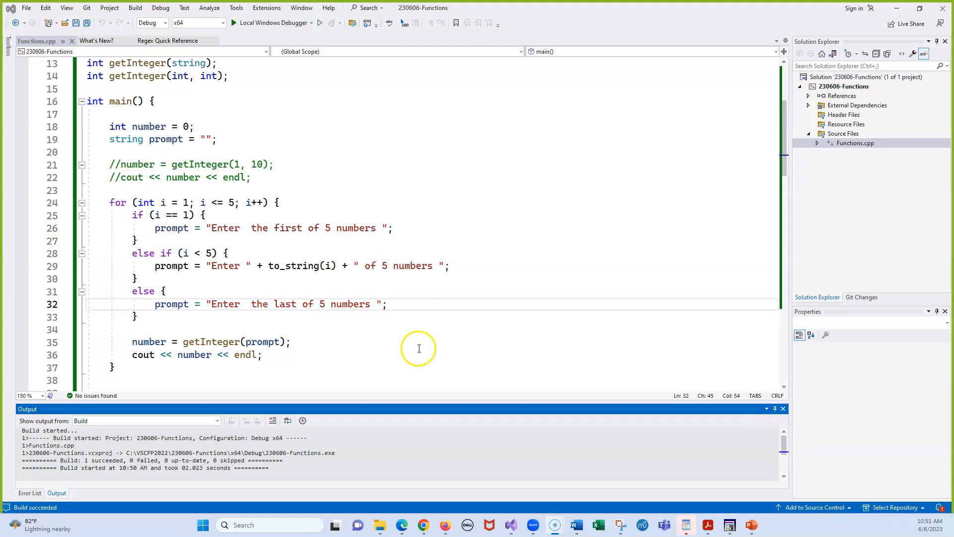
{"action": "mouse_move", "coordinate": [347, 185]}
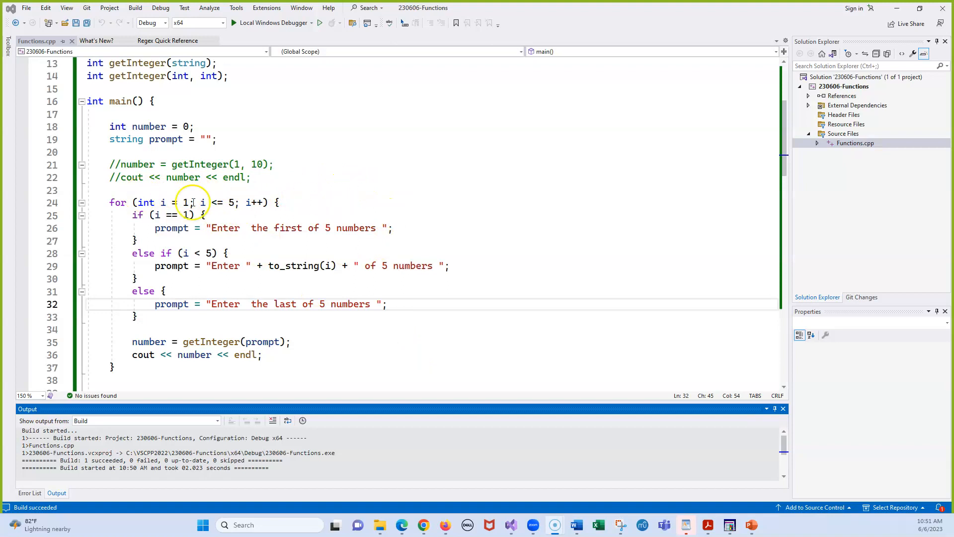
{"action": "mouse_move", "coordinate": [412, 220]}
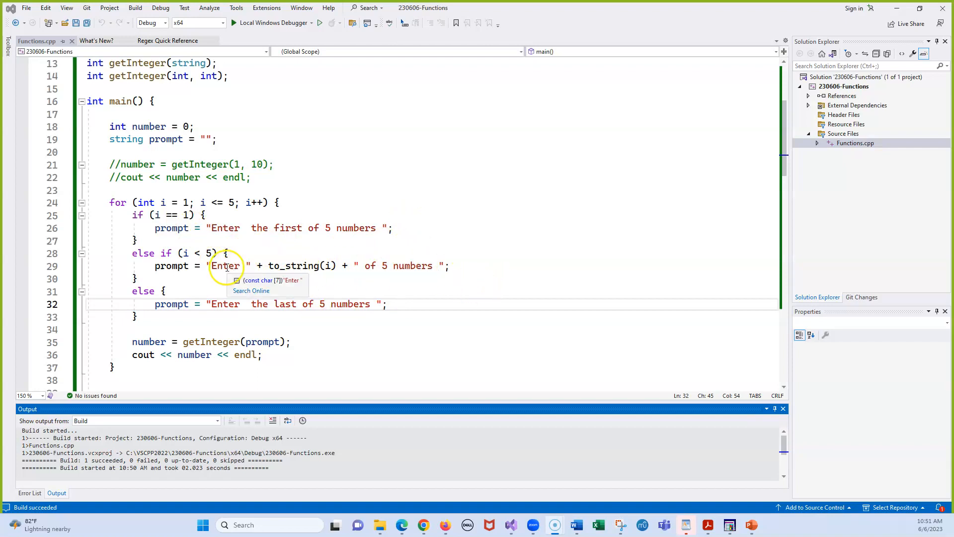
{"action": "mouse_move", "coordinate": [326, 266]}
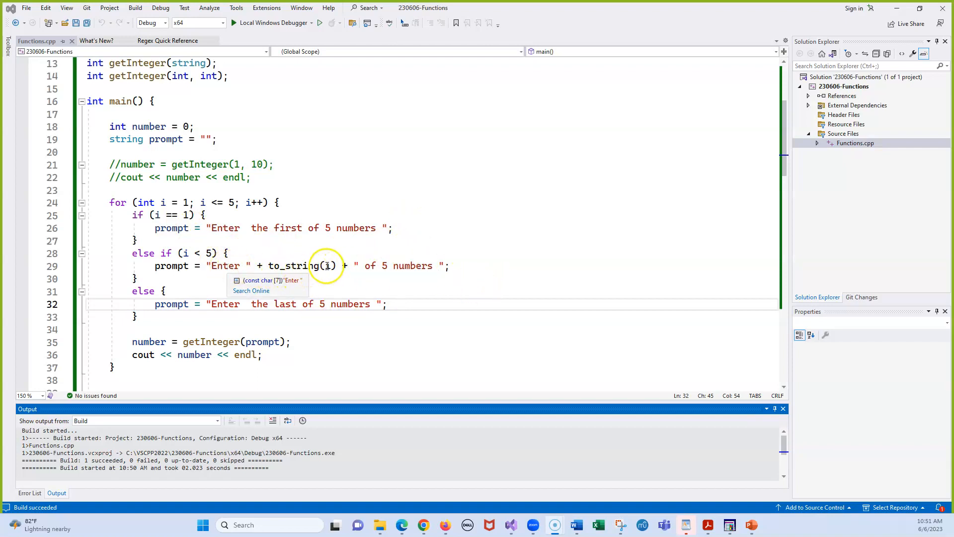
{"action": "mouse_move", "coordinate": [326, 265]}
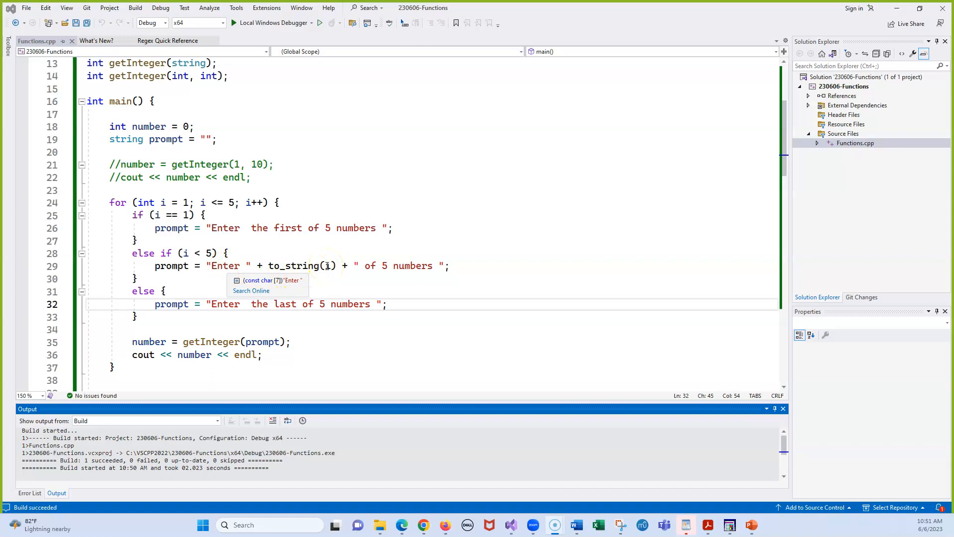
{"action": "mouse_move", "coordinate": [308, 265]}
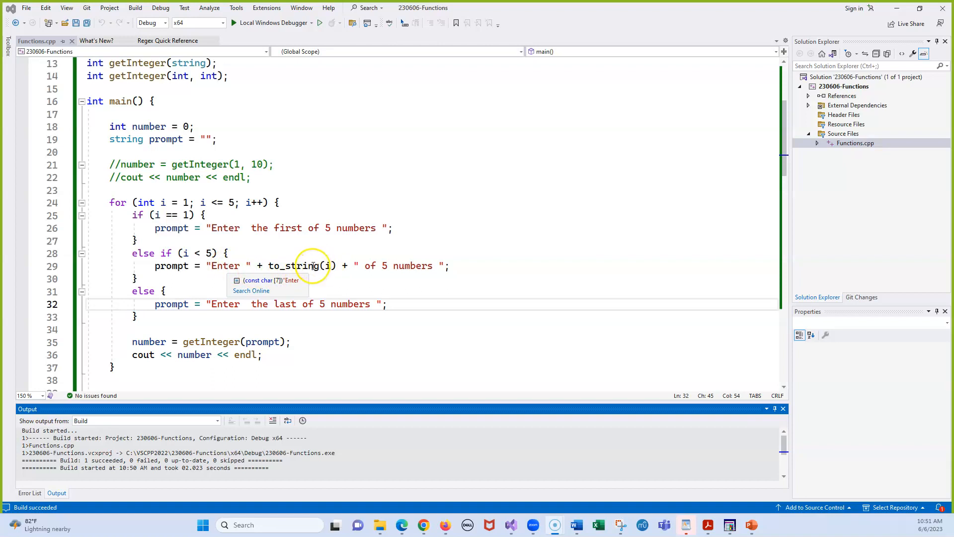
{"action": "mouse_move", "coordinate": [259, 265]}
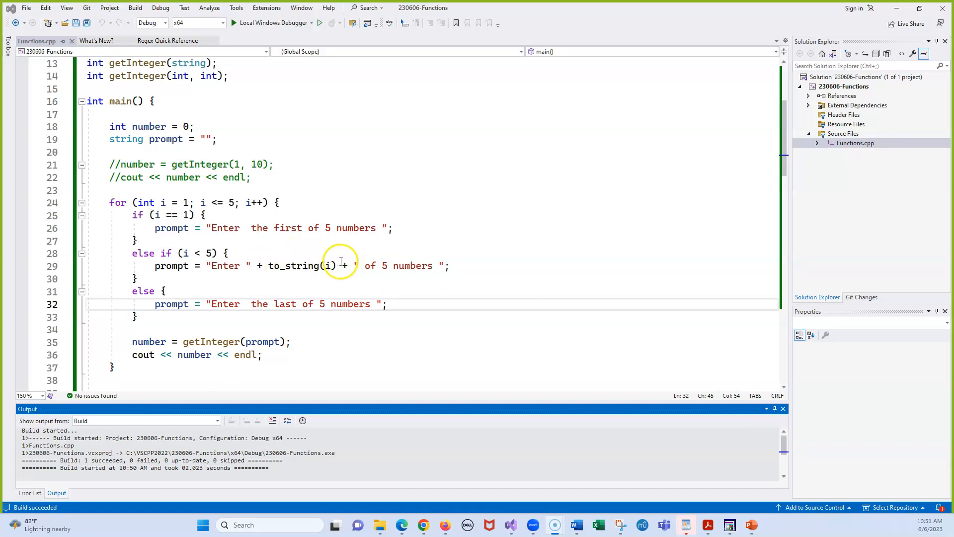
{"action": "mouse_move", "coordinate": [435, 265]}
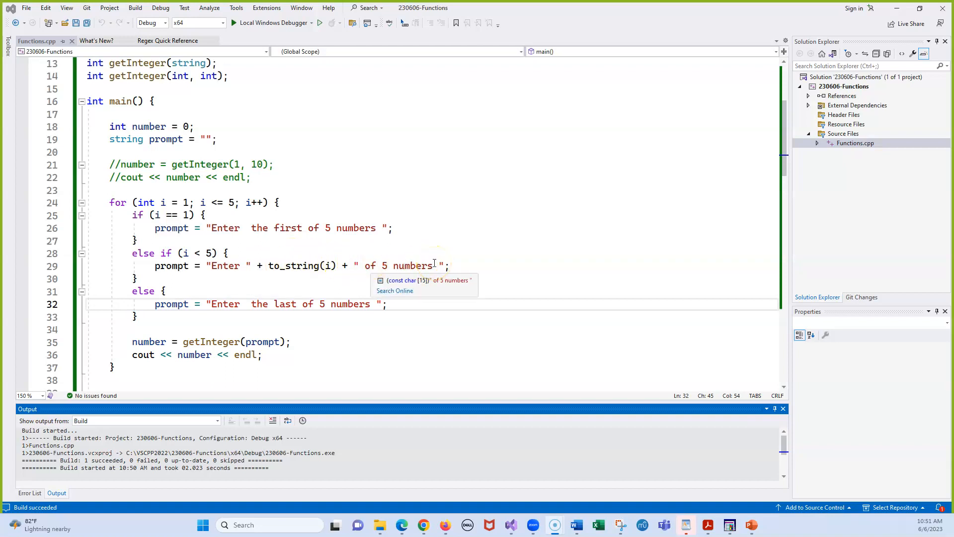